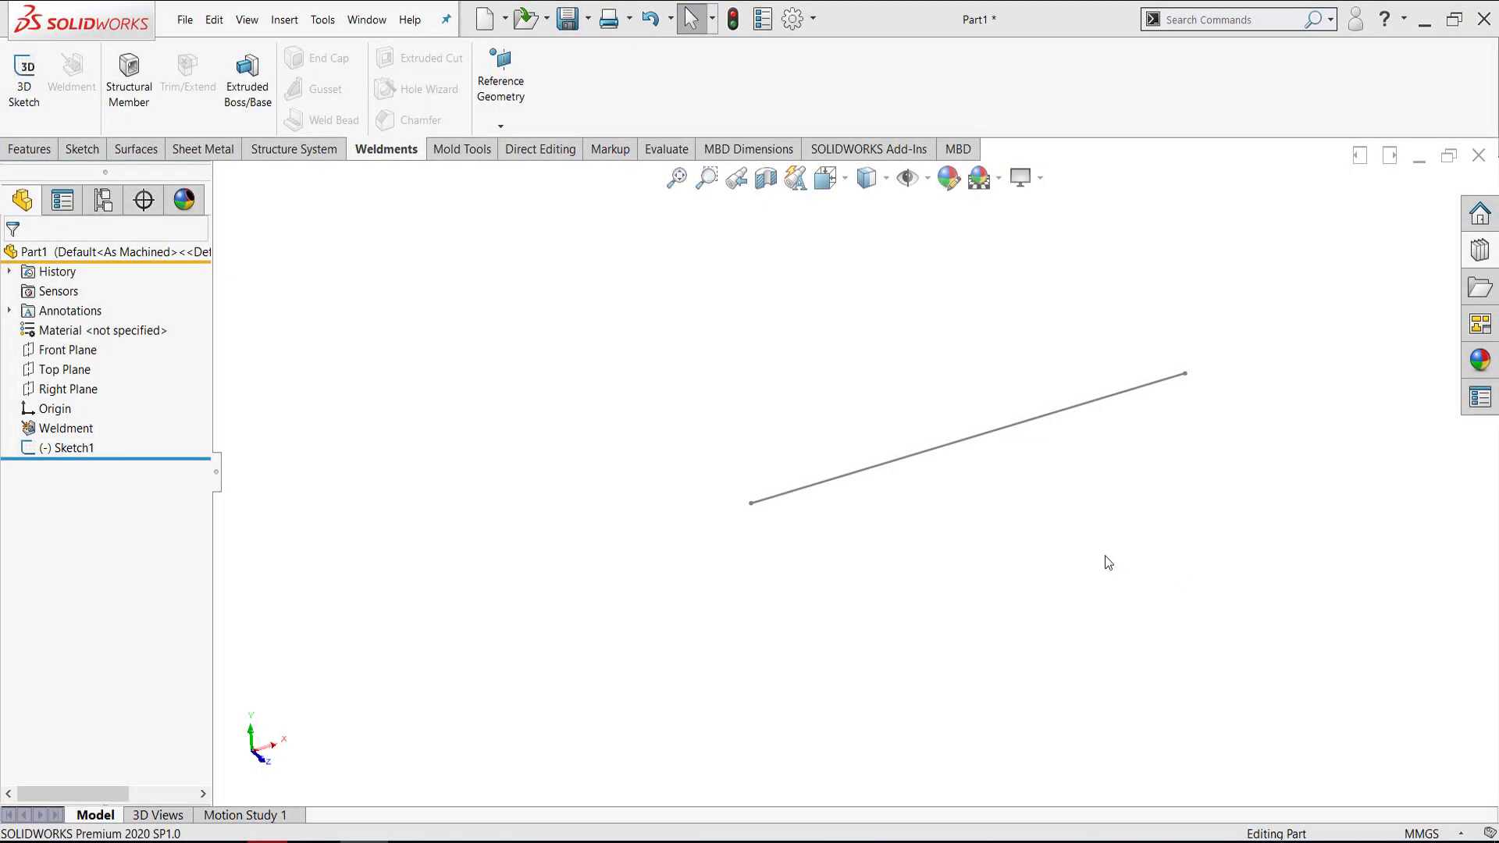
{"action": "mouse_move", "coordinate": [1002, 578]}
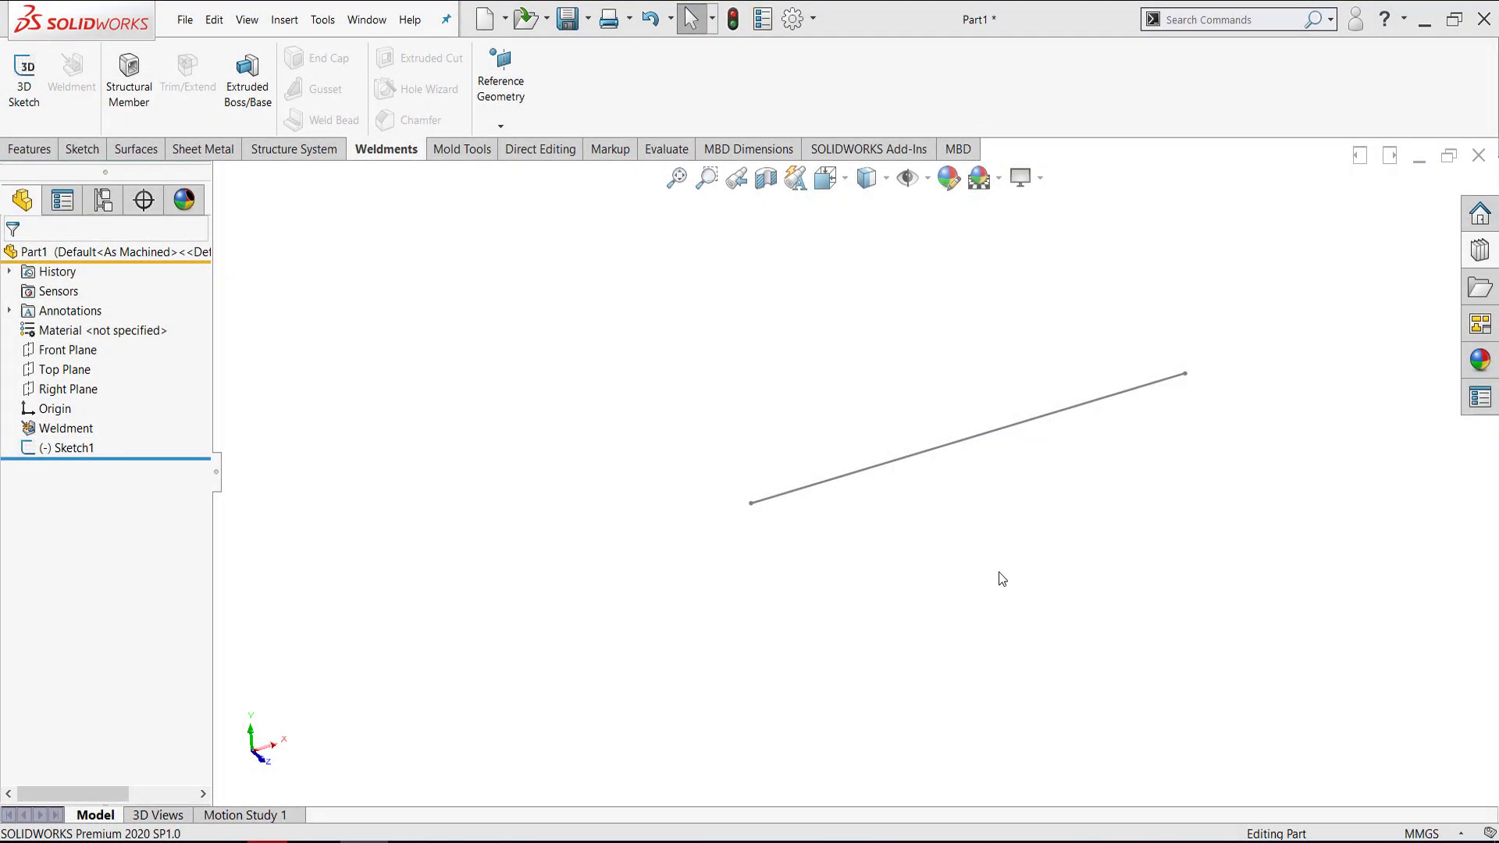
{"action": "mouse_move", "coordinate": [970, 519]}
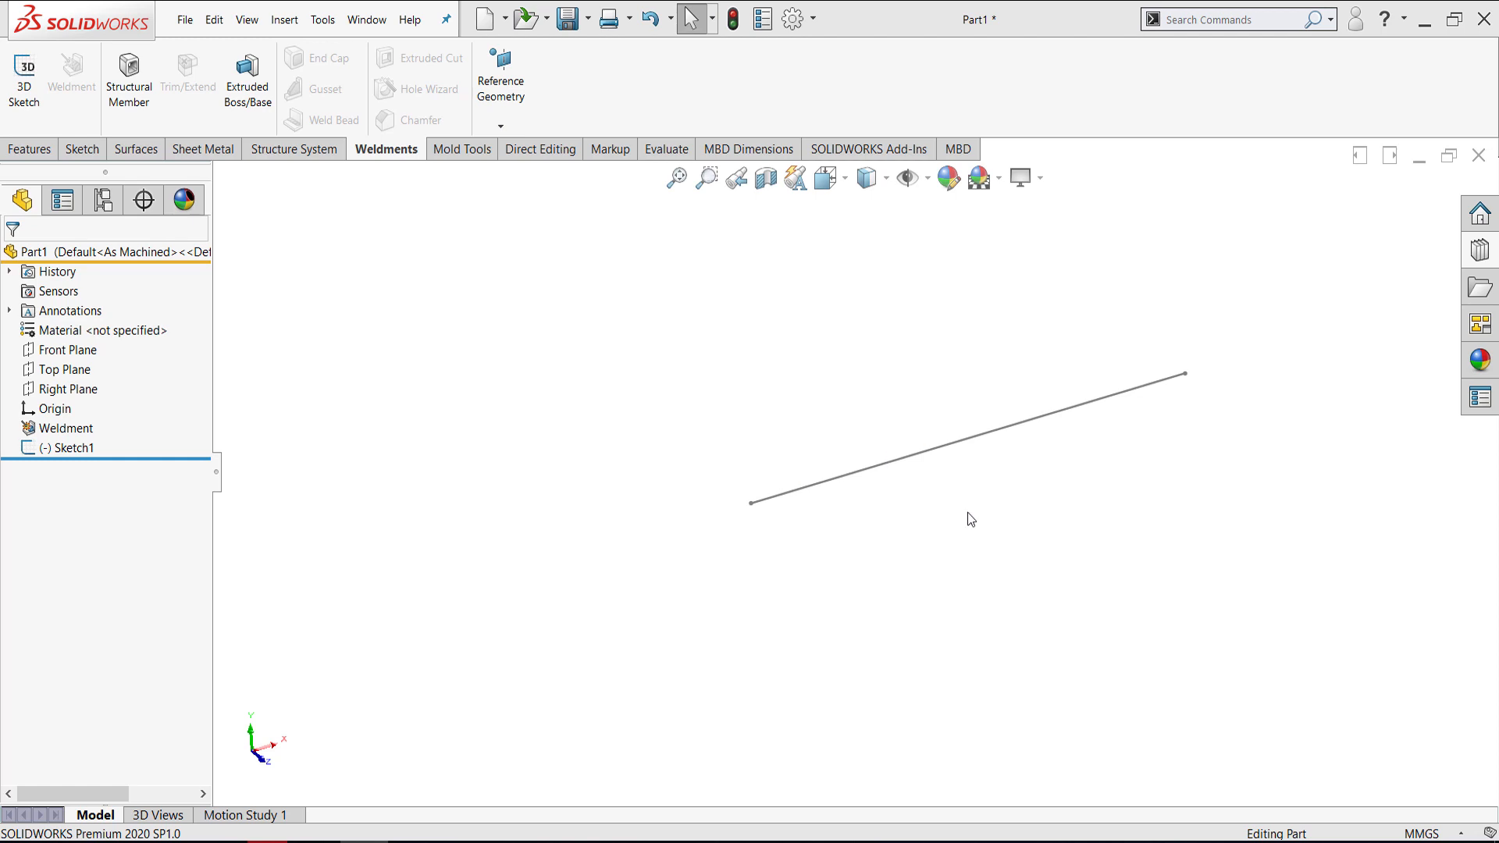
{"action": "mouse_move", "coordinate": [558, 479]}
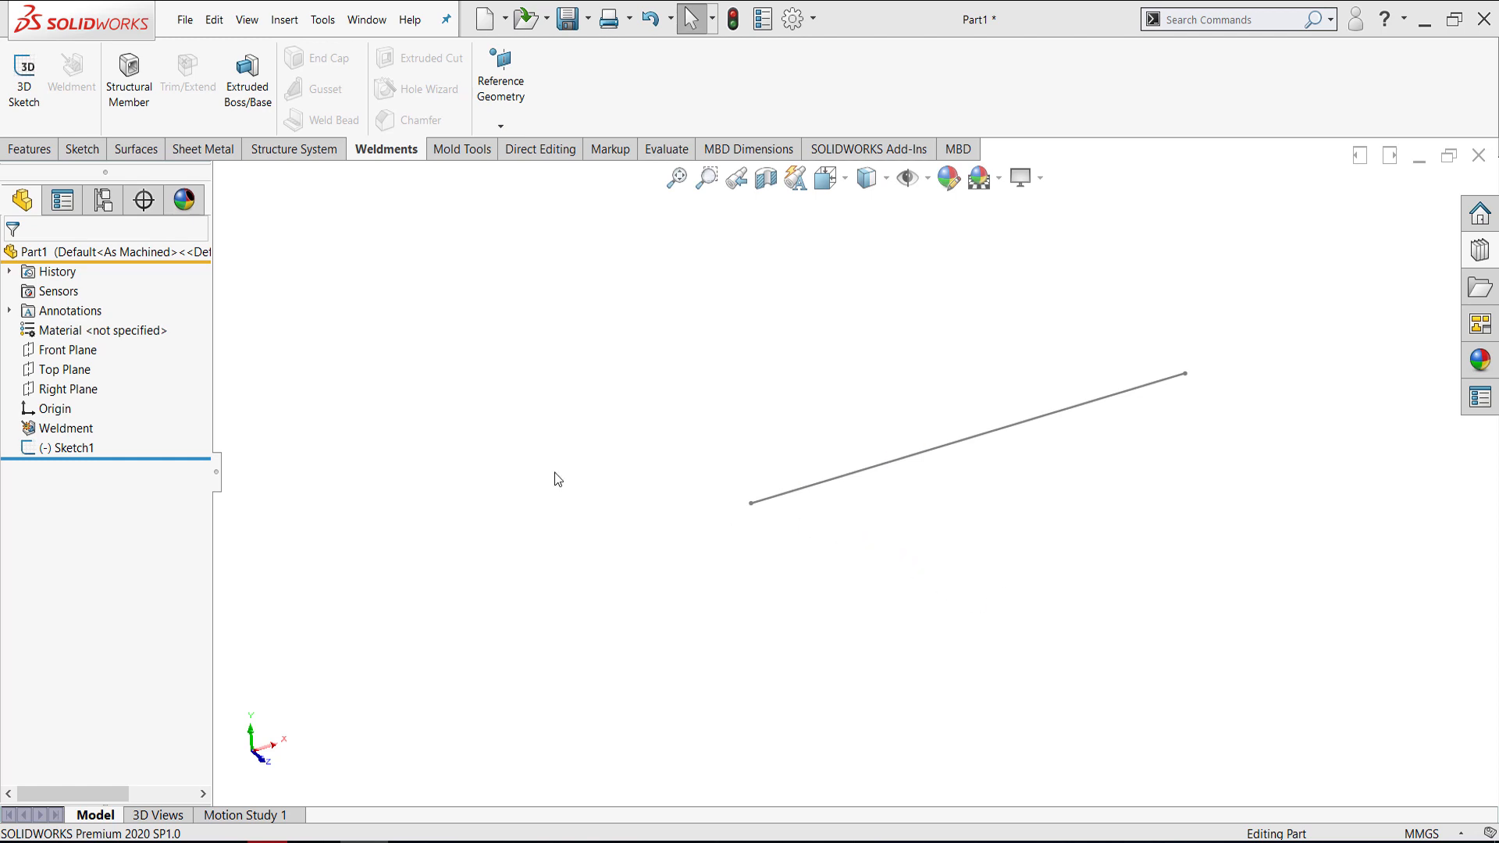
{"action": "mouse_move", "coordinate": [581, 529]}
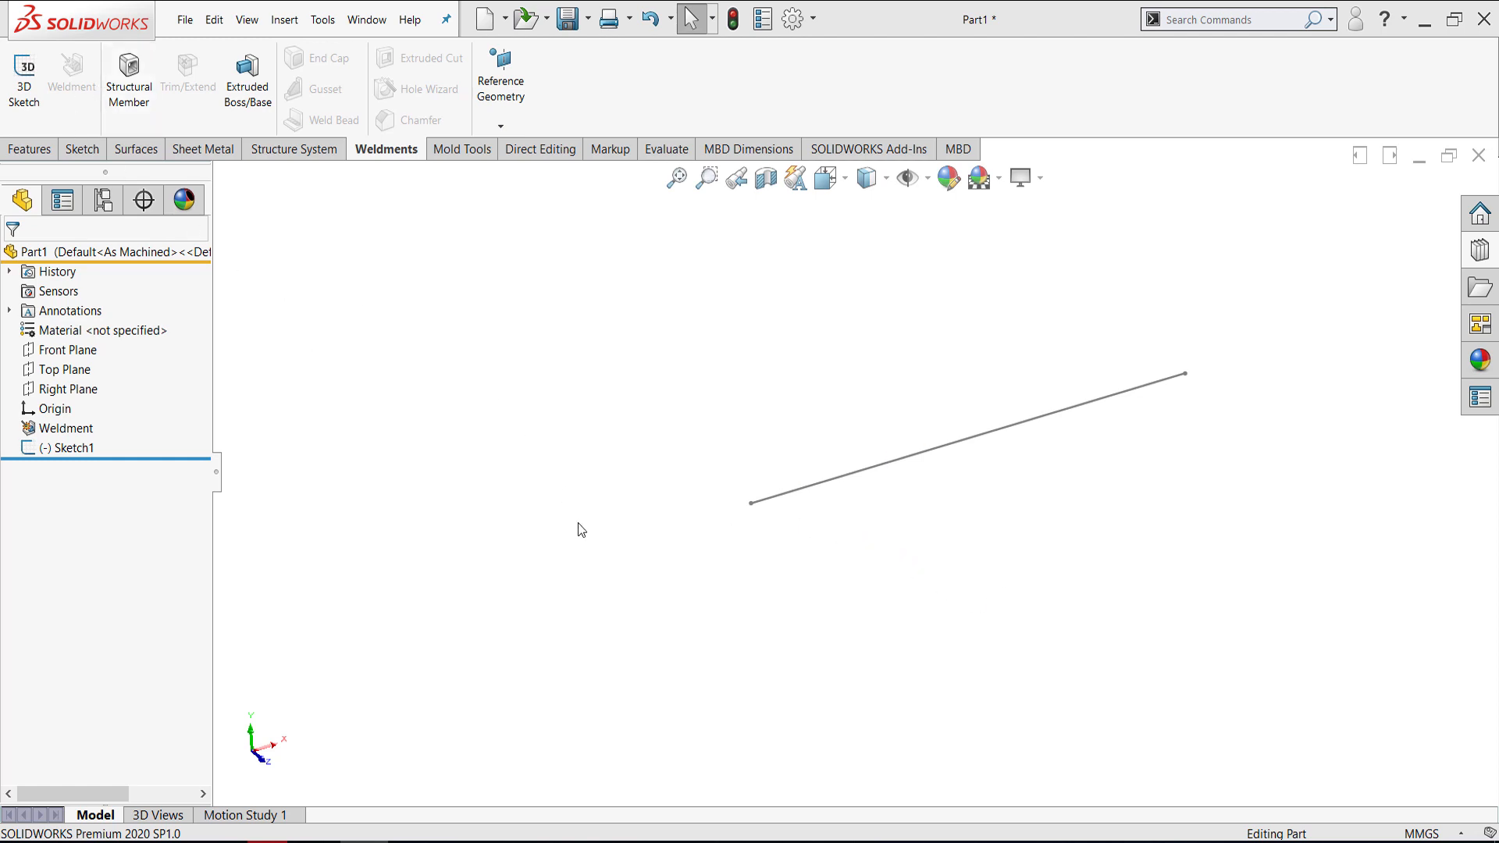
{"action": "mouse_move", "coordinate": [128, 81]}
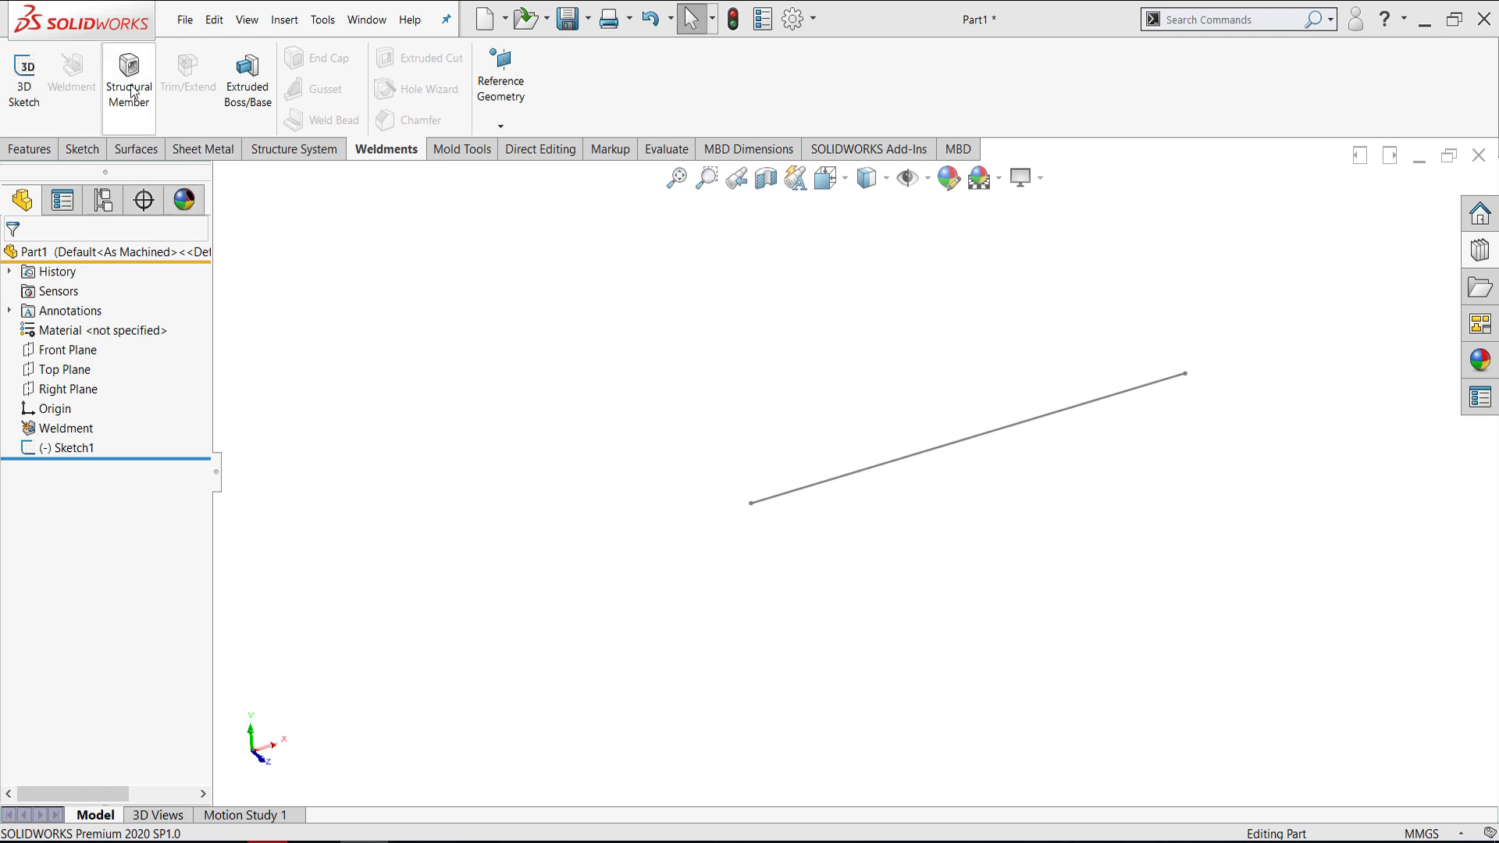
- Check which profile standards the Structural Member tool offers, then cancel it without applying
{"action": "left_click", "coordinate": [128, 80]}
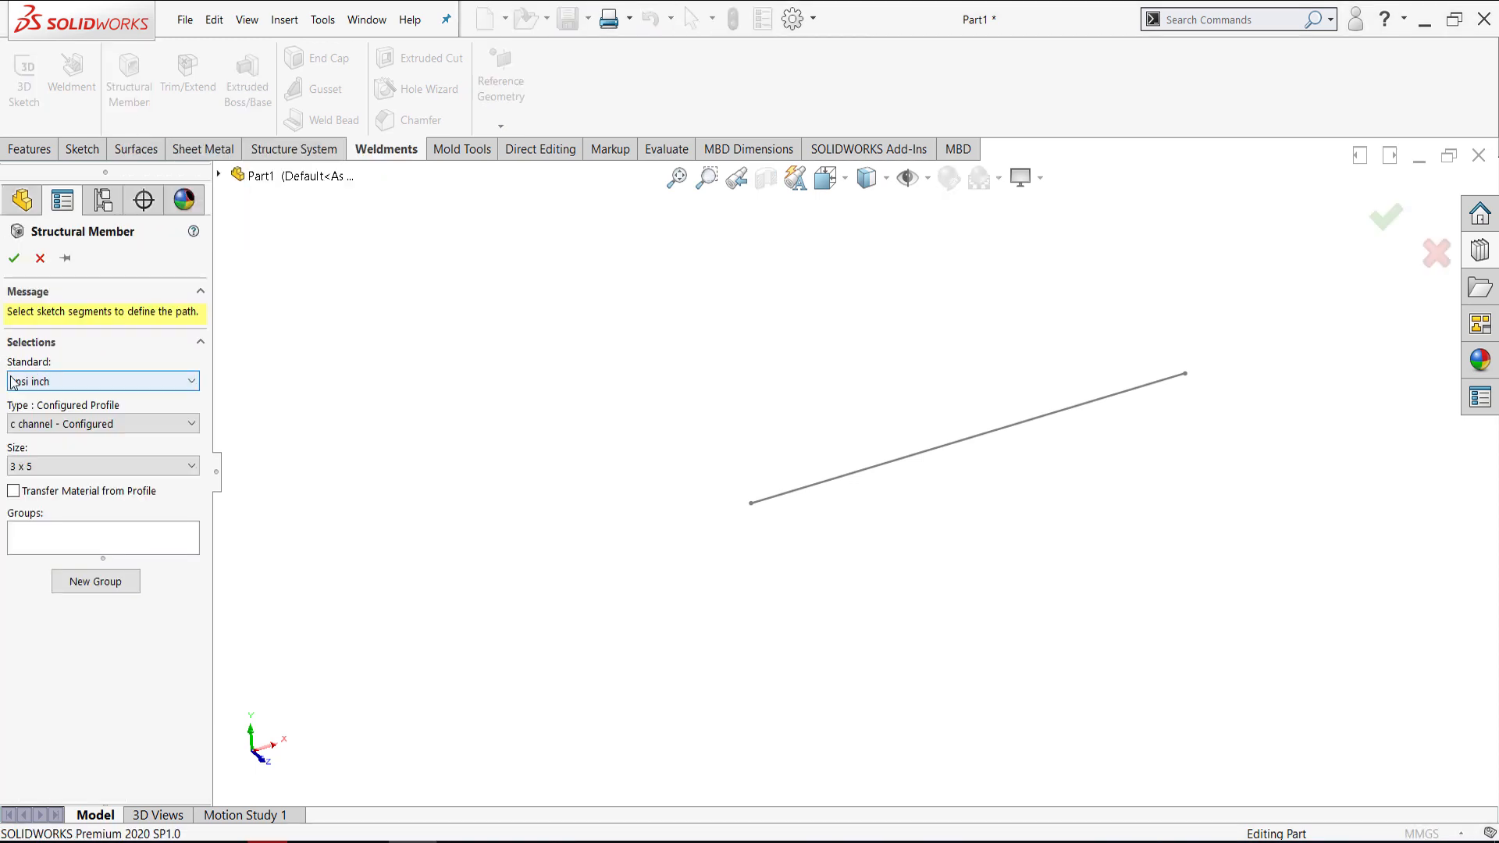
{"action": "left_click", "coordinate": [189, 381]}
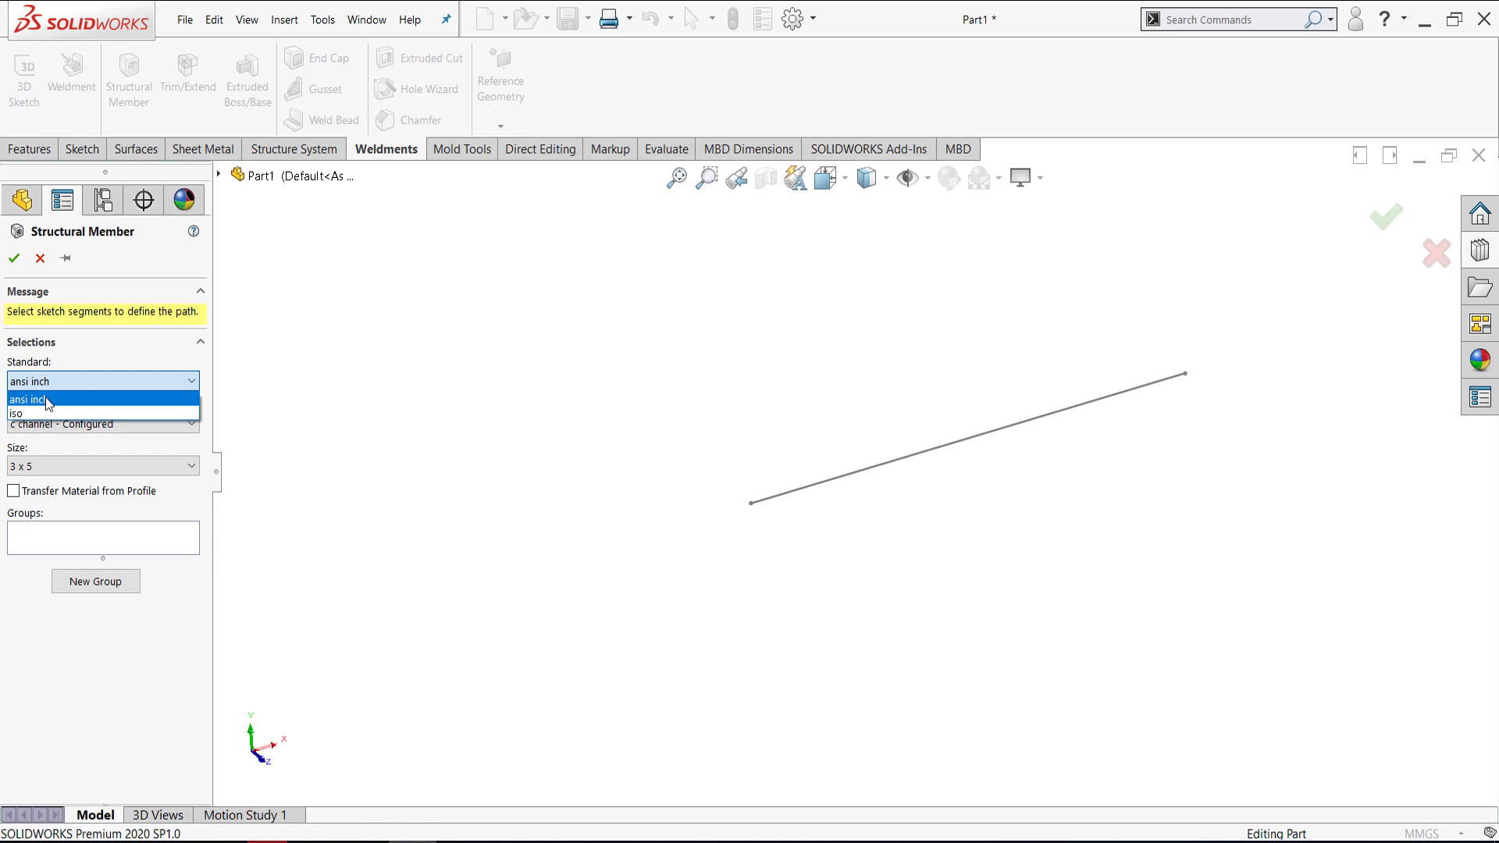
{"action": "mouse_move", "coordinate": [32, 412]}
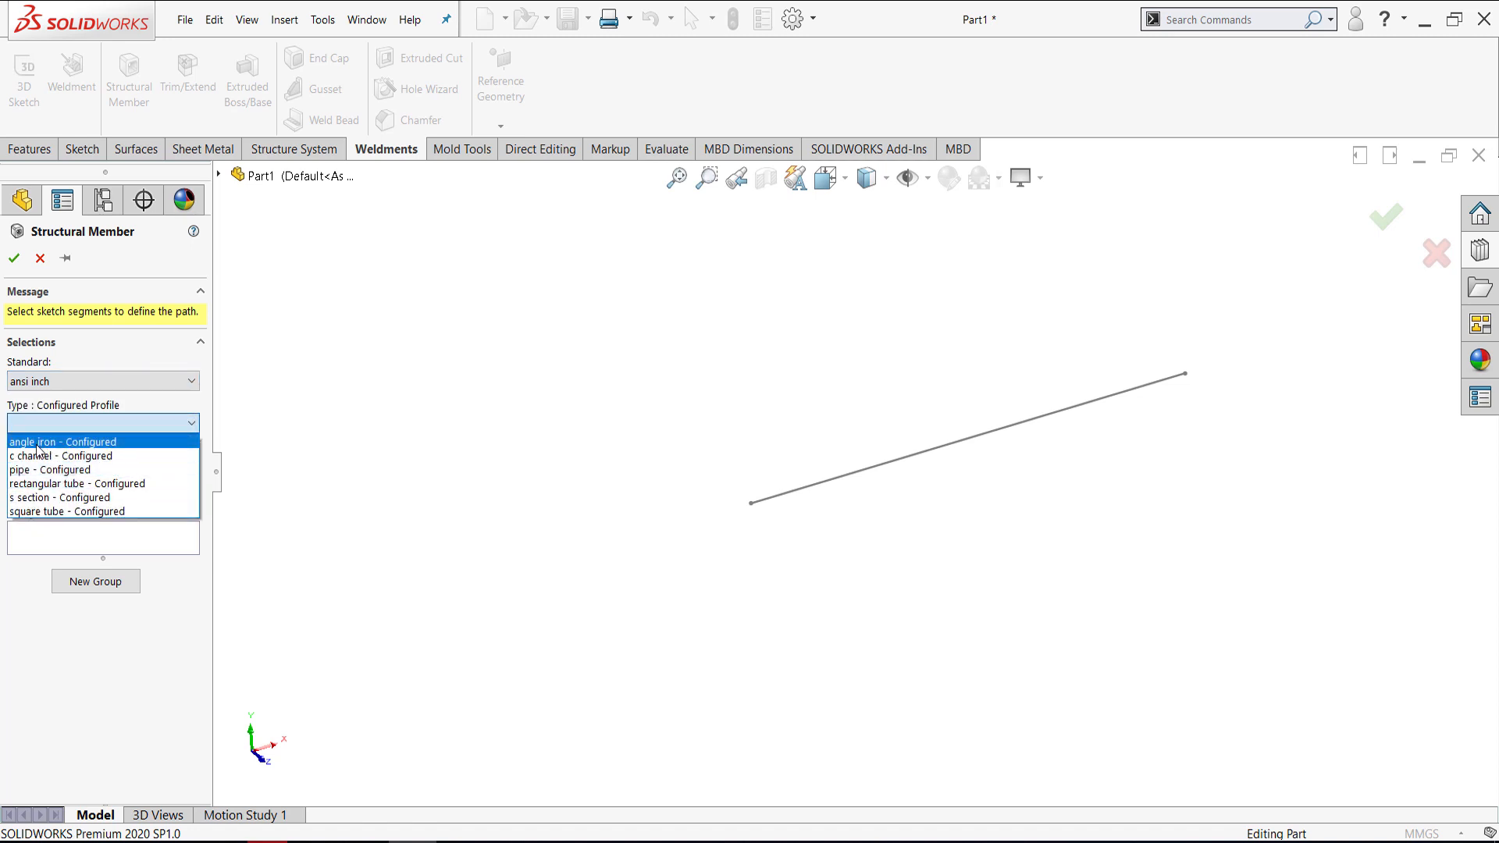
{"action": "left_click", "coordinate": [61, 440]}
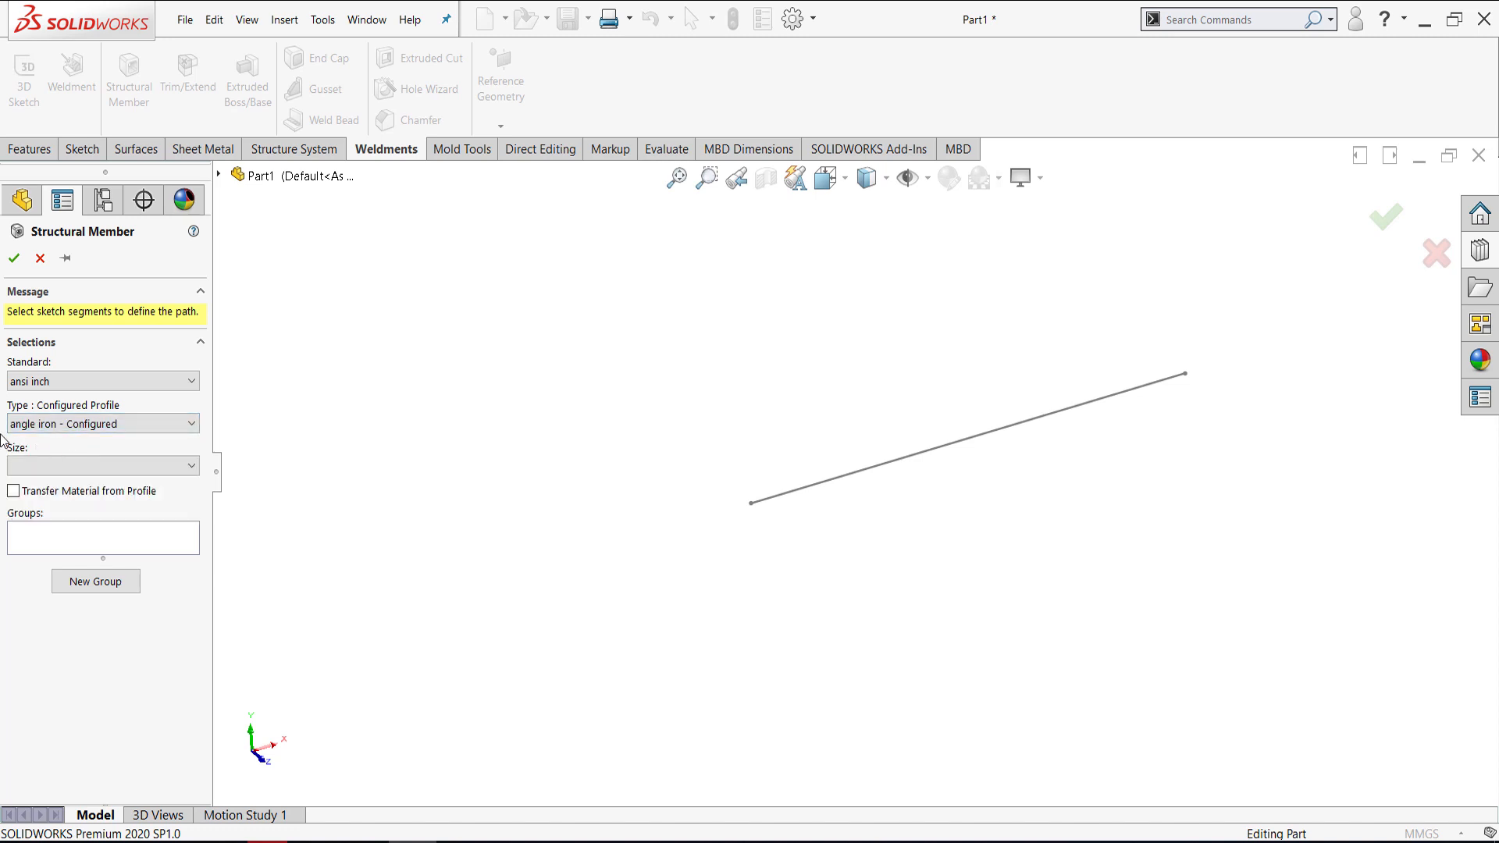
{"action": "left_click", "coordinate": [103, 465]}
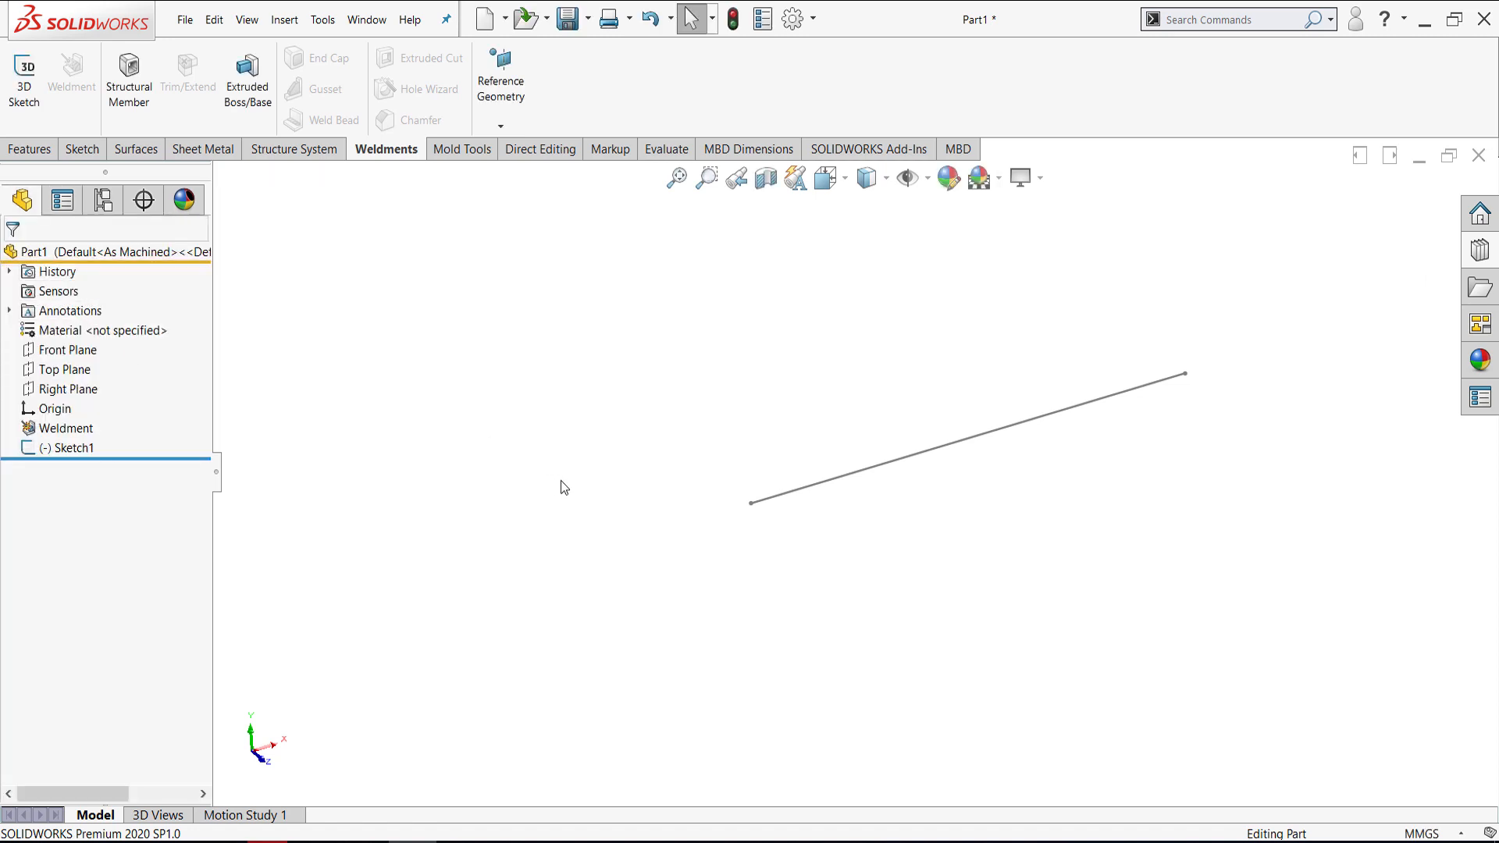
{"action": "mouse_move", "coordinate": [1129, 588]}
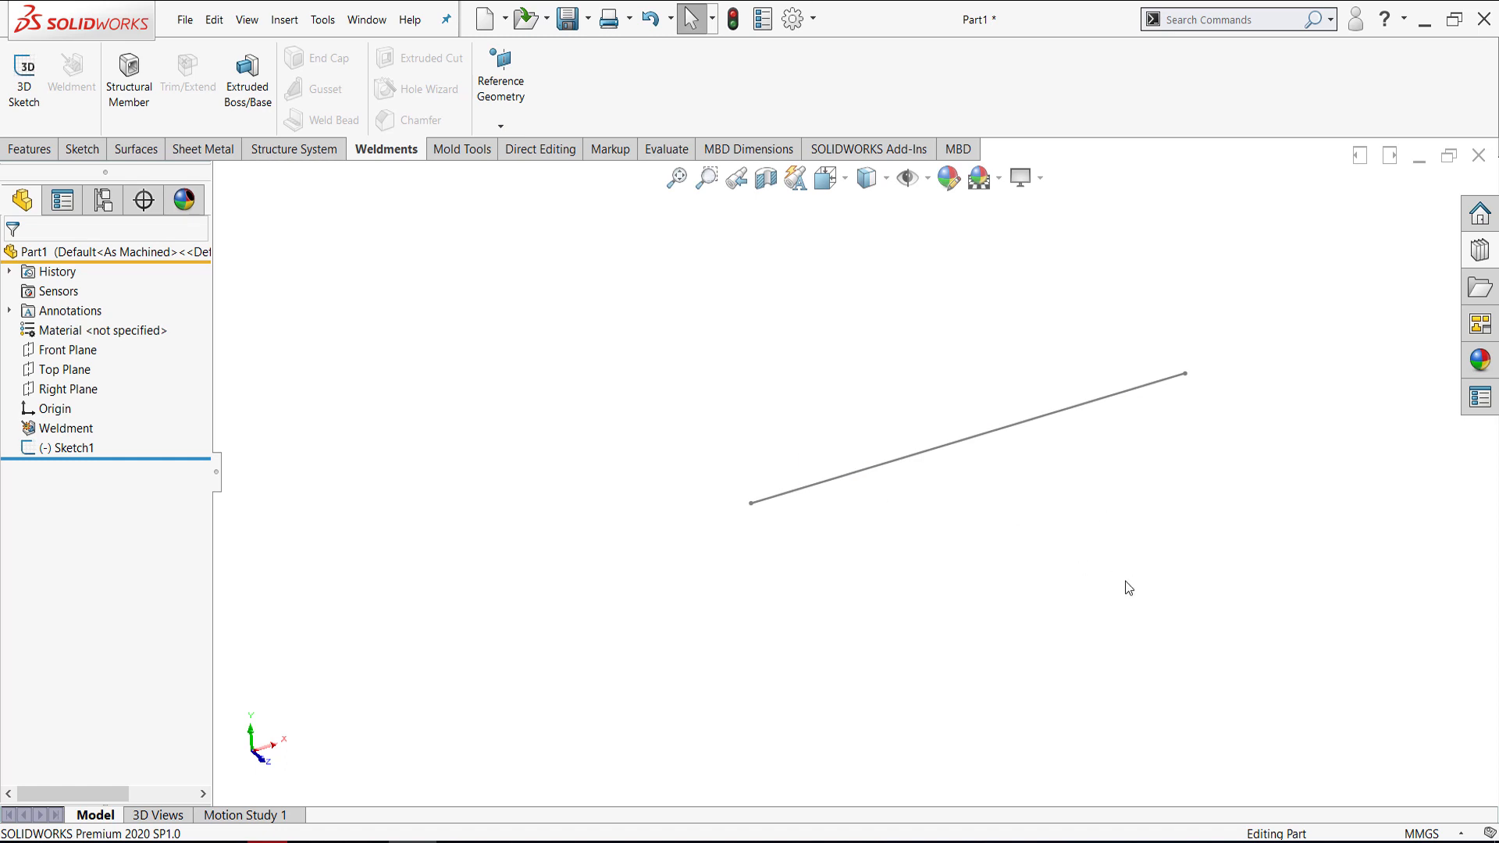
{"action": "mouse_move", "coordinate": [1478, 250]}
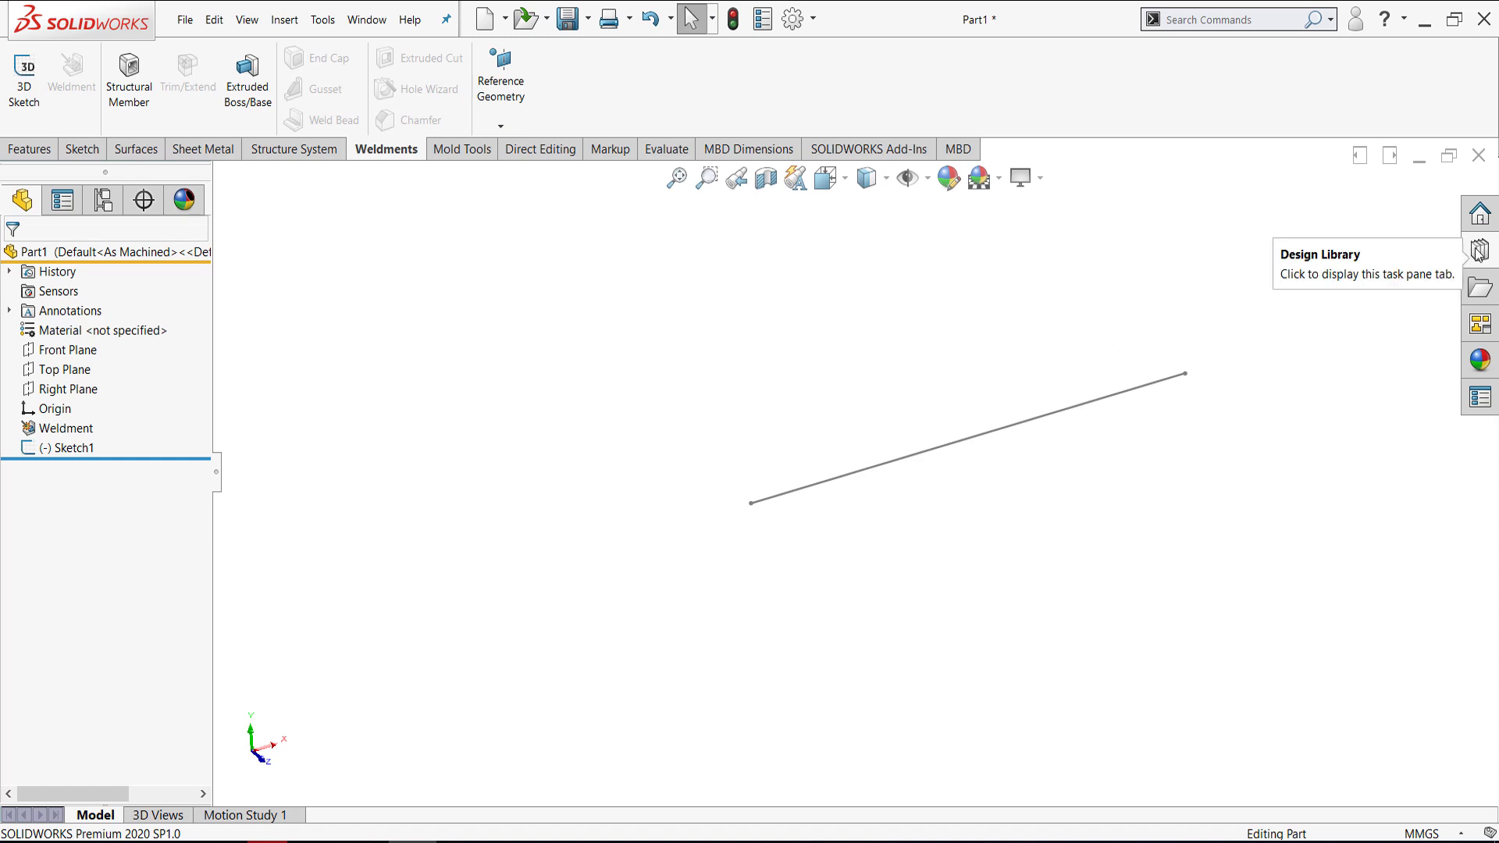
- Show the Design Library pane in the Task Pane
{"action": "left_click", "coordinate": [1477, 249]}
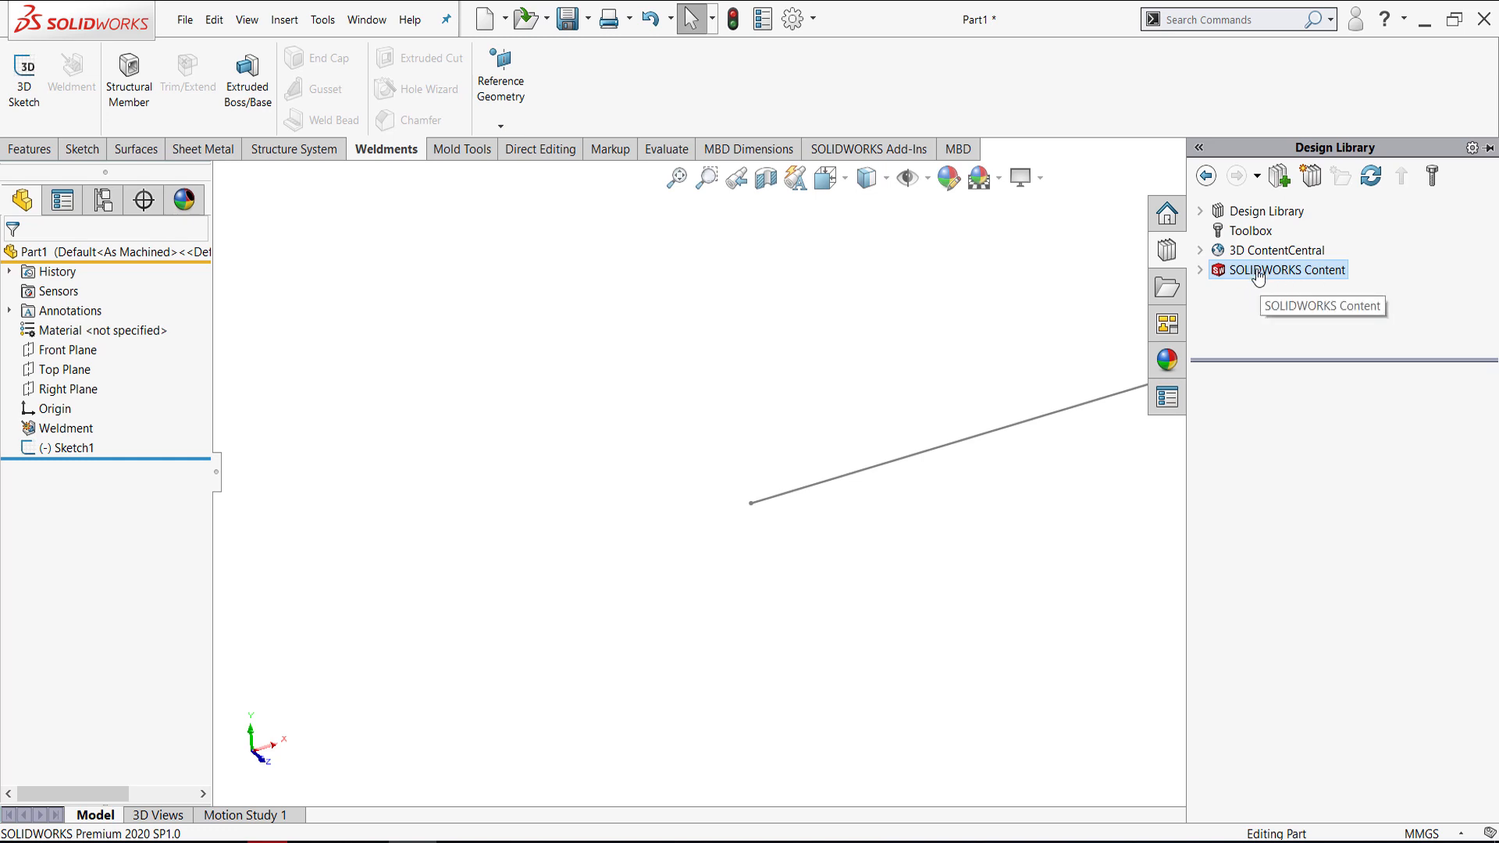
{"action": "mouse_move", "coordinate": [1292, 280]}
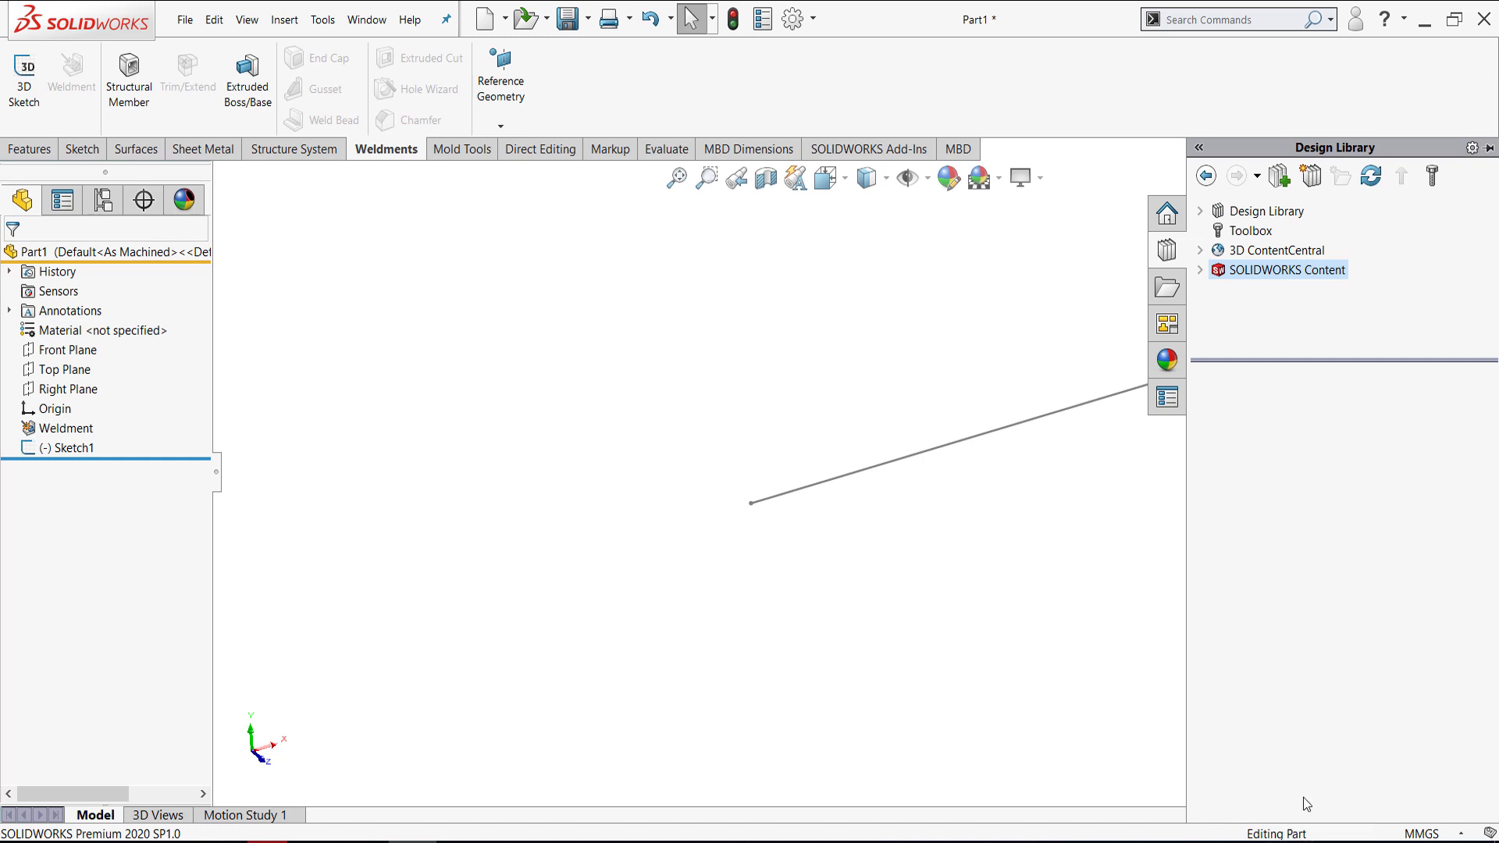
{"action": "mouse_move", "coordinate": [1206, 293]}
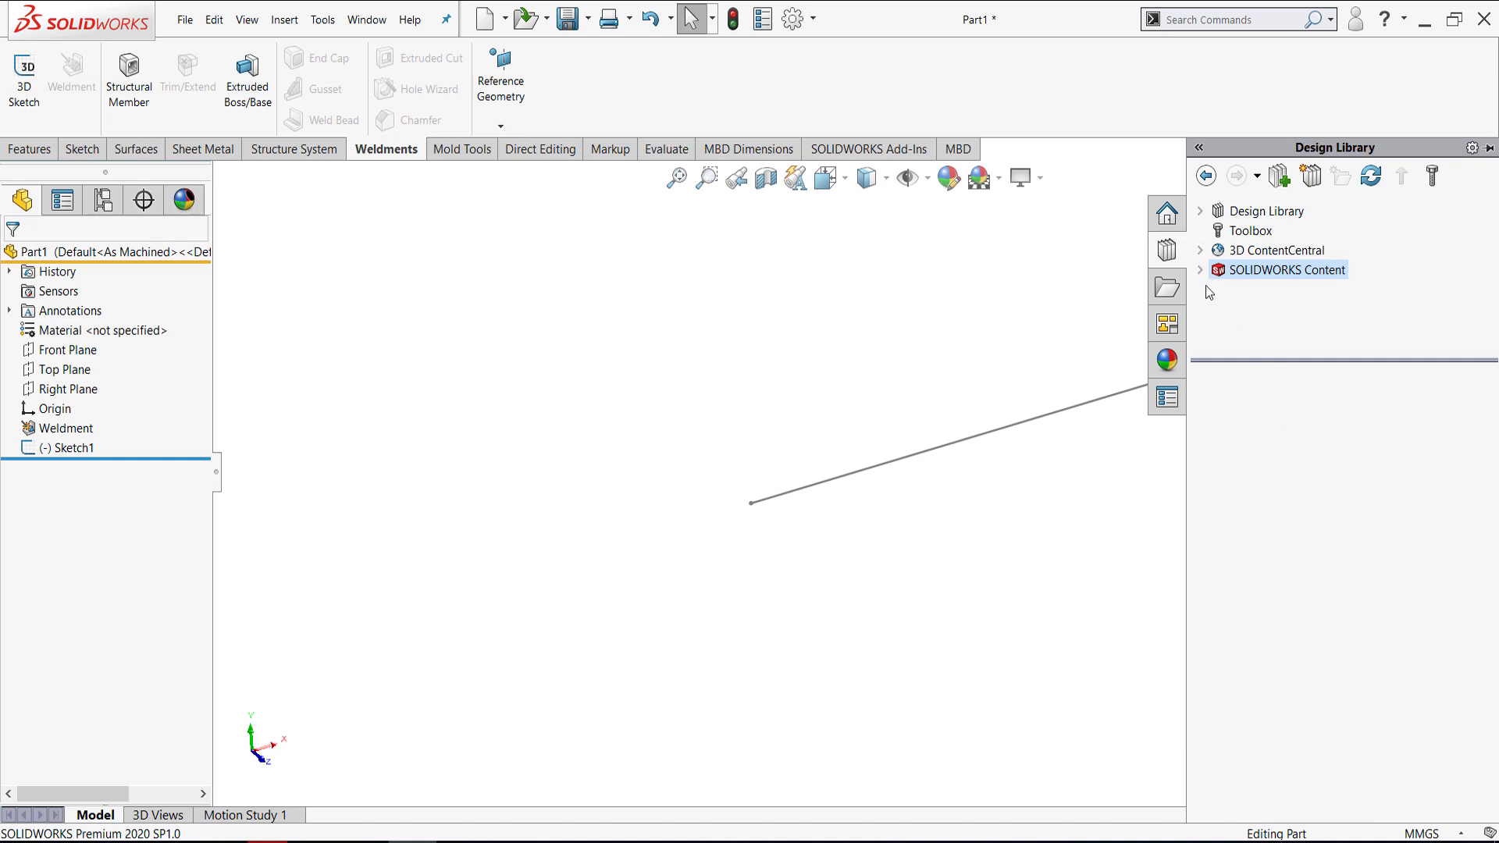
{"action": "mouse_move", "coordinate": [1205, 281]}
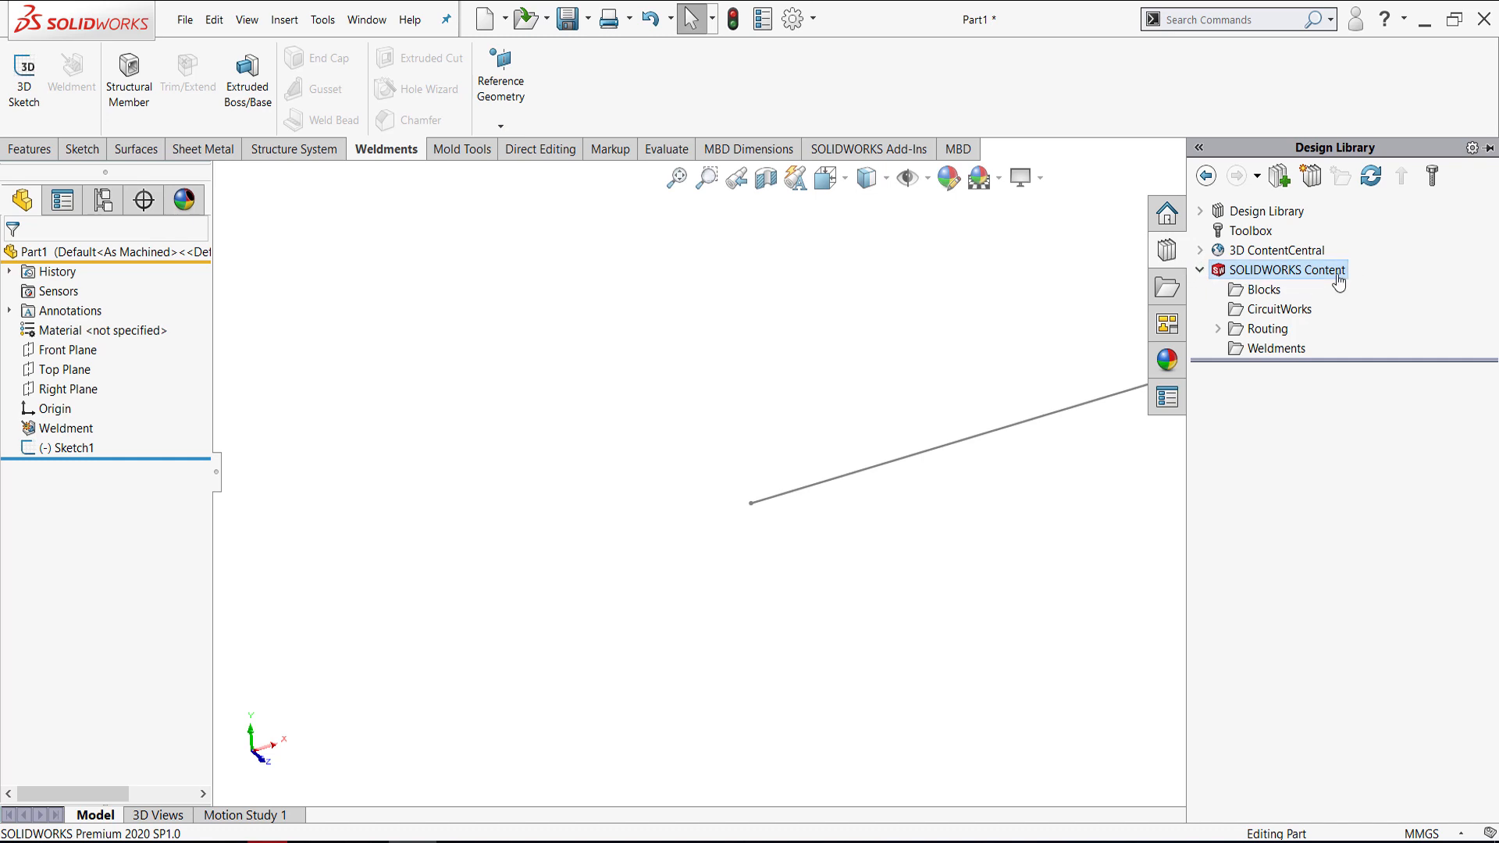
- List the downloadable weldment profile standards and request the DIN profile pack download
{"action": "left_click", "coordinate": [1276, 348]}
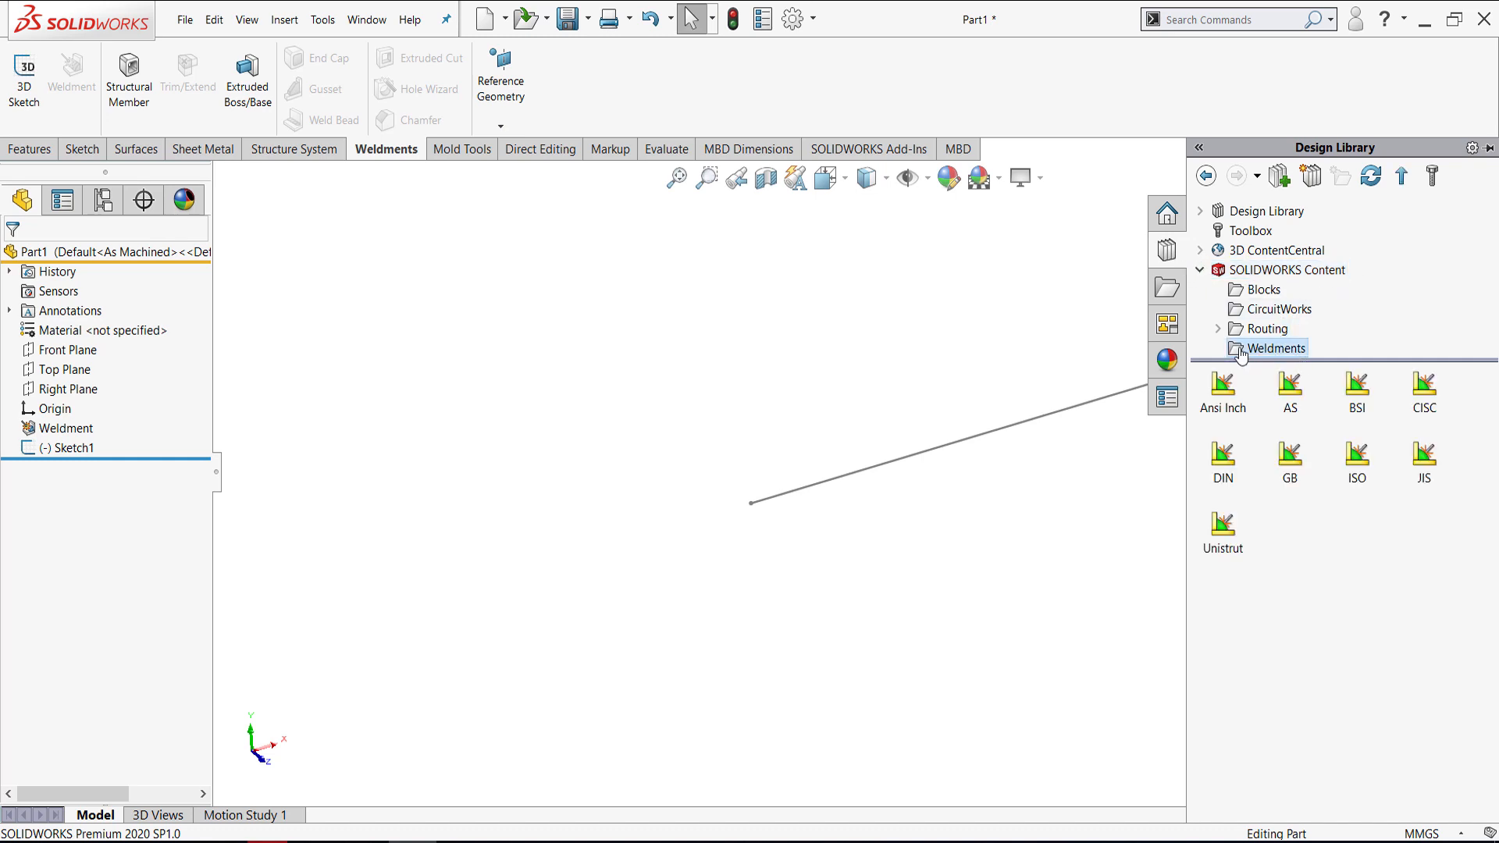
{"action": "mouse_move", "coordinate": [1280, 356]}
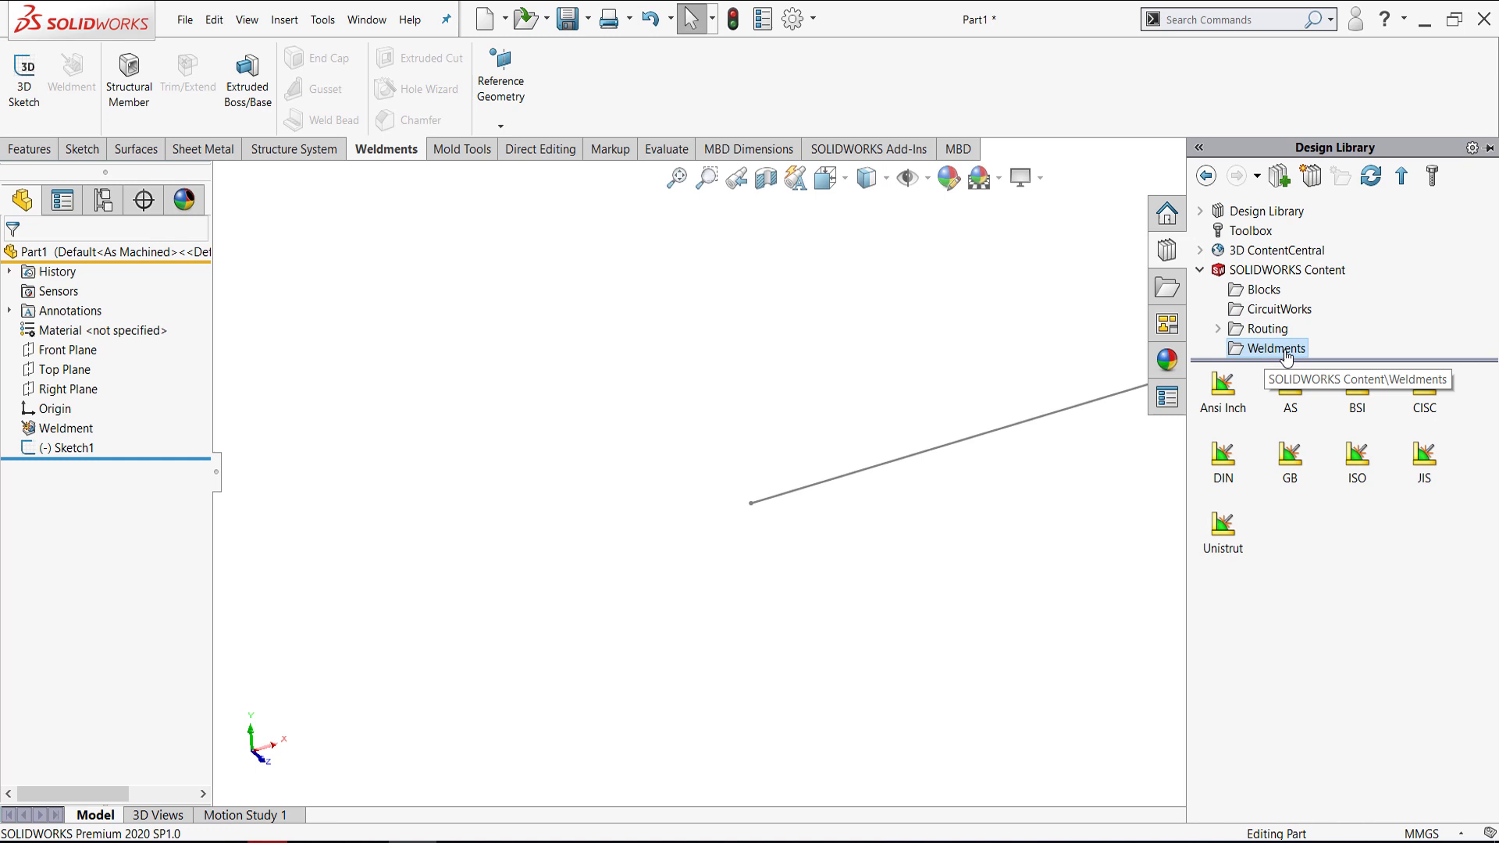
{"action": "mouse_move", "coordinate": [1249, 524]}
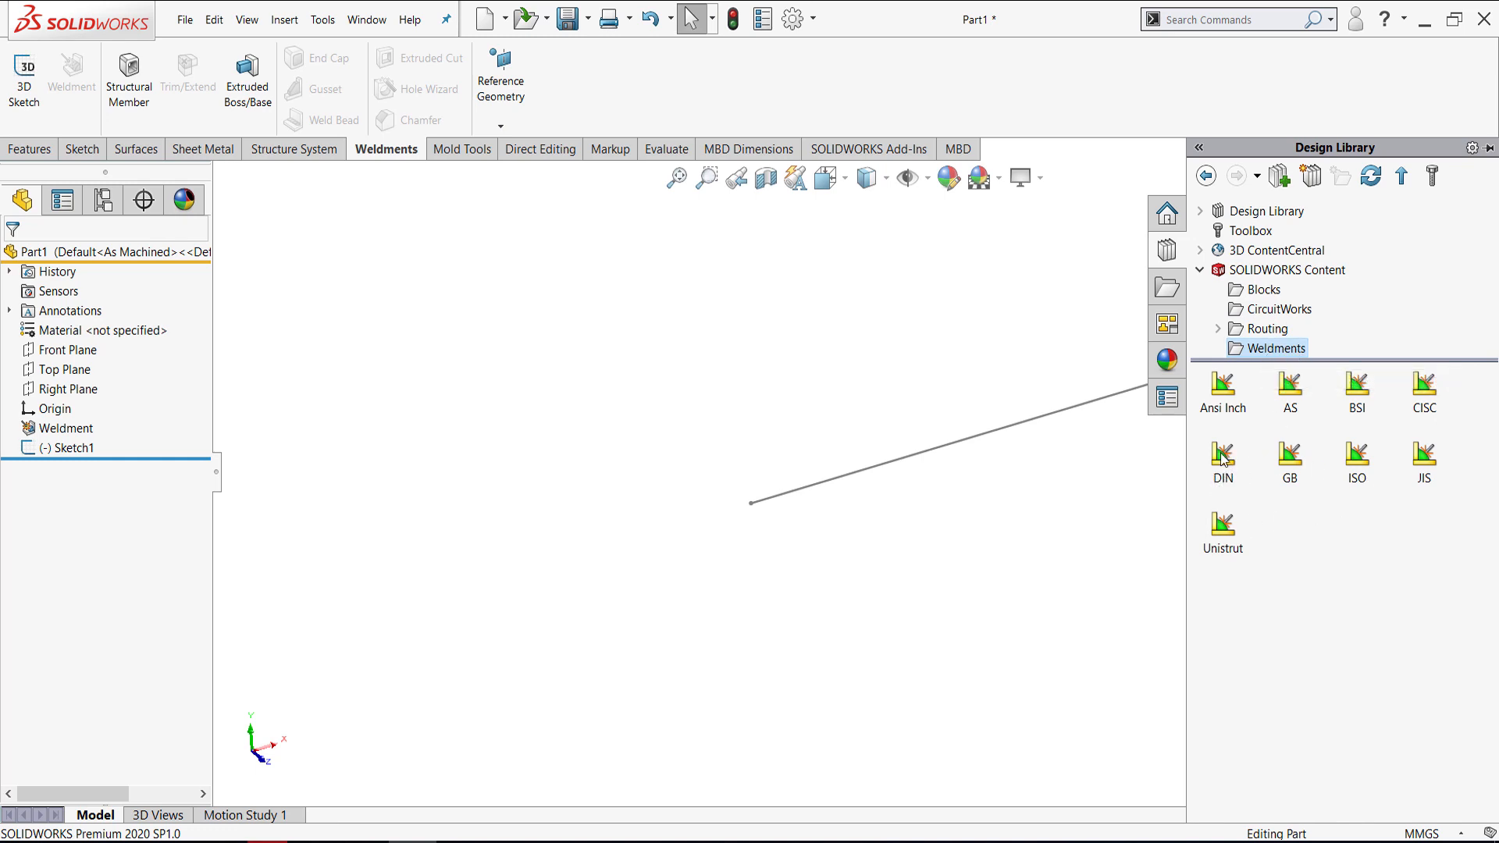
{"action": "mouse_move", "coordinate": [1222, 459]}
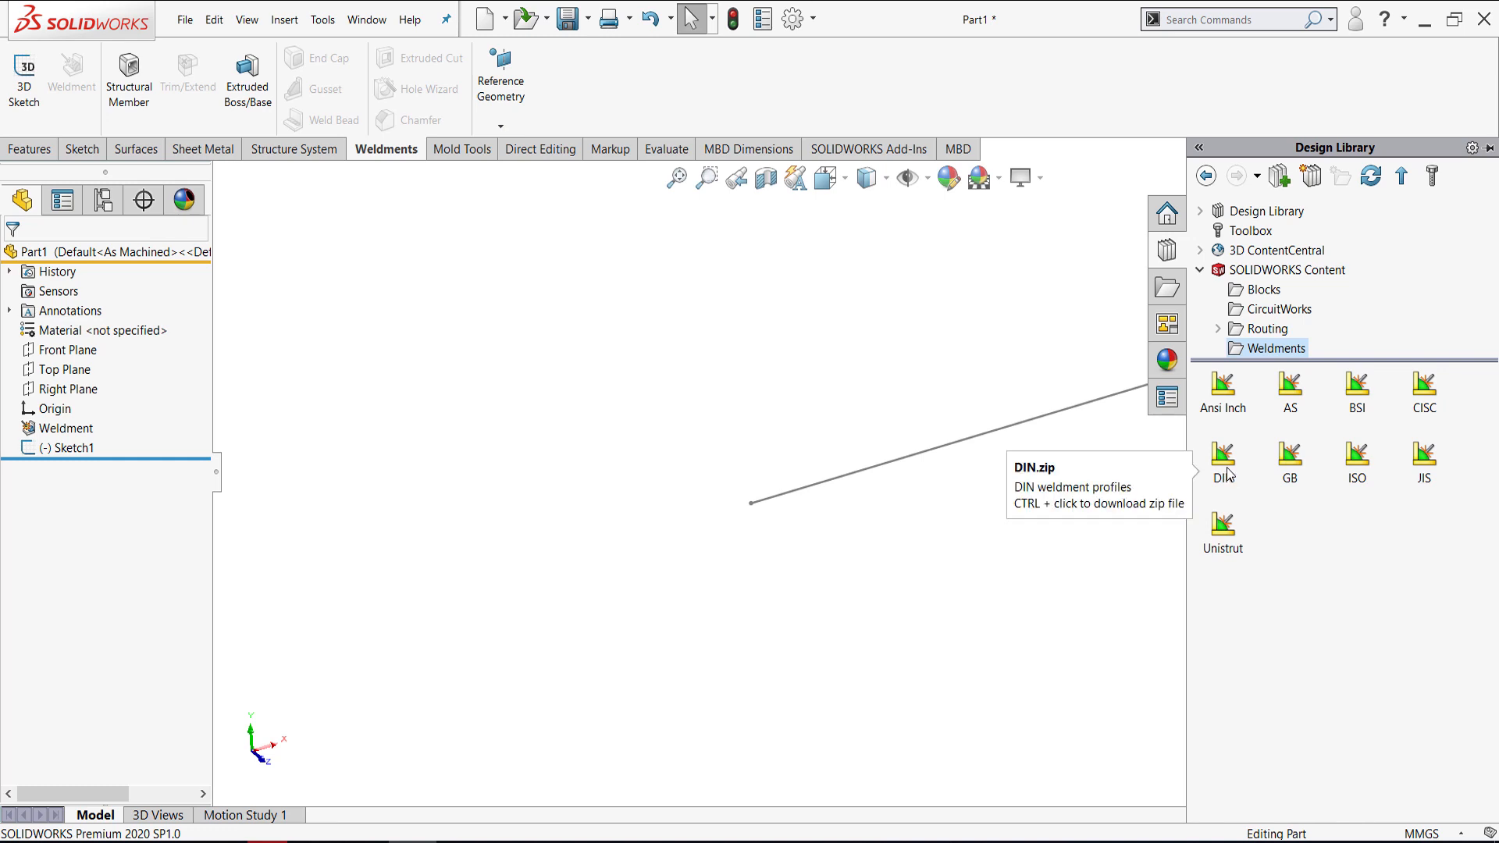
{"action": "mouse_move", "coordinate": [1227, 473]}
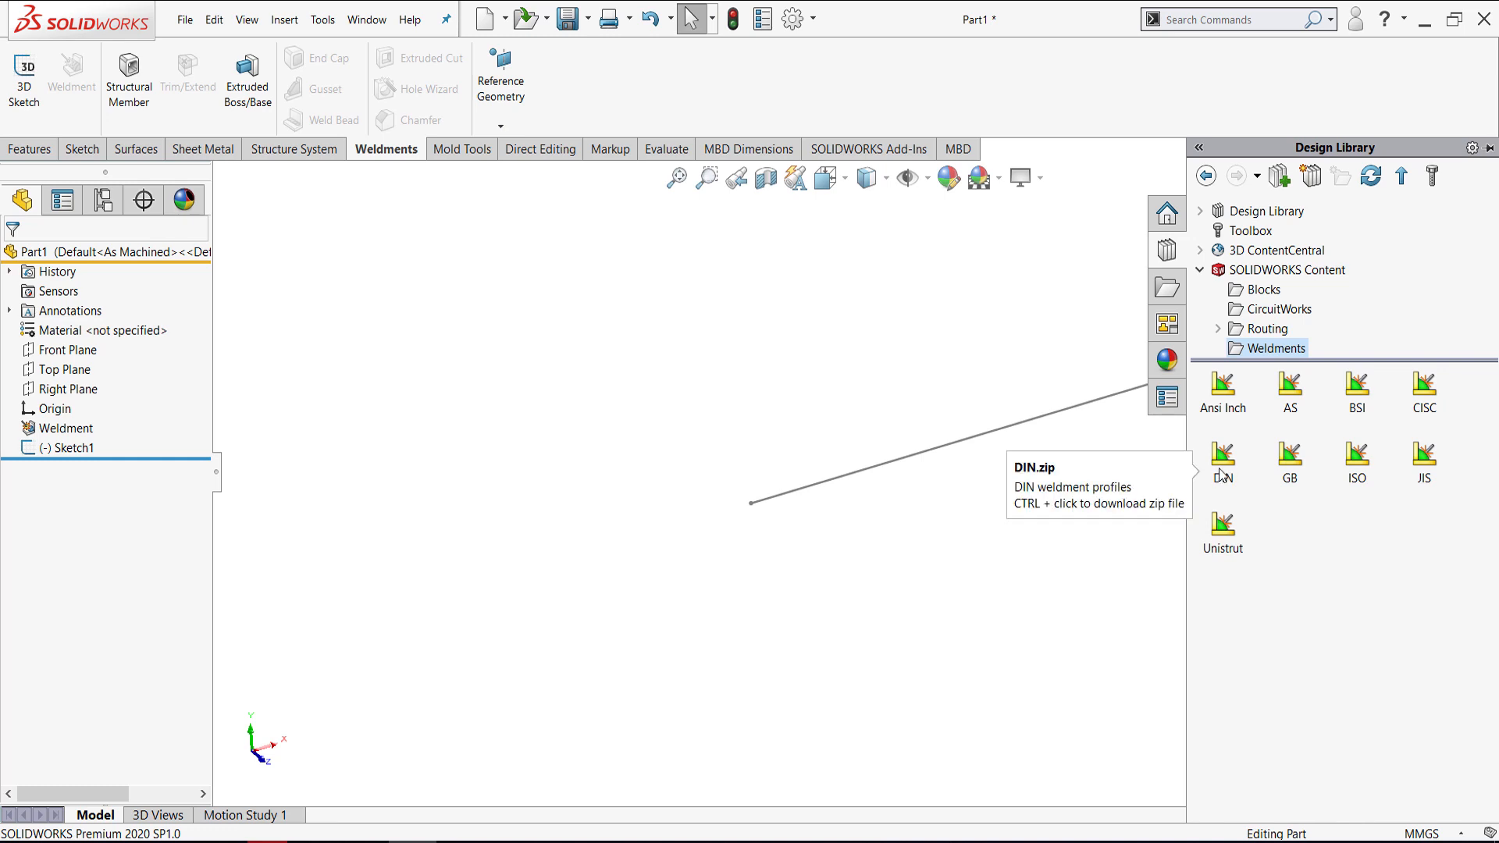
{"action": "left_click", "coordinate": [1221, 462]}
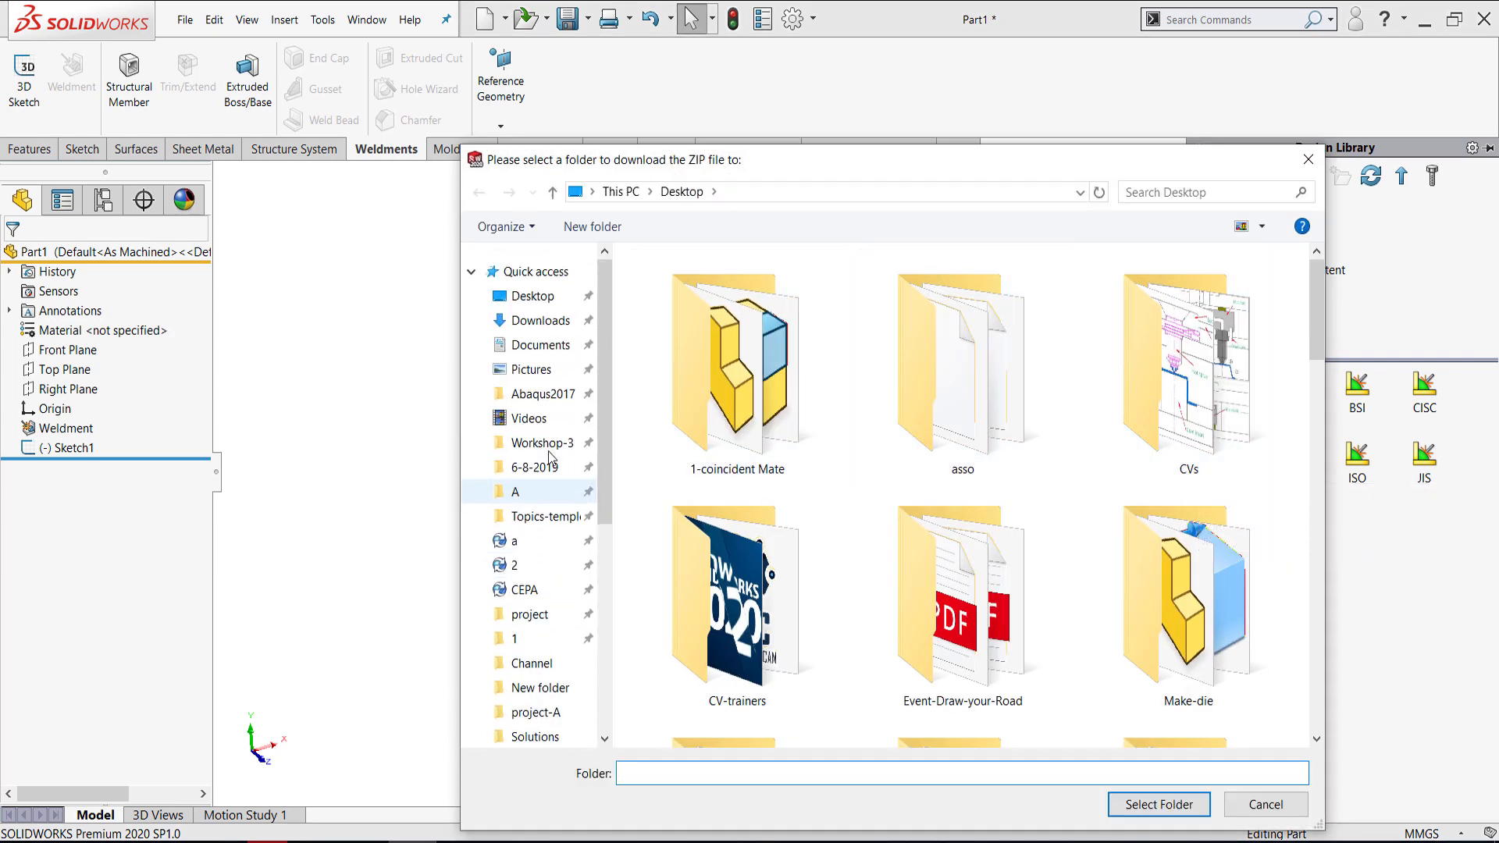
{"action": "mouse_move", "coordinate": [531, 369]}
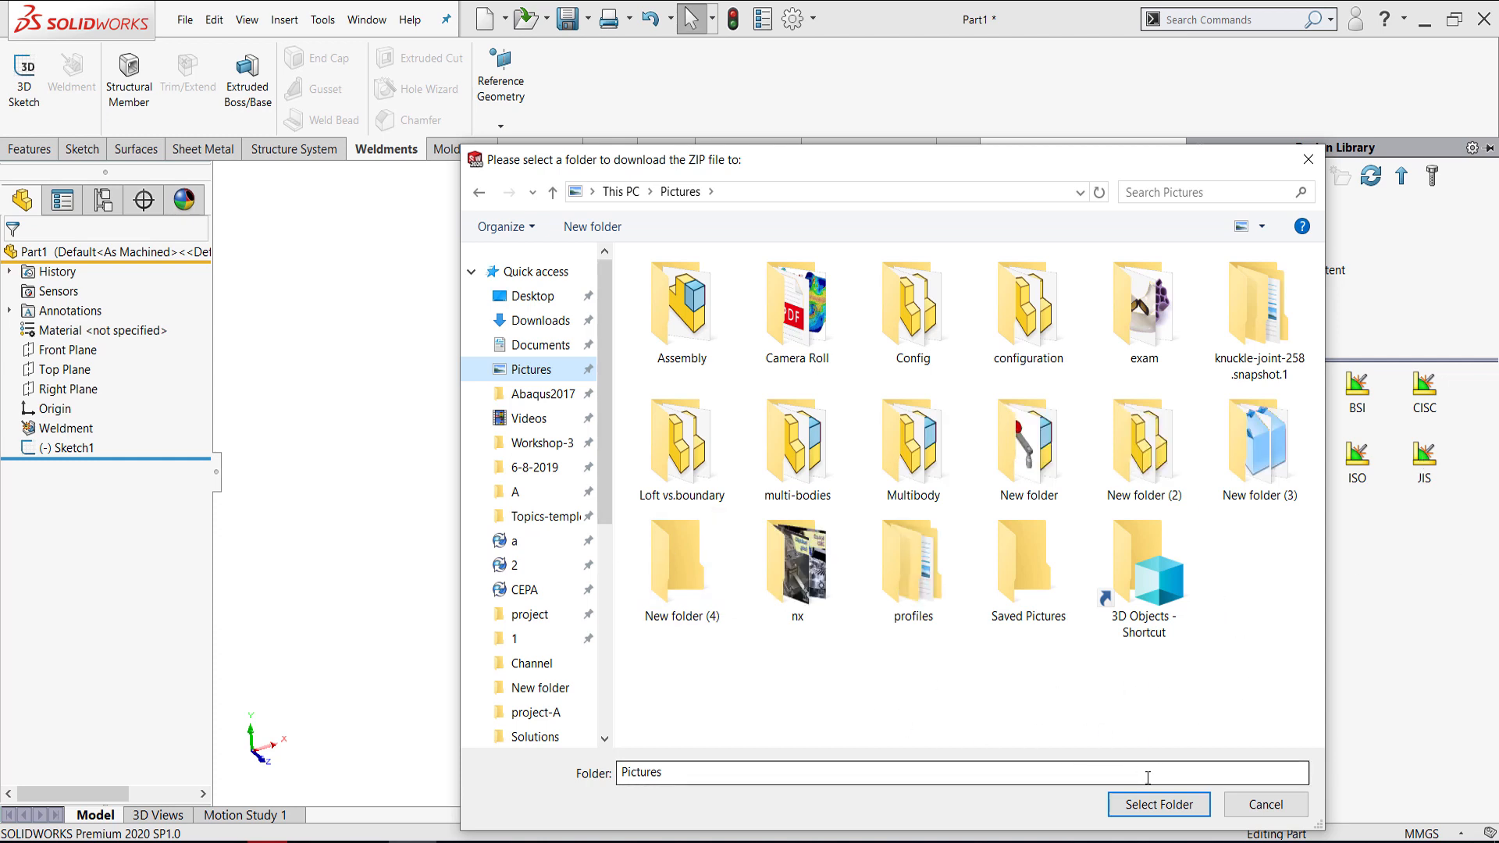
- Choose the Pictures folder as the destination for the DIN.zip download
{"action": "left_click", "coordinate": [1157, 804]}
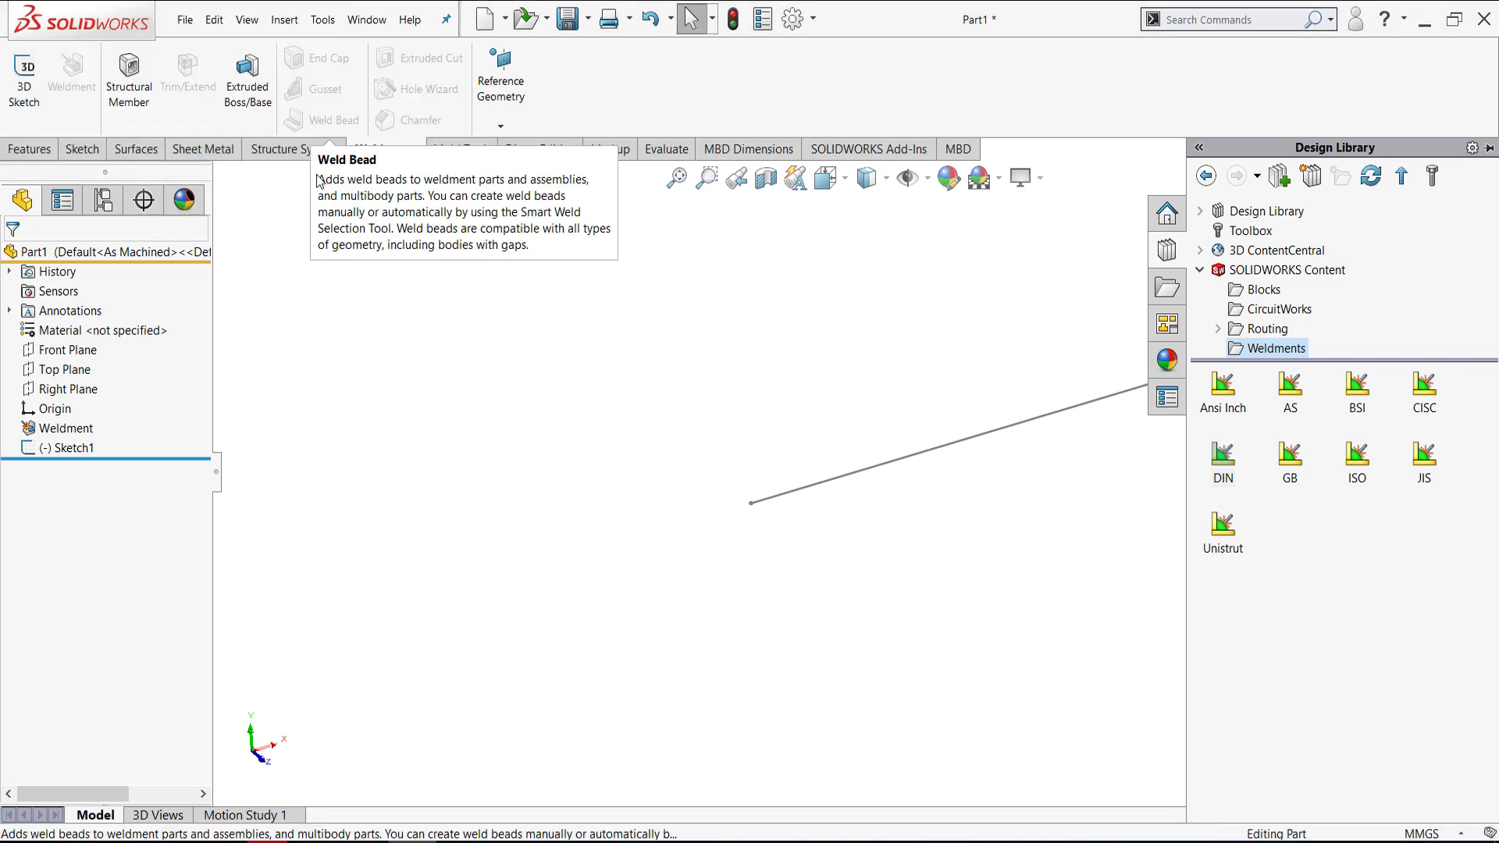
{"action": "mouse_move", "coordinate": [401, 542]}
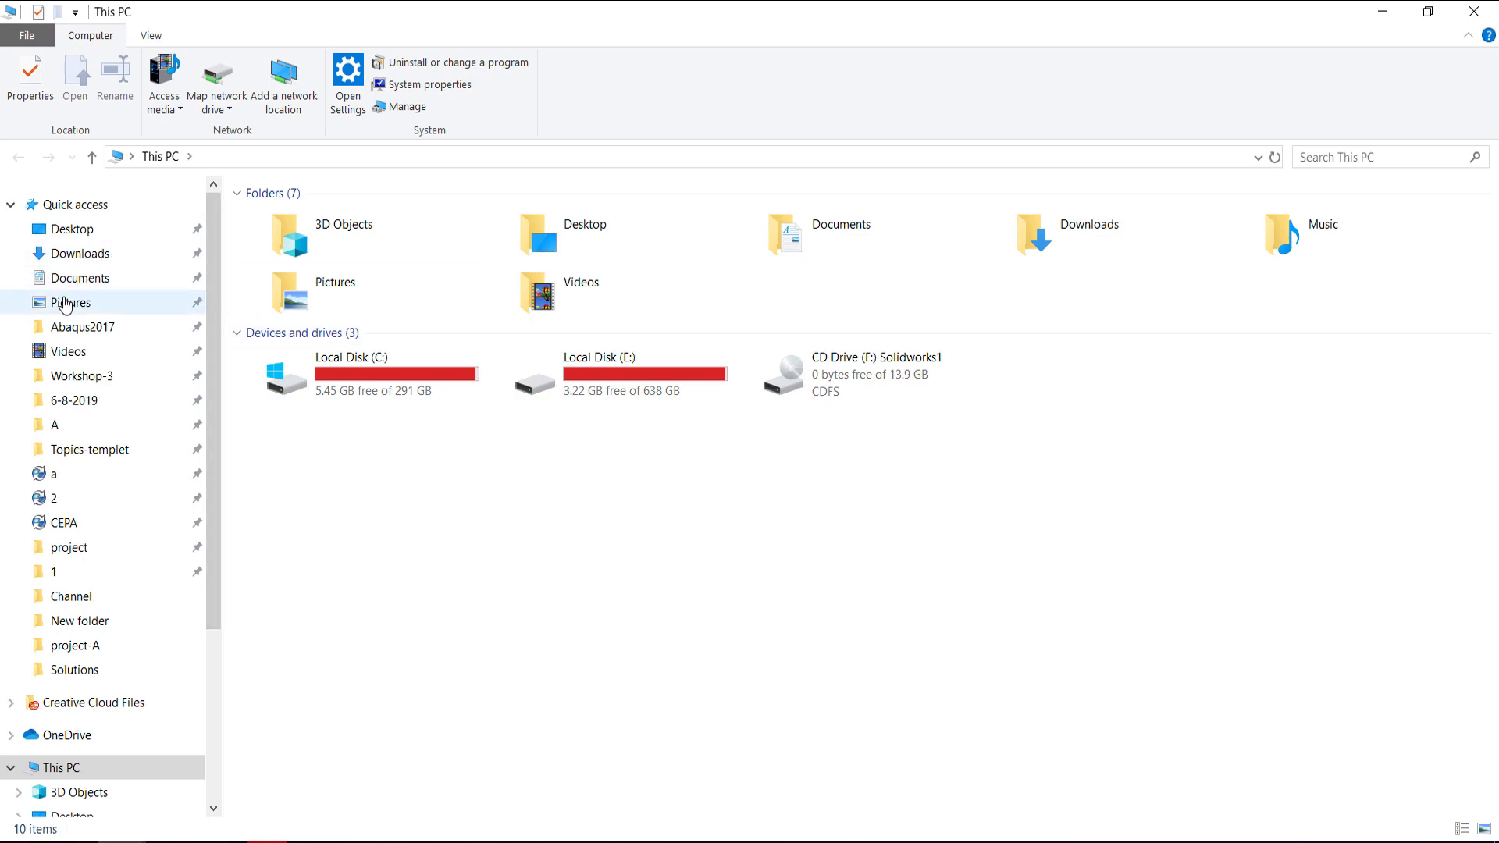
- Browse the Pictures folder to locate the downloaded DIN.zip
{"action": "double_click", "coordinate": [72, 301]}
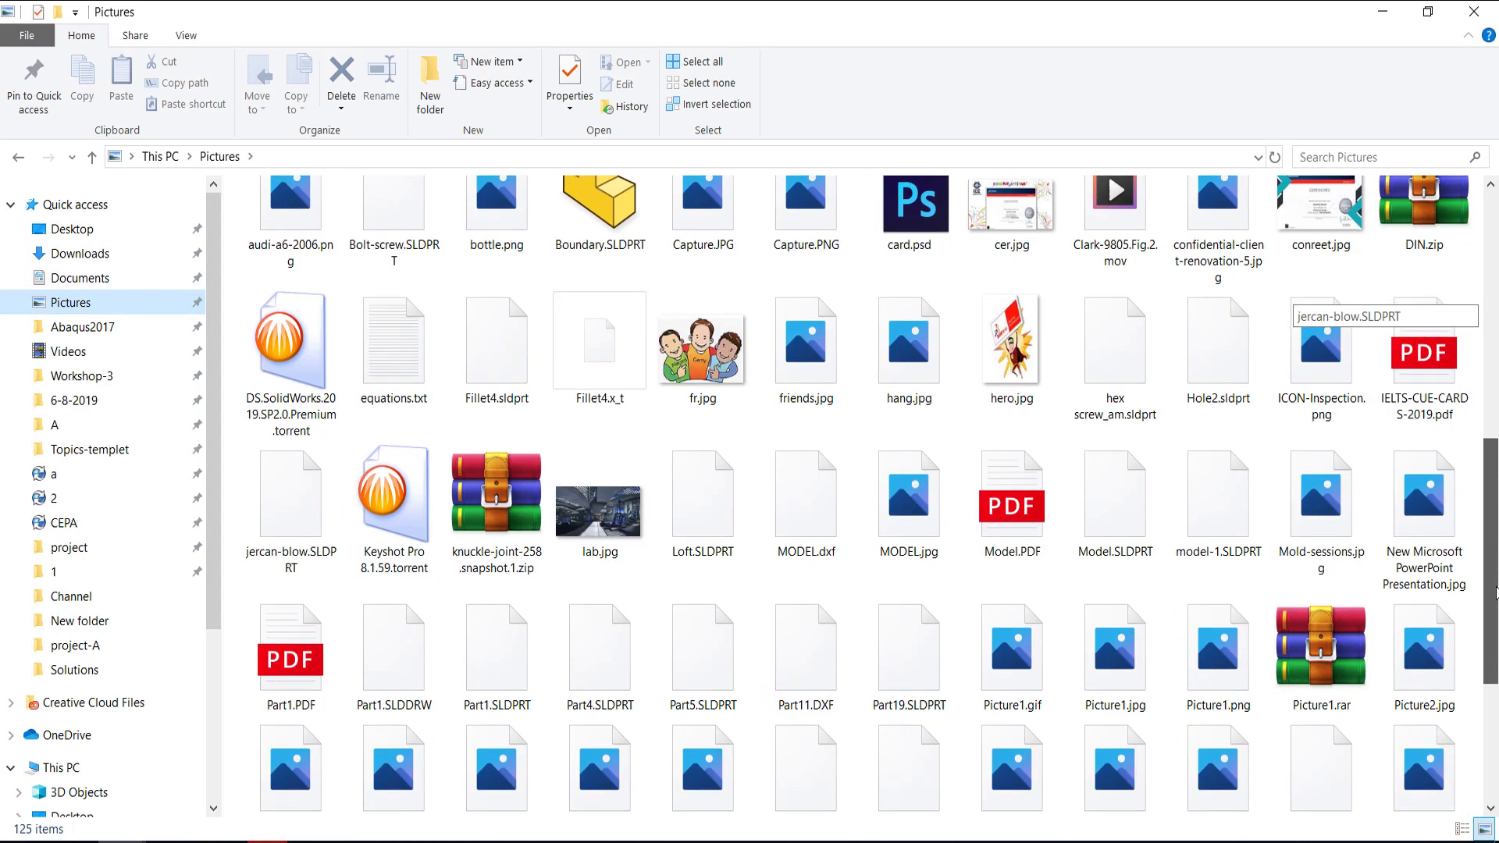
{"action": "scroll", "scroll_direction": "down", "scroll_amount": 3}
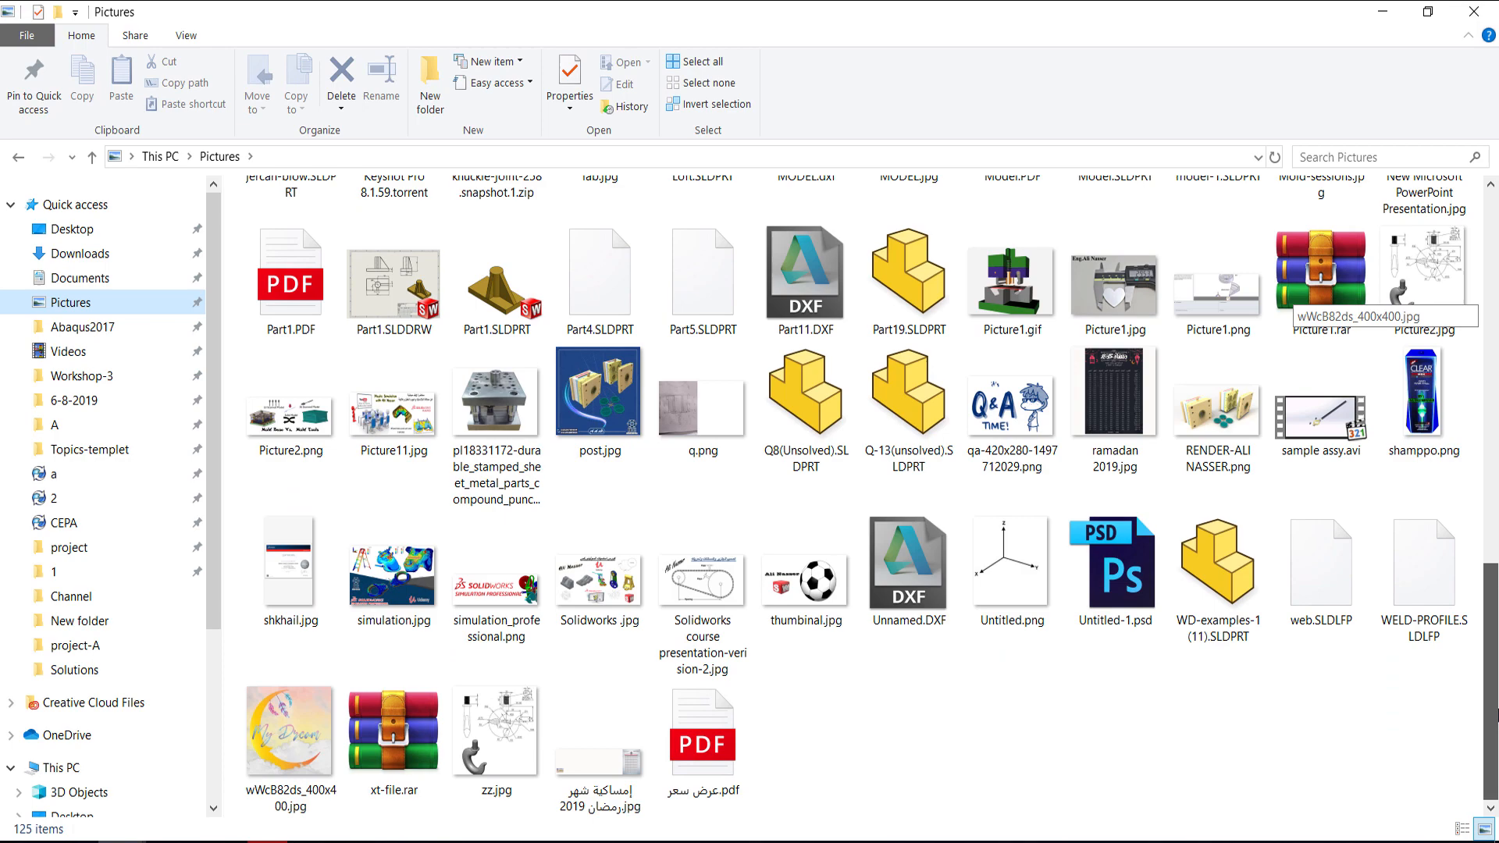
{"action": "scroll", "scroll_direction": "up", "scroll_amount": 3}
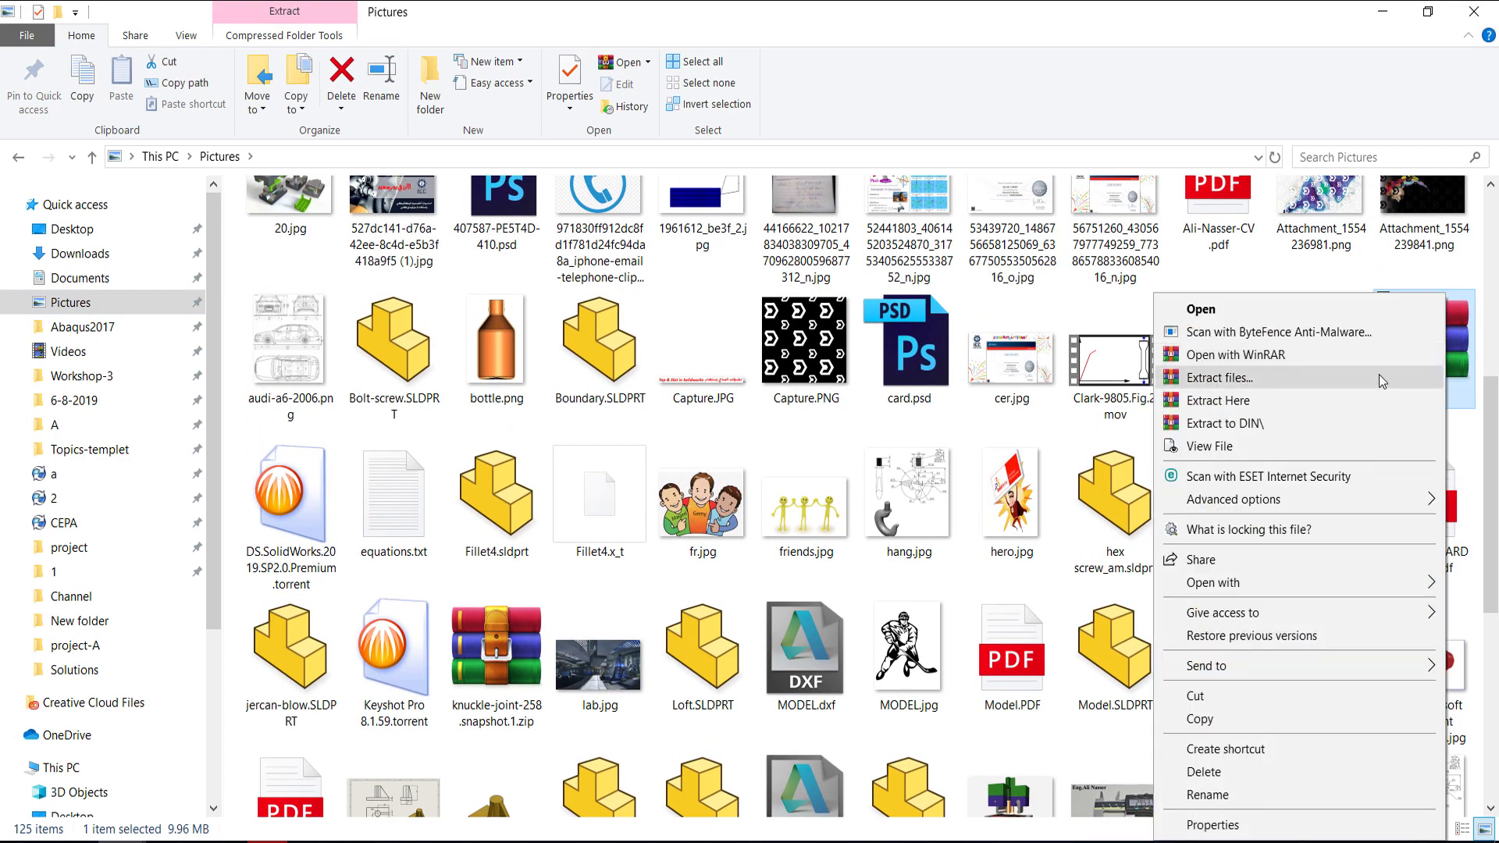
{"action": "mouse_move", "coordinate": [1215, 697]}
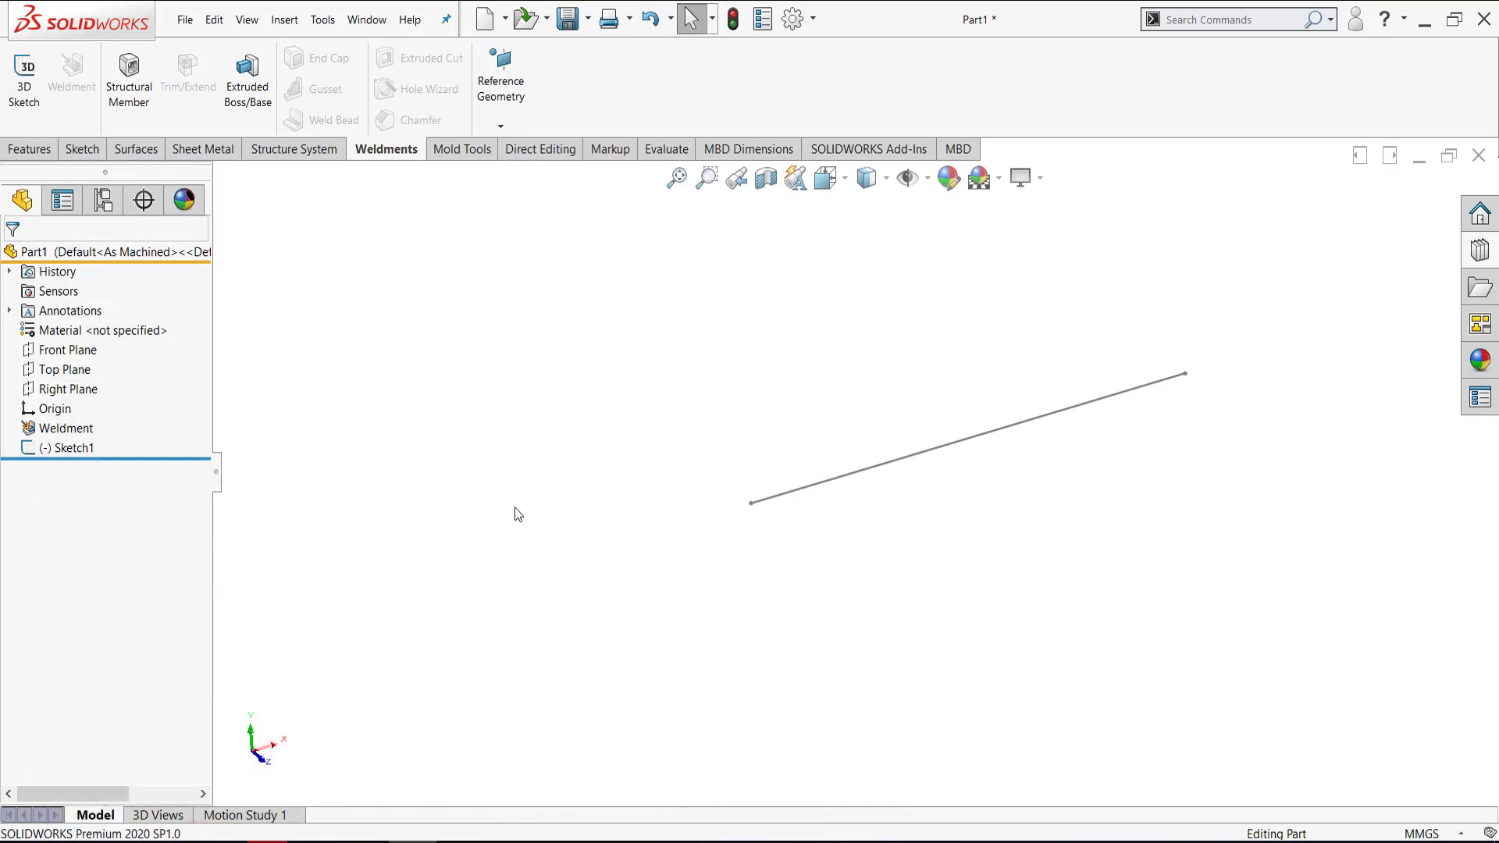
{"action": "mouse_move", "coordinate": [482, 532]}
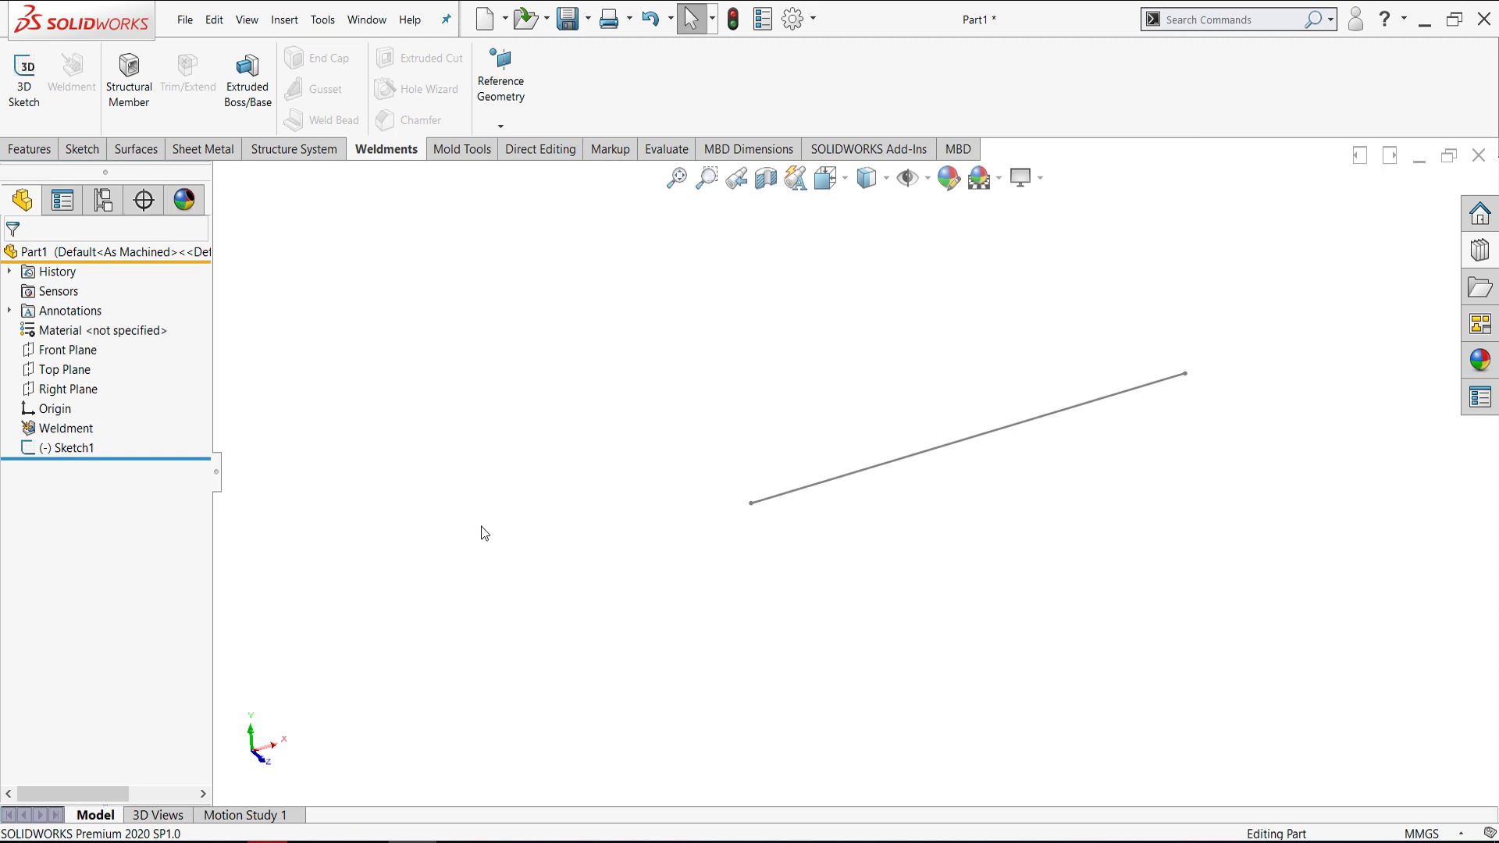
{"action": "mouse_move", "coordinate": [673, 266]}
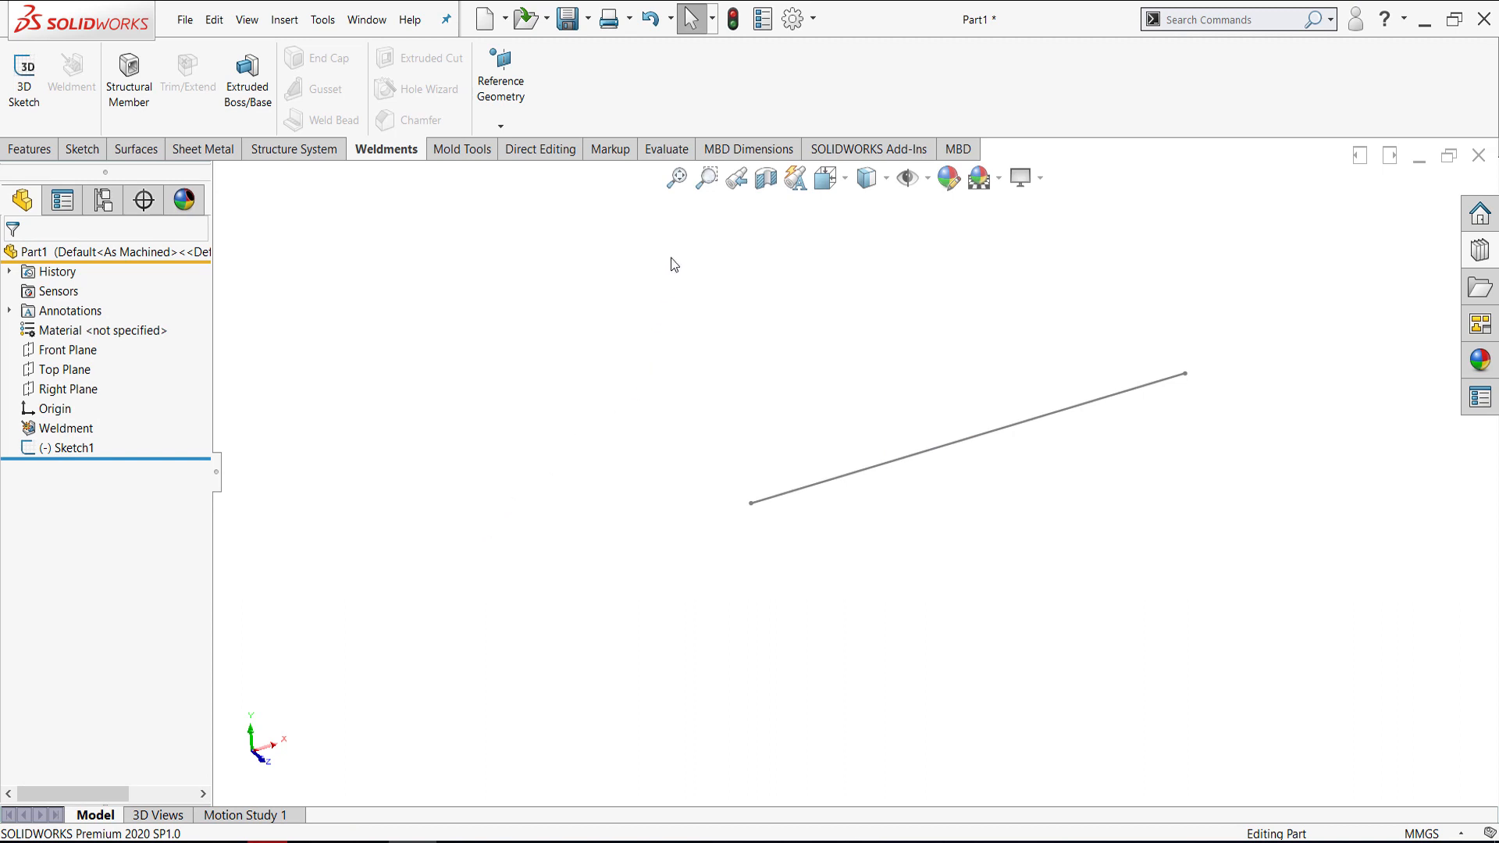
{"action": "mouse_move", "coordinate": [793, 19]}
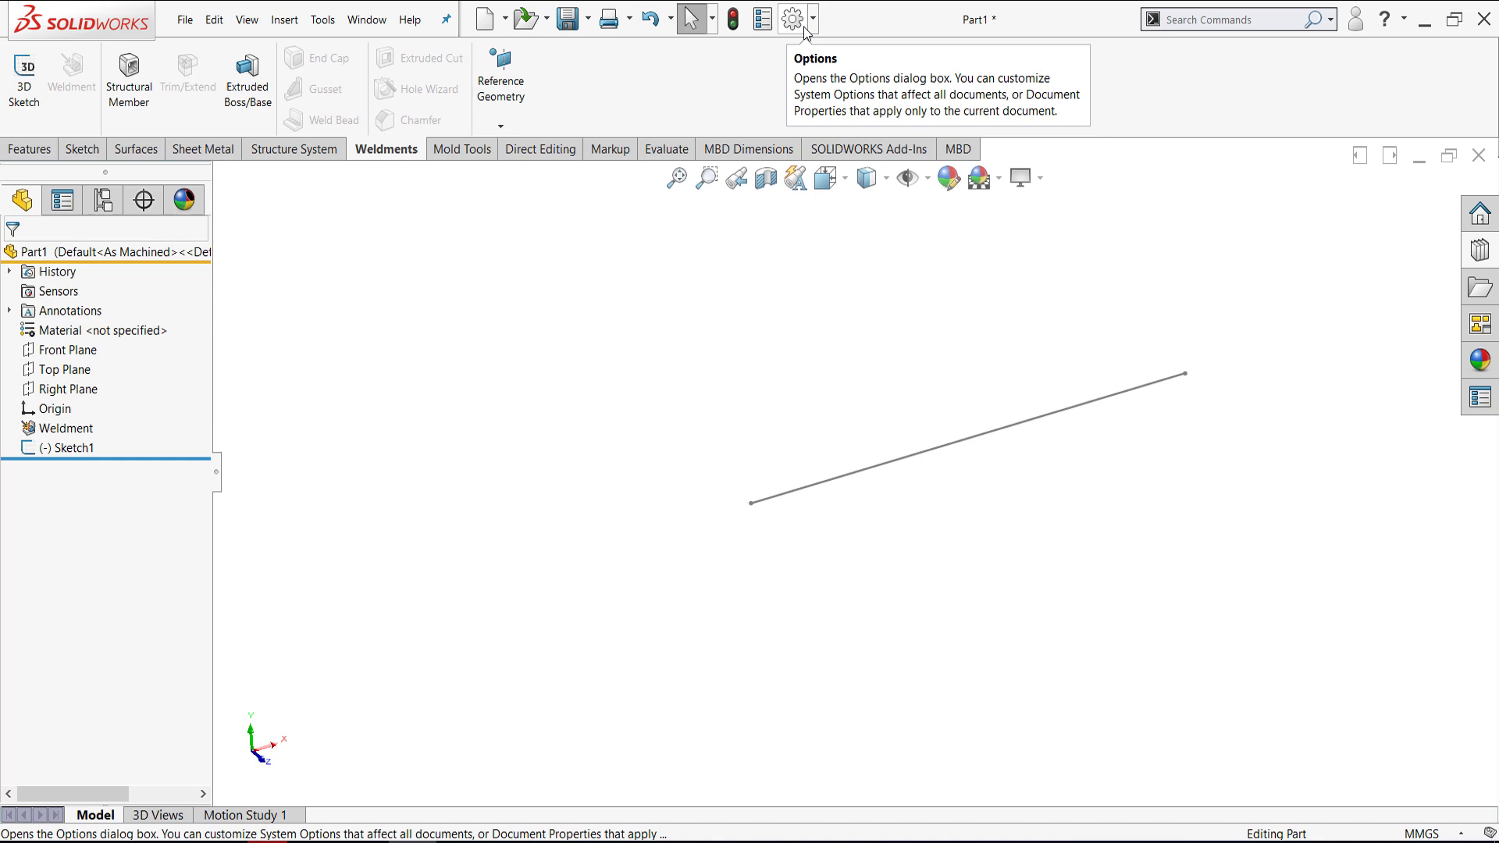
- Show the Edit All File Locations list from System Options and scroll to the Weldment Profiles path
{"action": "left_click", "coordinate": [812, 18]}
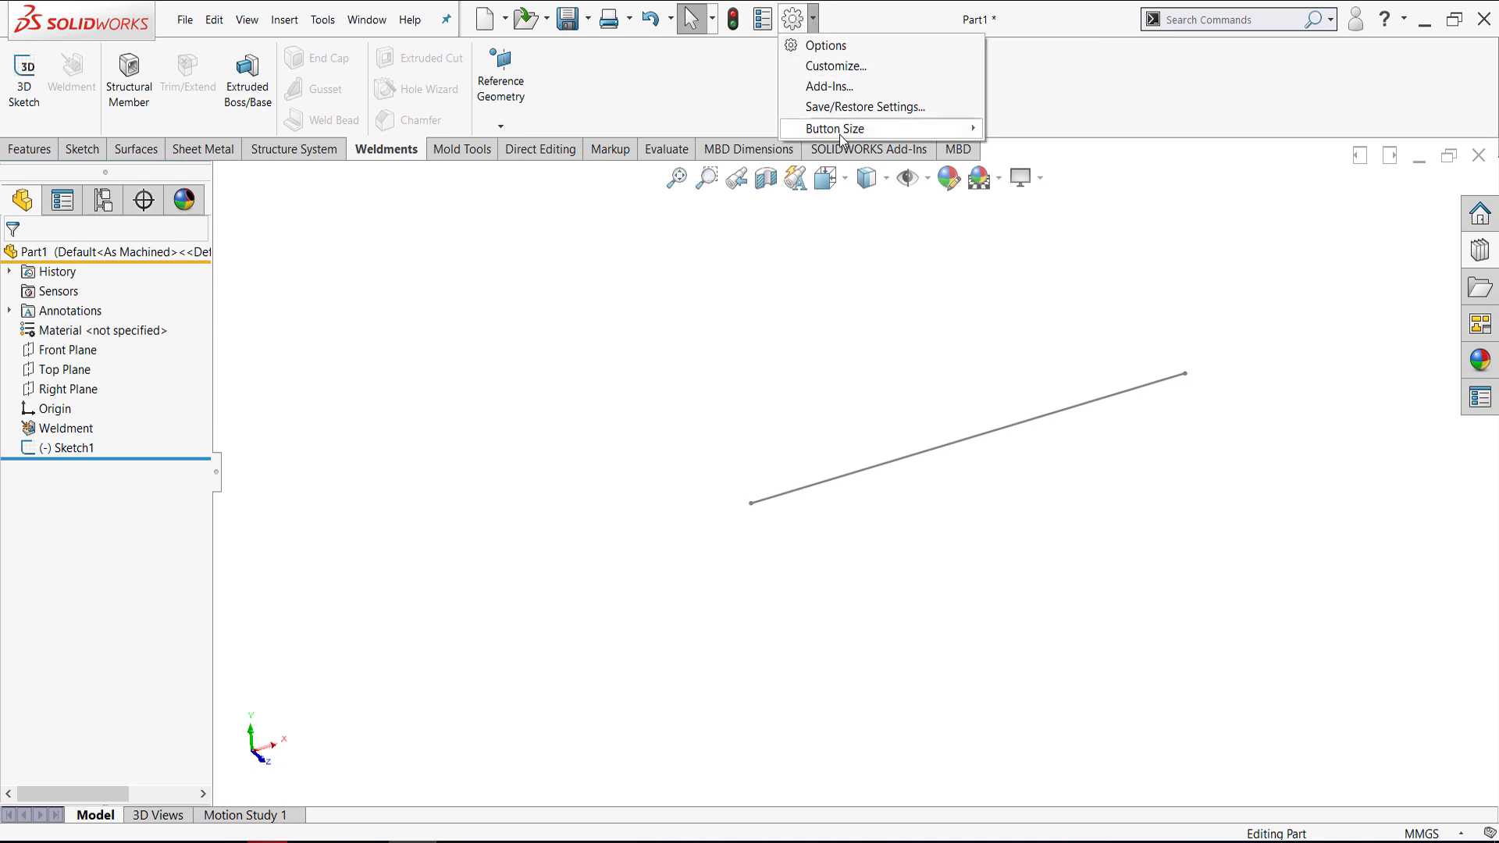
{"action": "left_click", "coordinate": [825, 45]}
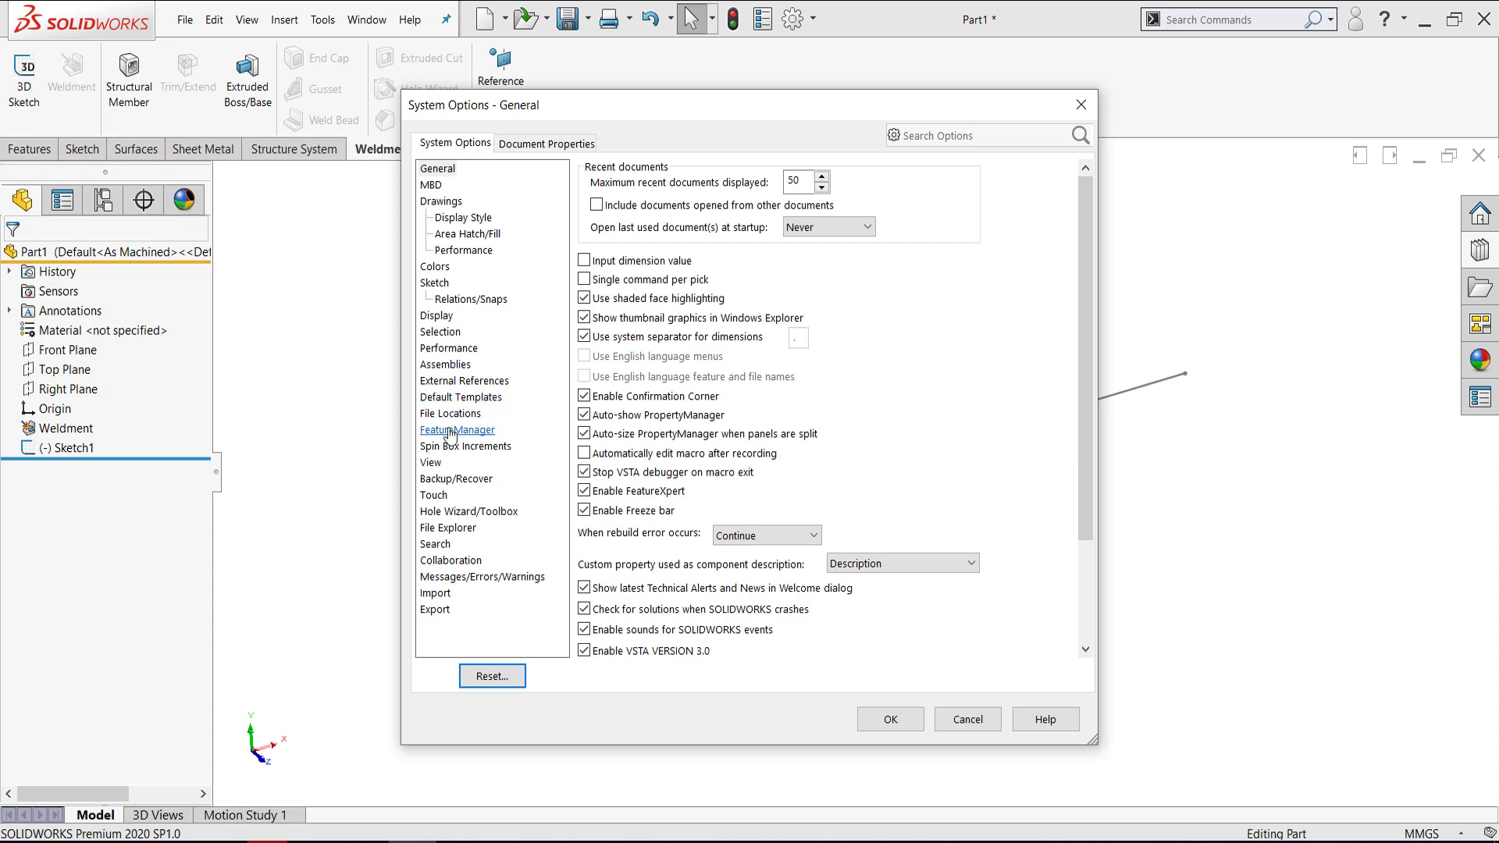
{"action": "left_click", "coordinate": [450, 412]}
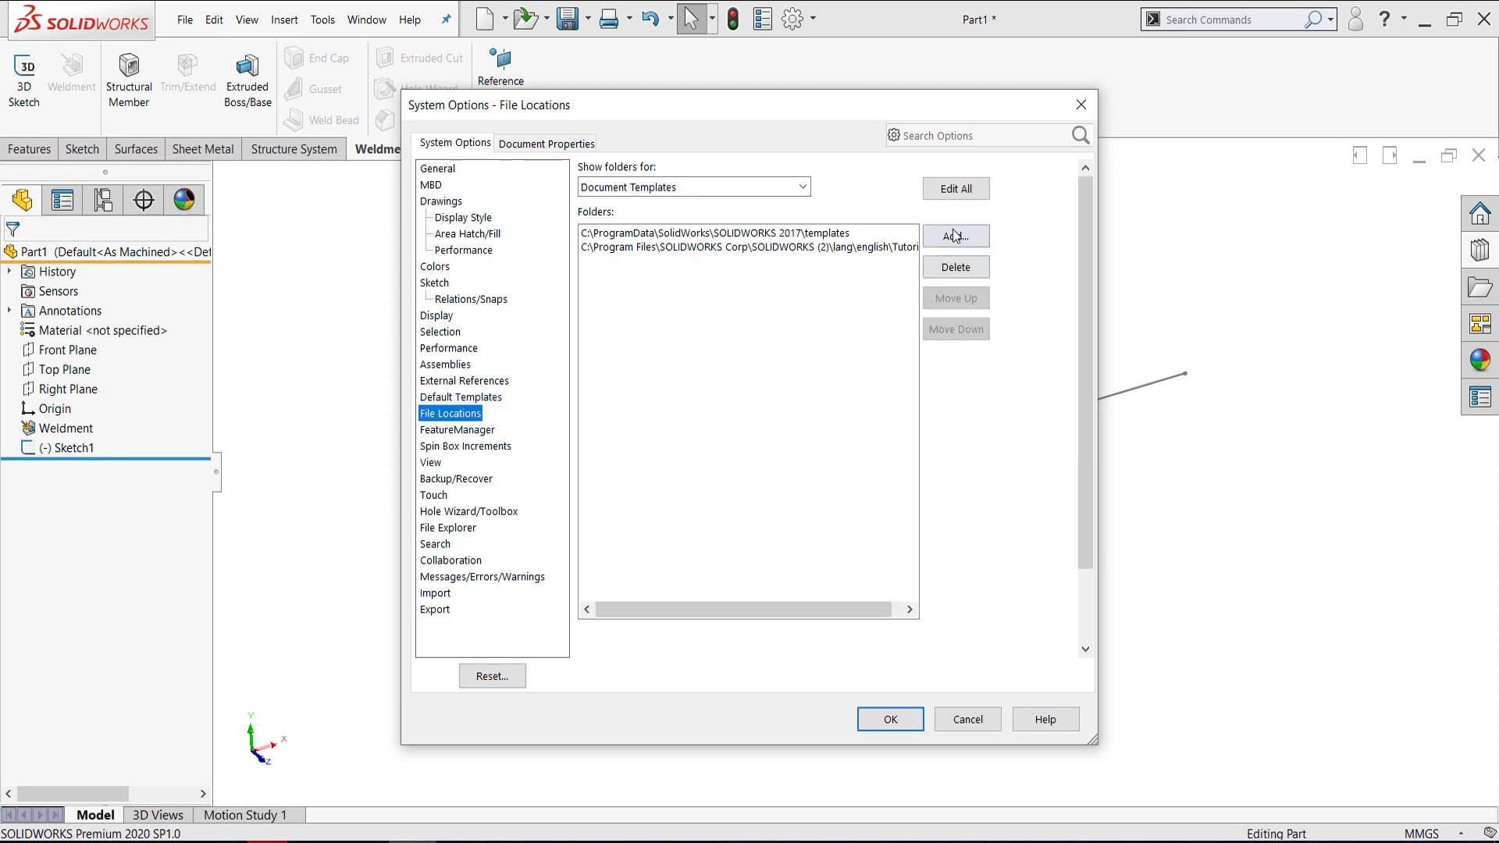
{"action": "left_click", "coordinate": [953, 188]}
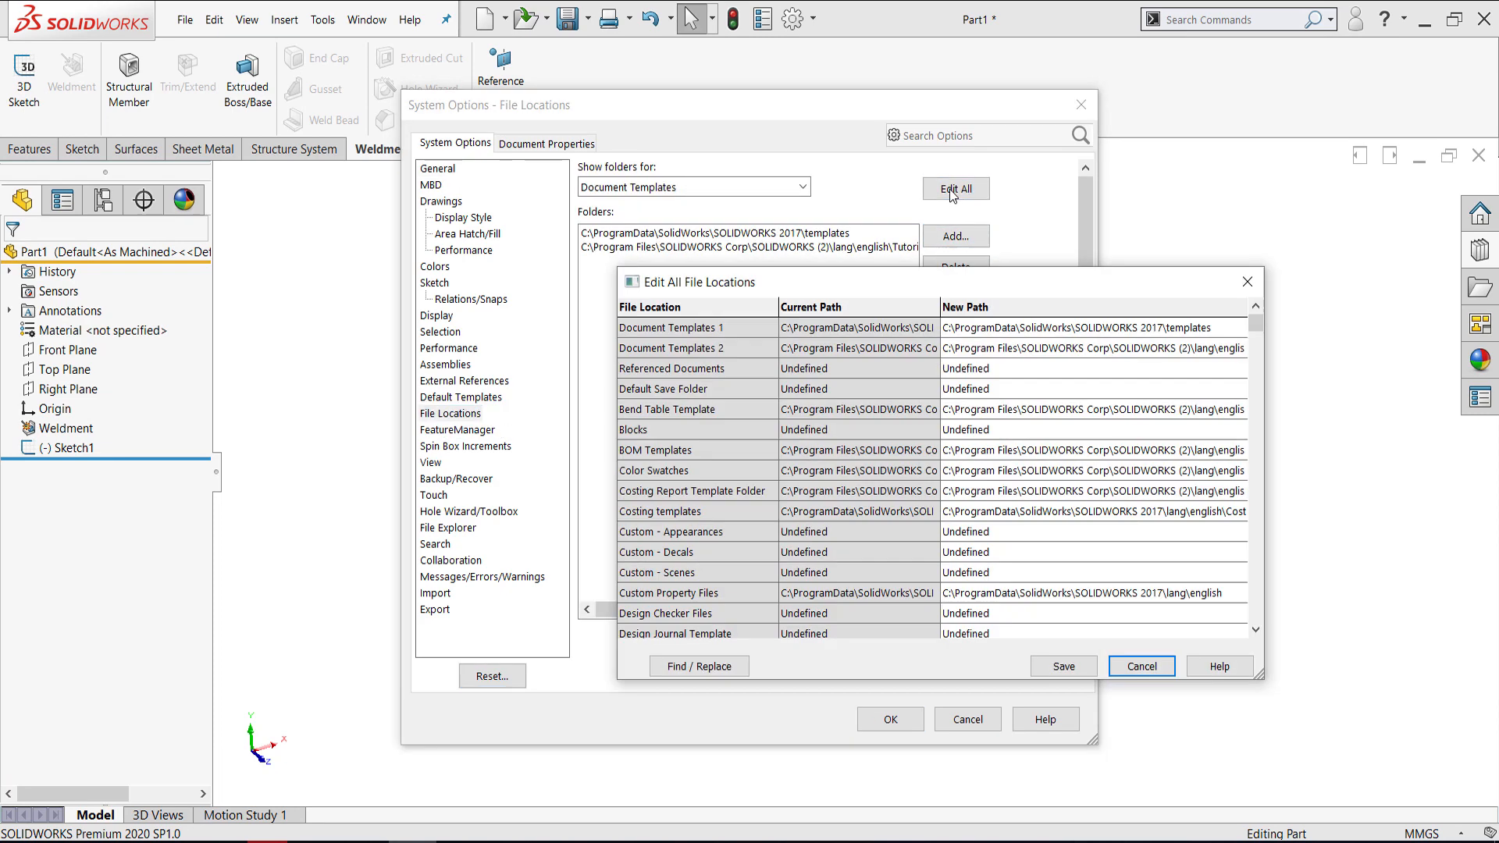
{"action": "scroll", "scroll_direction": "down", "scroll_amount": 3}
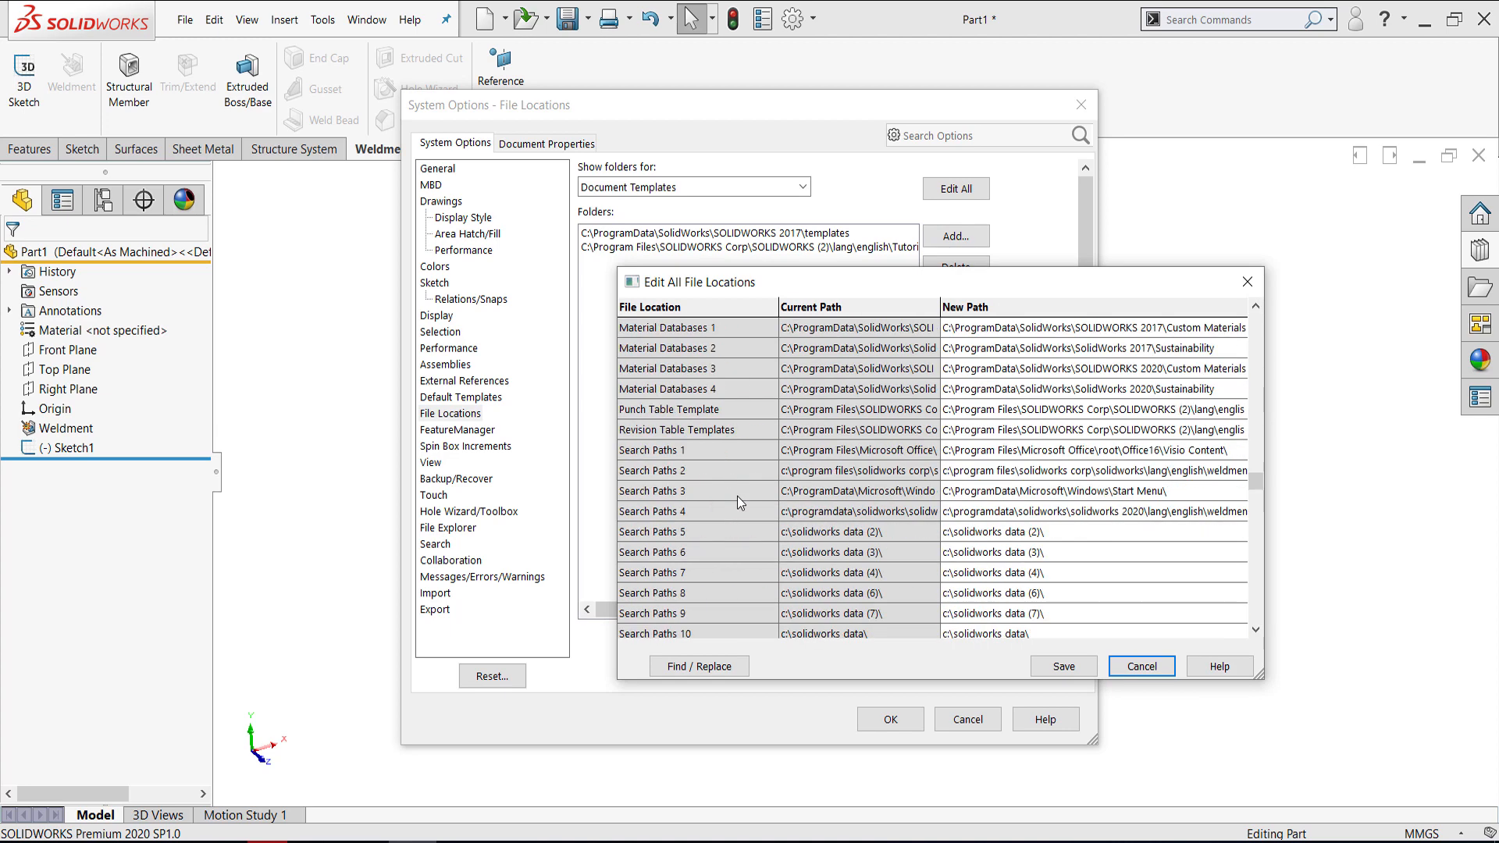
{"action": "scroll", "scroll_direction": "down", "scroll_amount": 3}
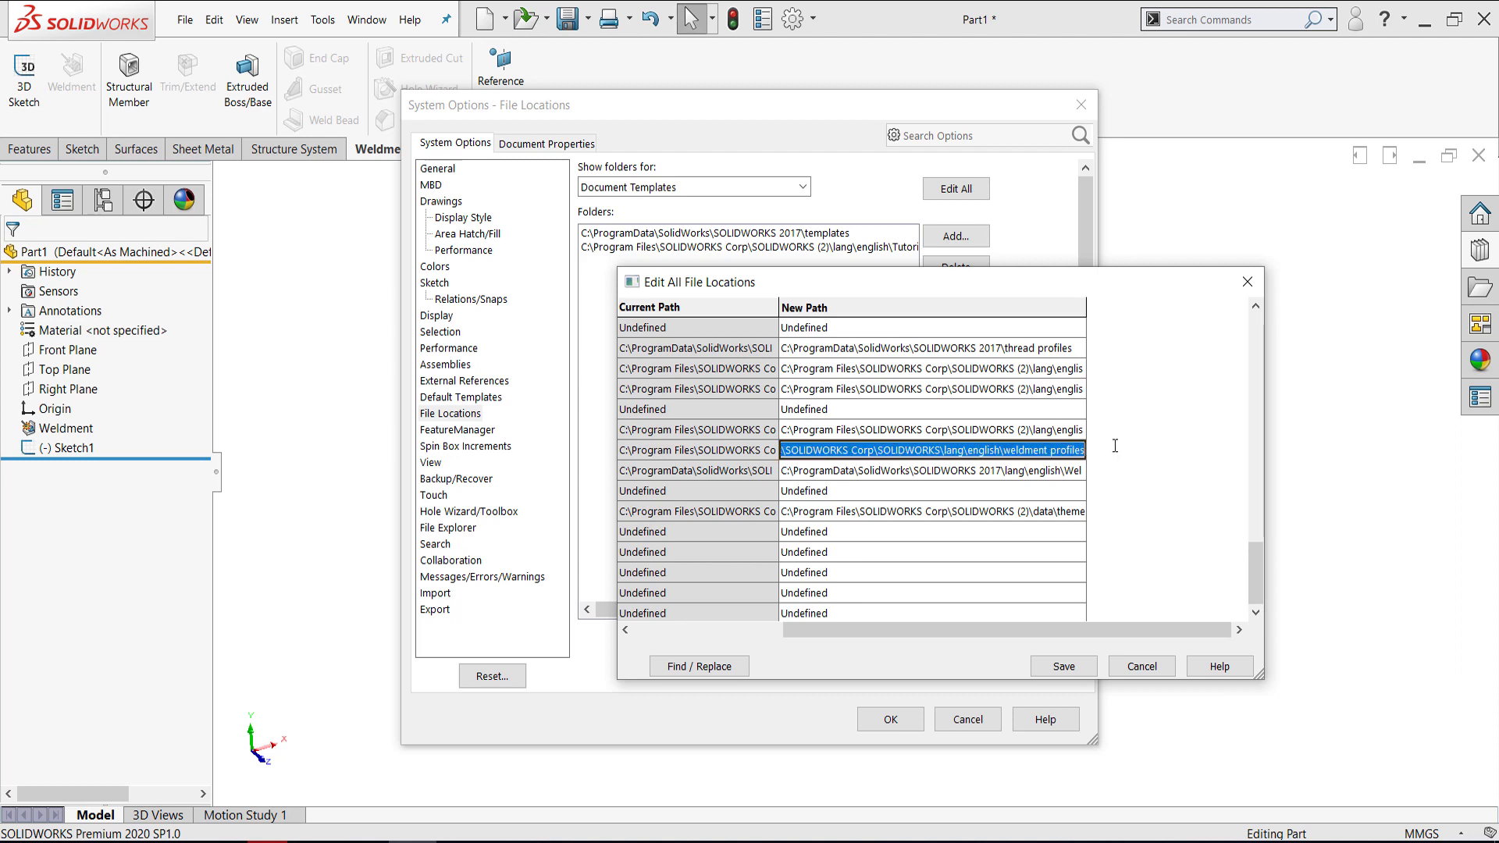
{"action": "mouse_move", "coordinate": [1119, 443]}
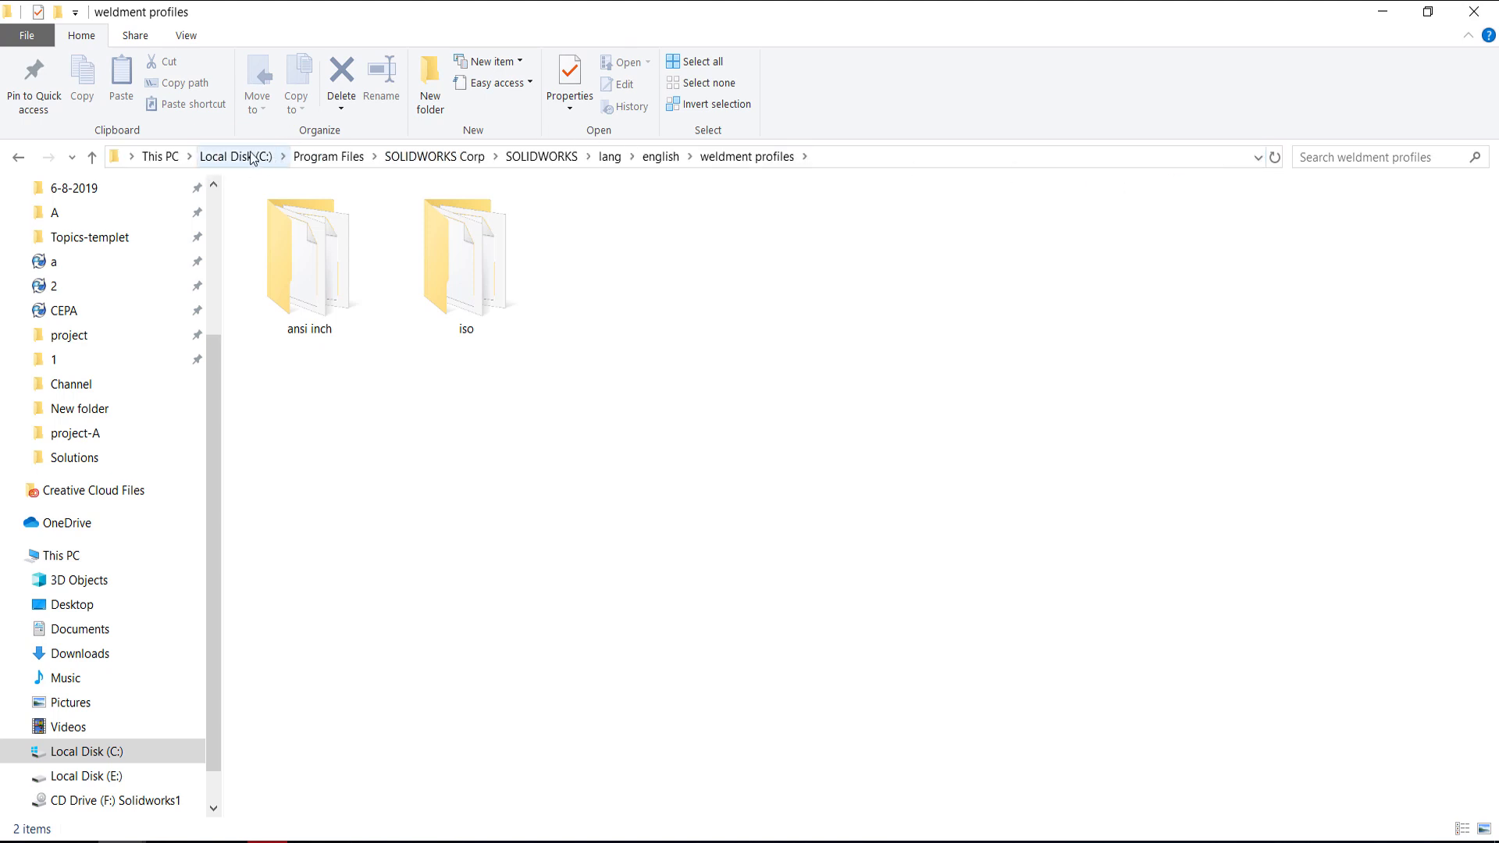
{"action": "mouse_move", "coordinate": [433, 173]}
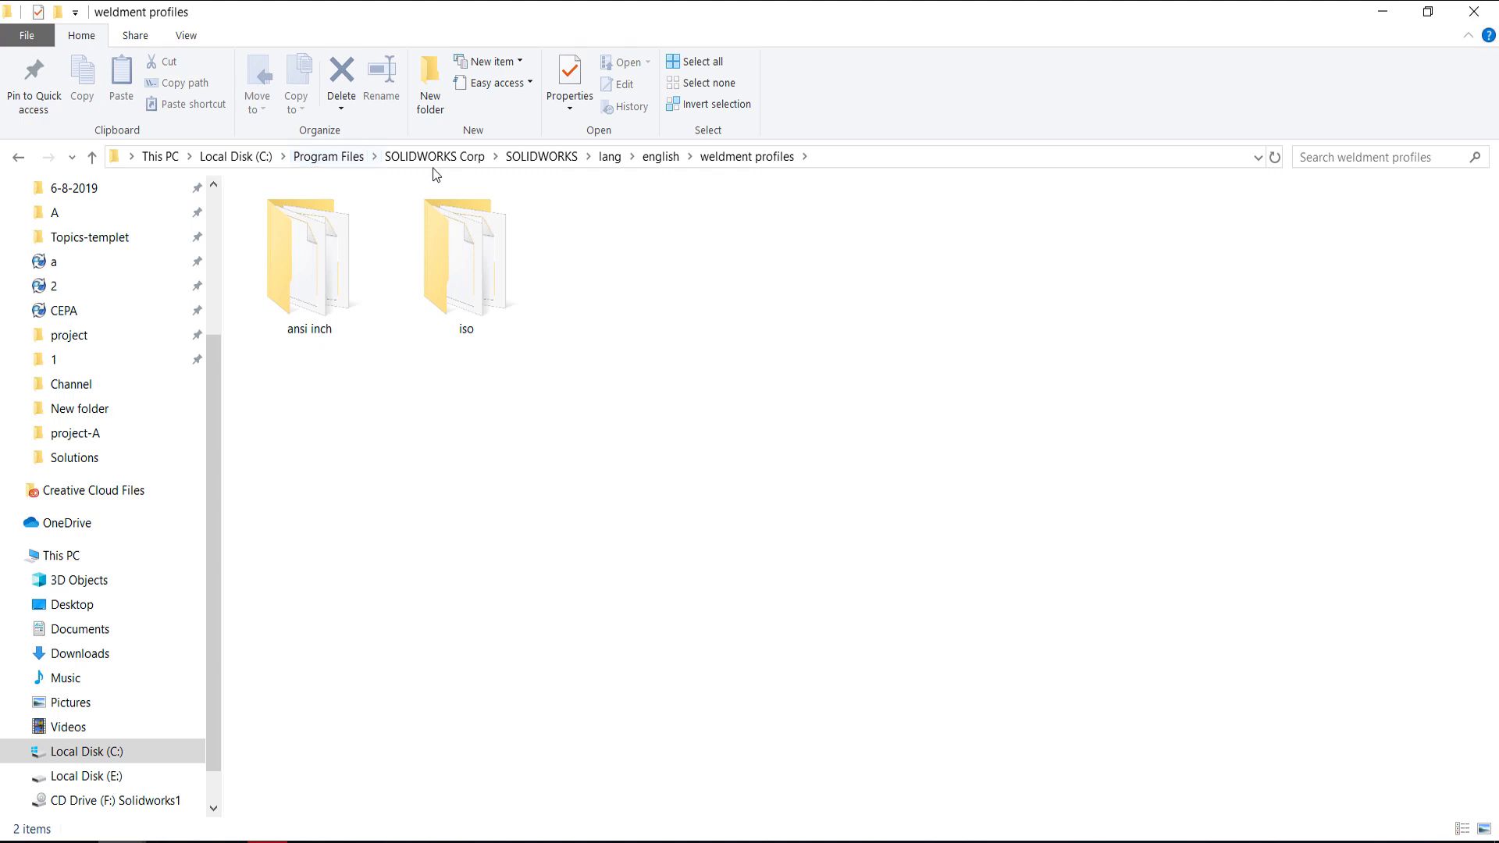
{"action": "mouse_move", "coordinate": [328, 156]}
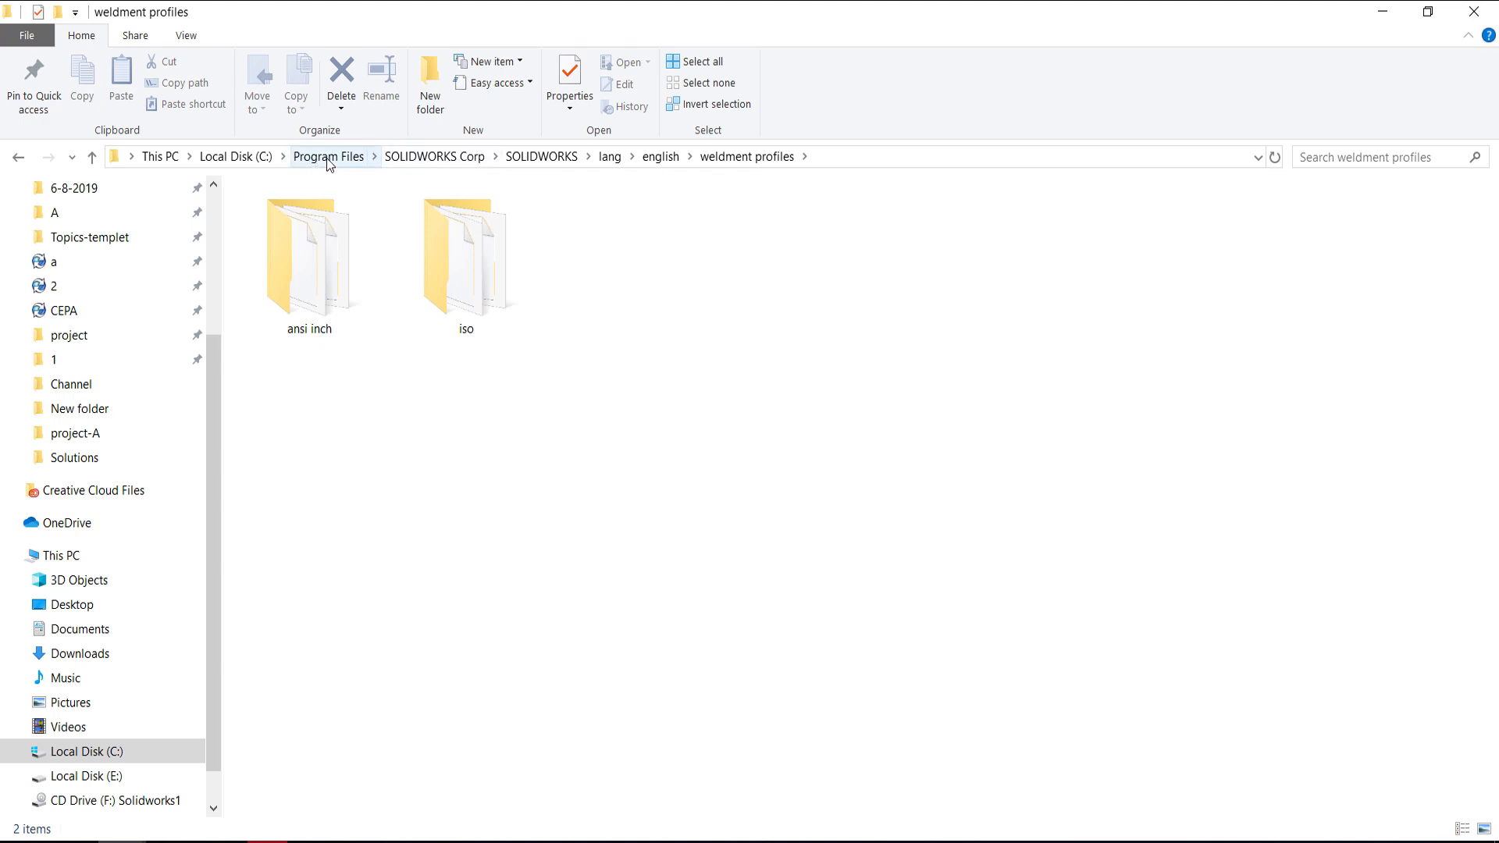
{"action": "mouse_move", "coordinate": [435, 156]}
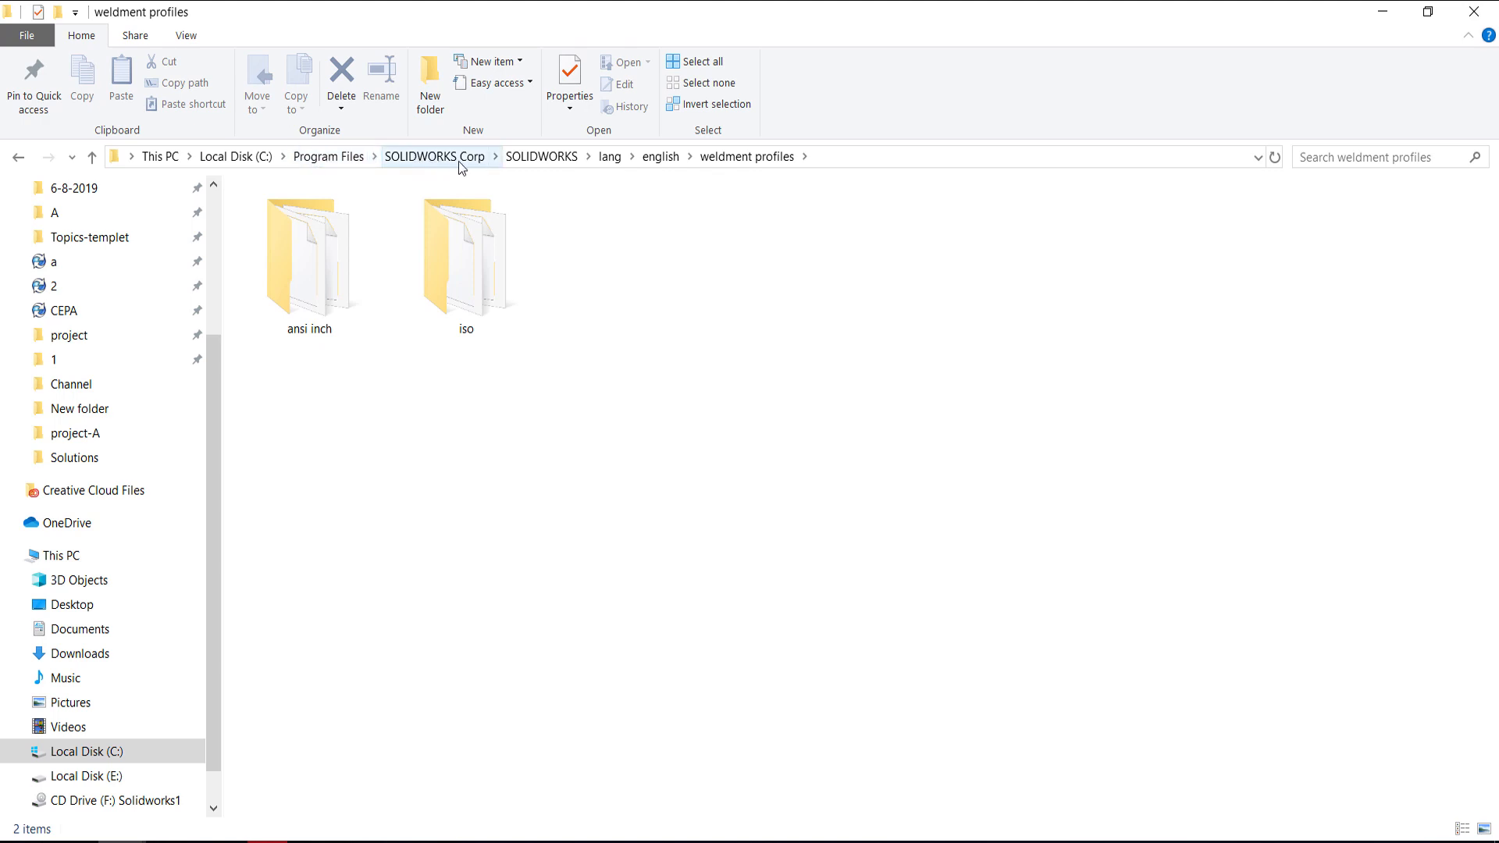
{"action": "mouse_move", "coordinate": [608, 167]}
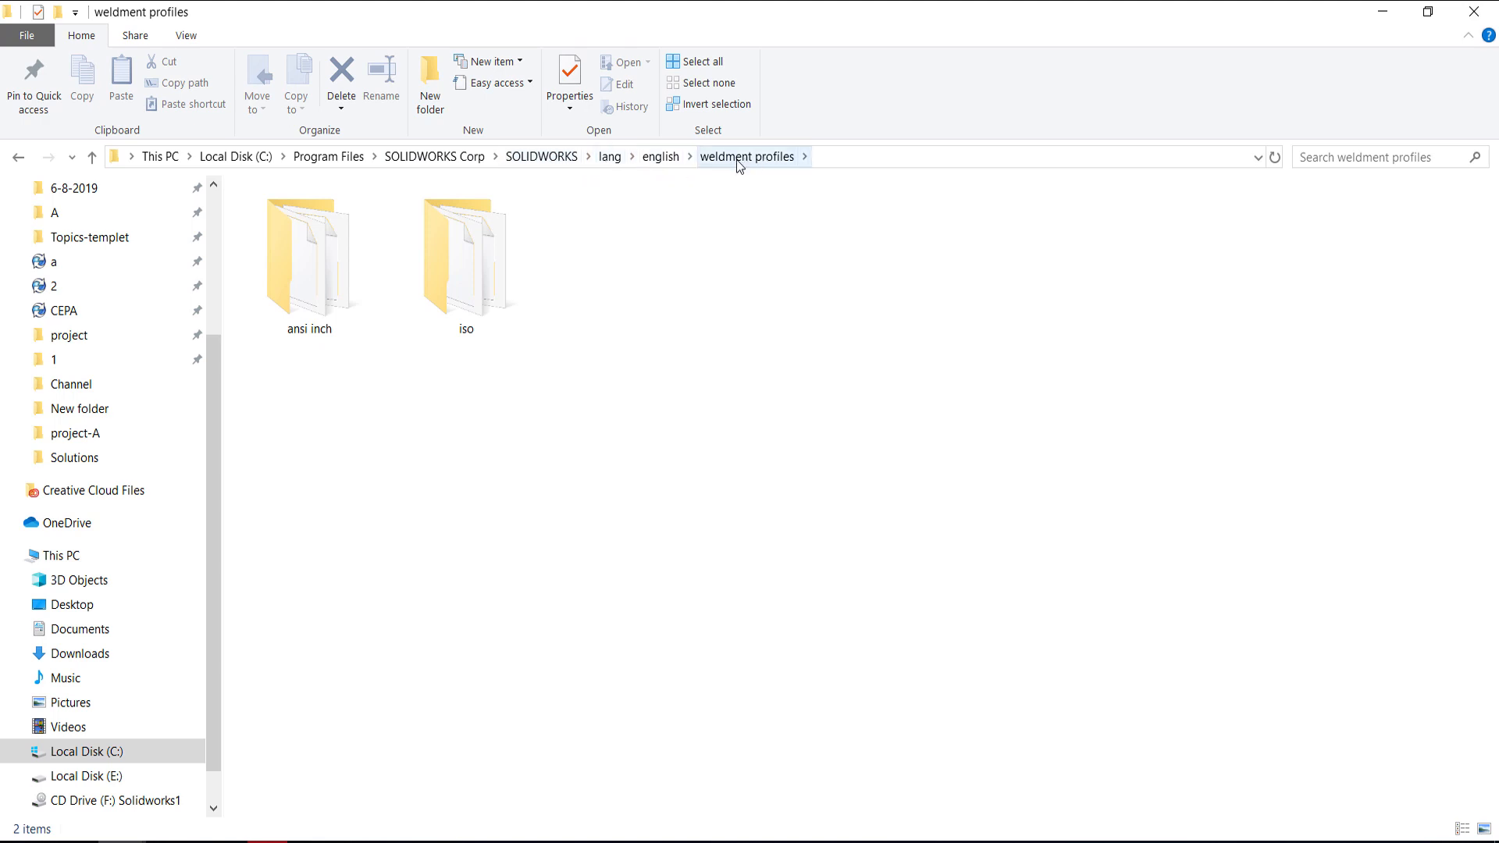
{"action": "mouse_move", "coordinate": [462, 632]}
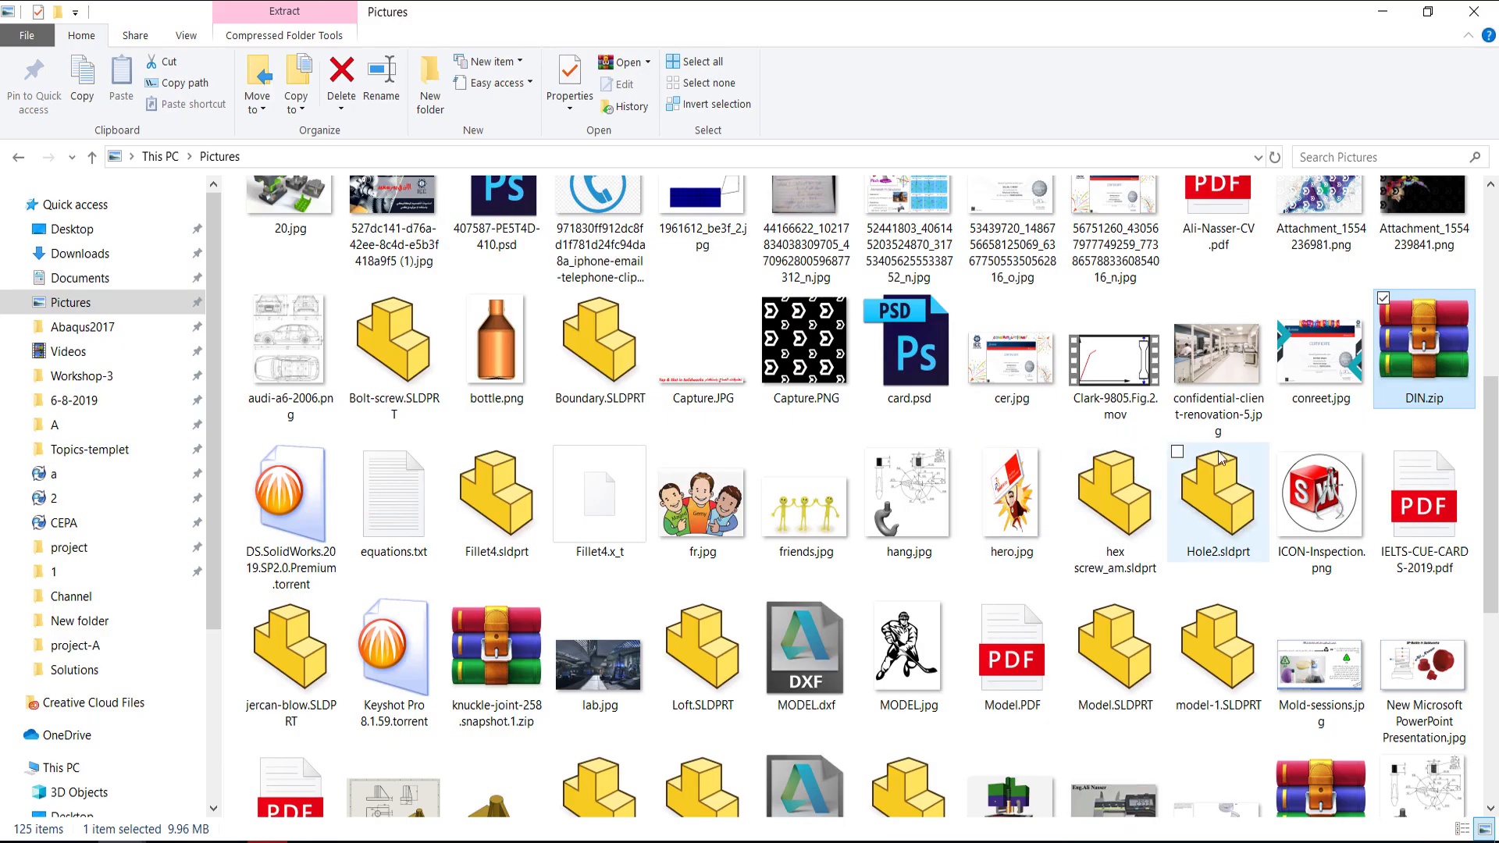
- Paste DIN.zip into the weldment profiles folder, extract it there and enter the new DIN folder
{"action": "right_click", "coordinate": [1424, 344]}
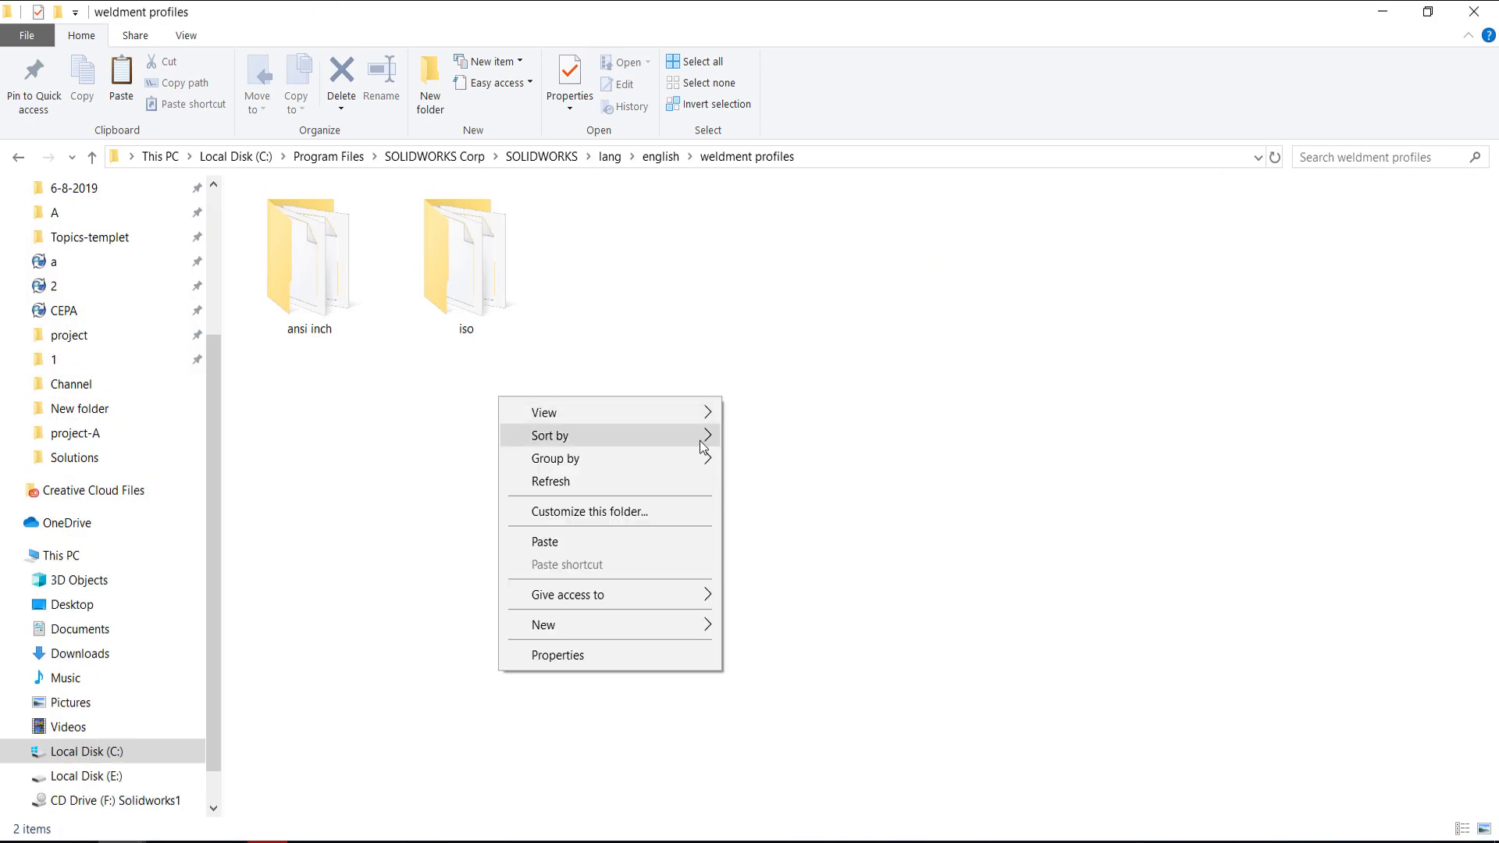
{"action": "left_click", "coordinate": [543, 542]}
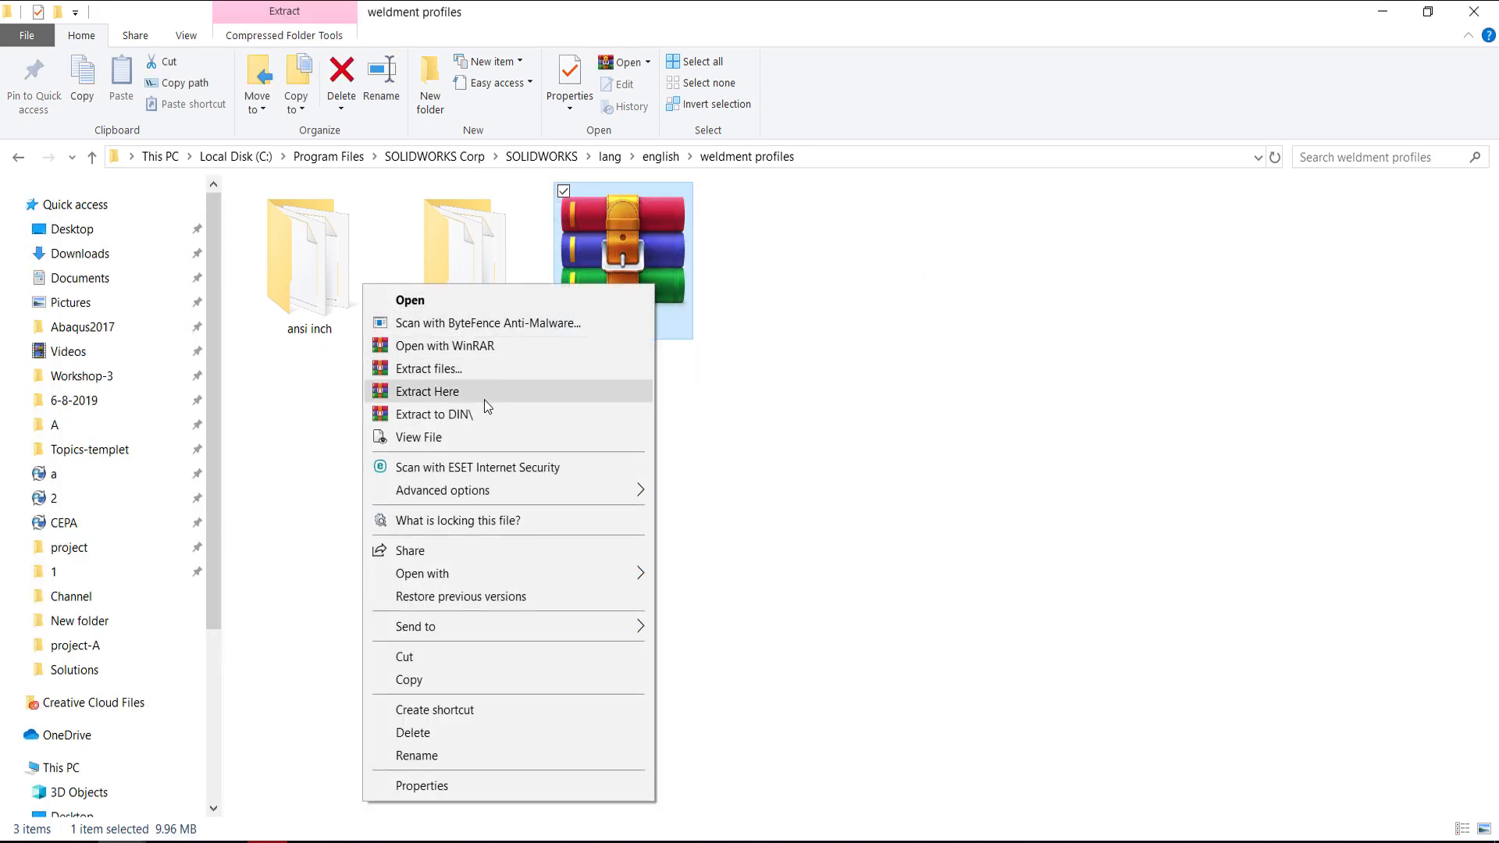
{"action": "left_click", "coordinate": [428, 390]}
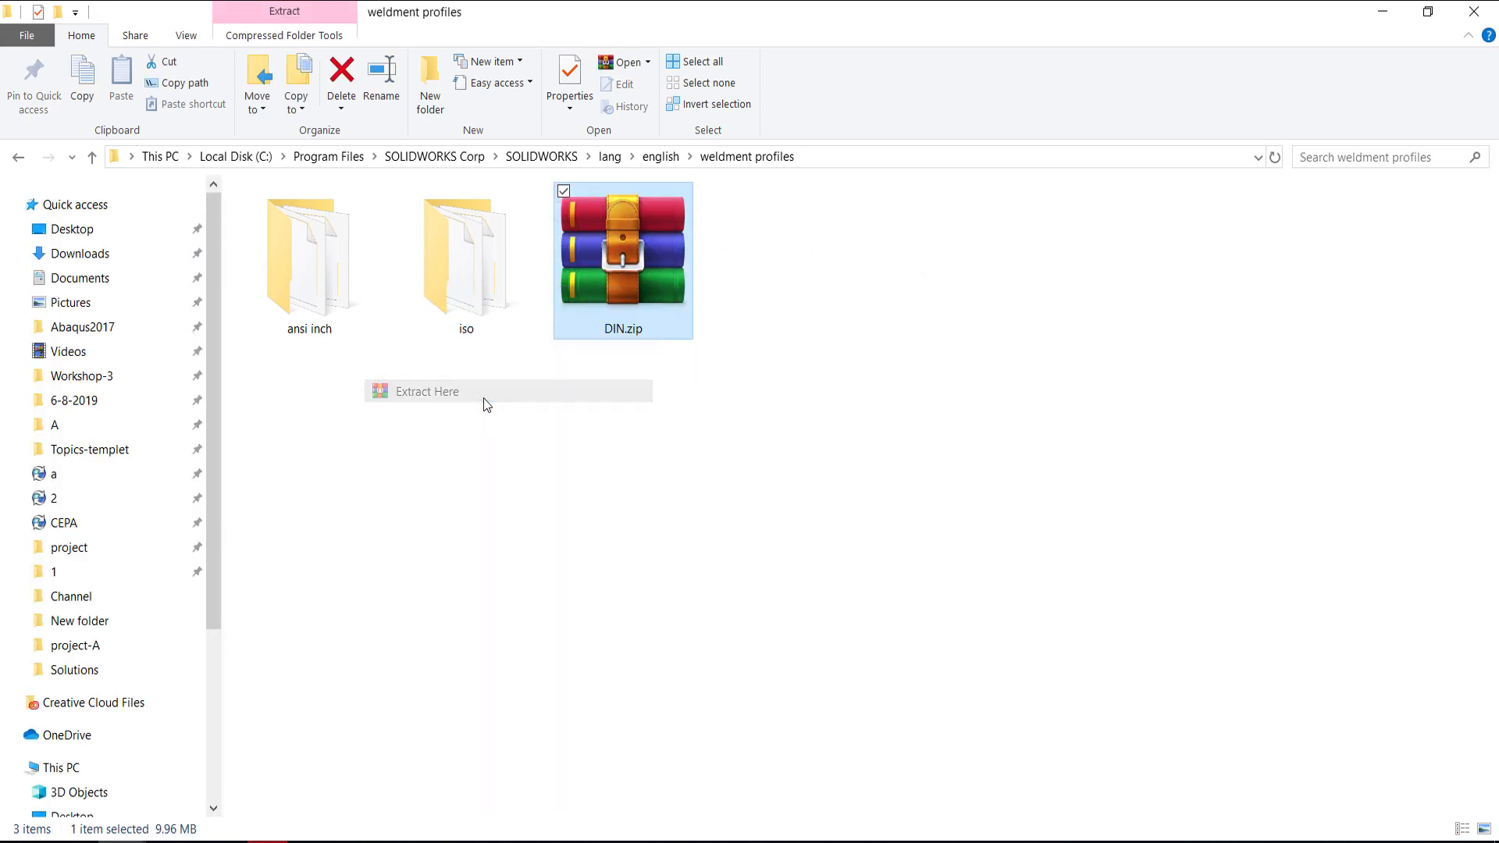
{"action": "left_click", "coordinate": [426, 390]}
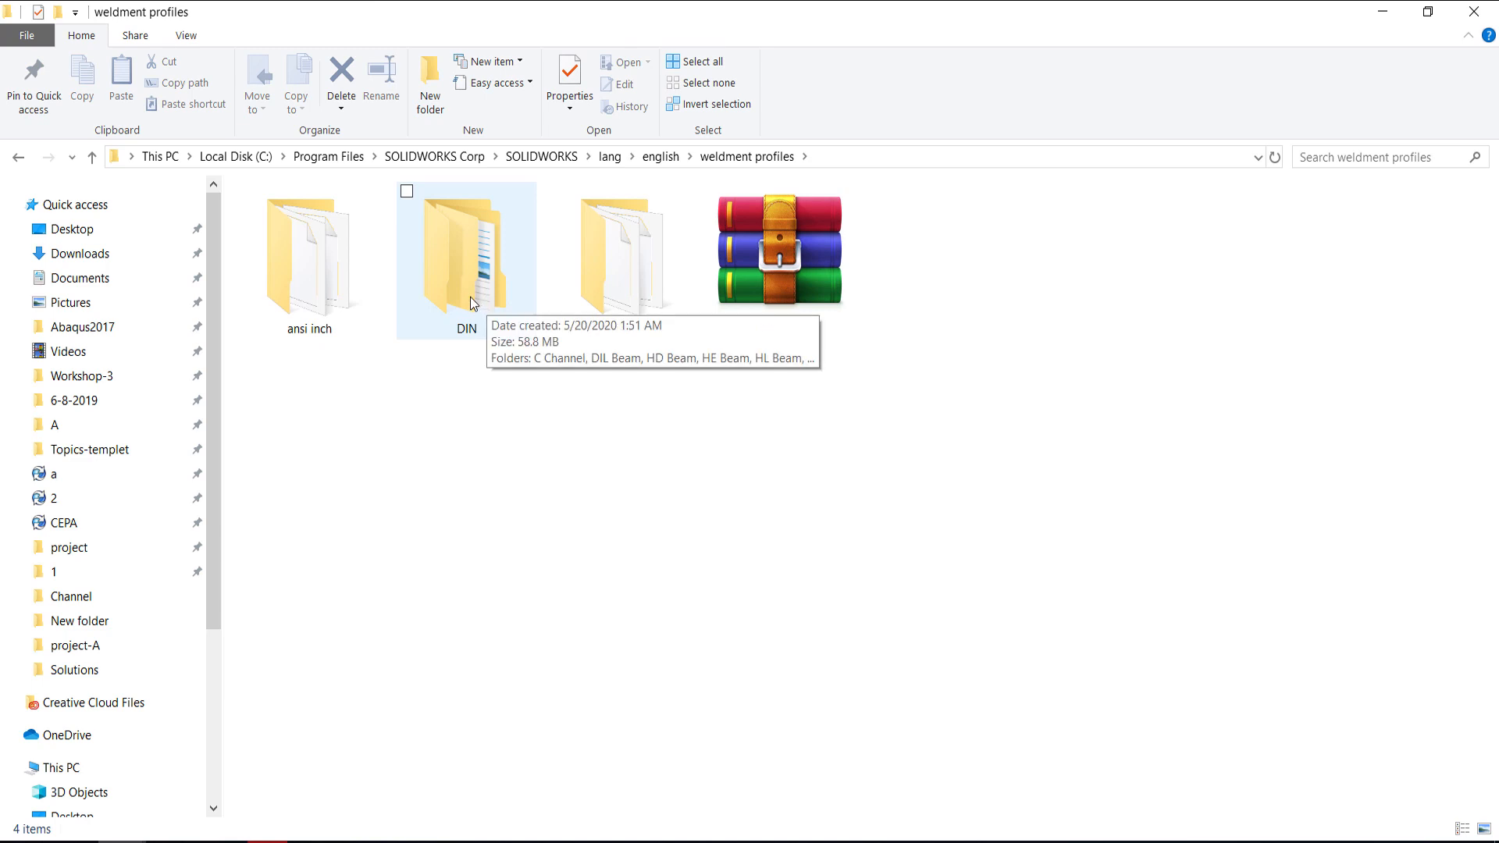
{"action": "double_click", "coordinate": [466, 257]}
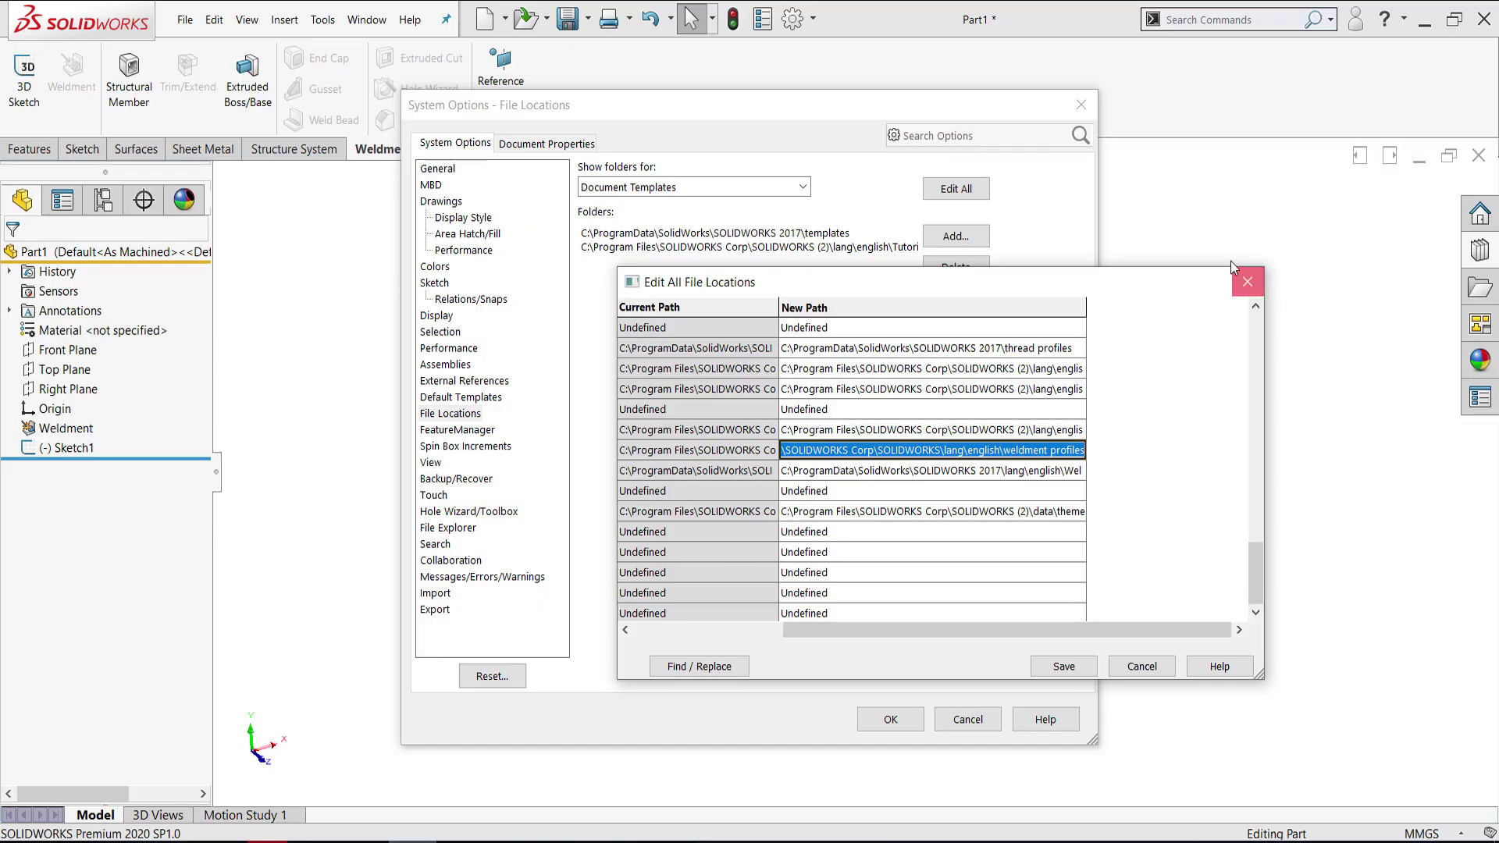
- Dismiss the file location settings and start a structural member using the DIN standard
{"action": "left_click", "coordinate": [1246, 281]}
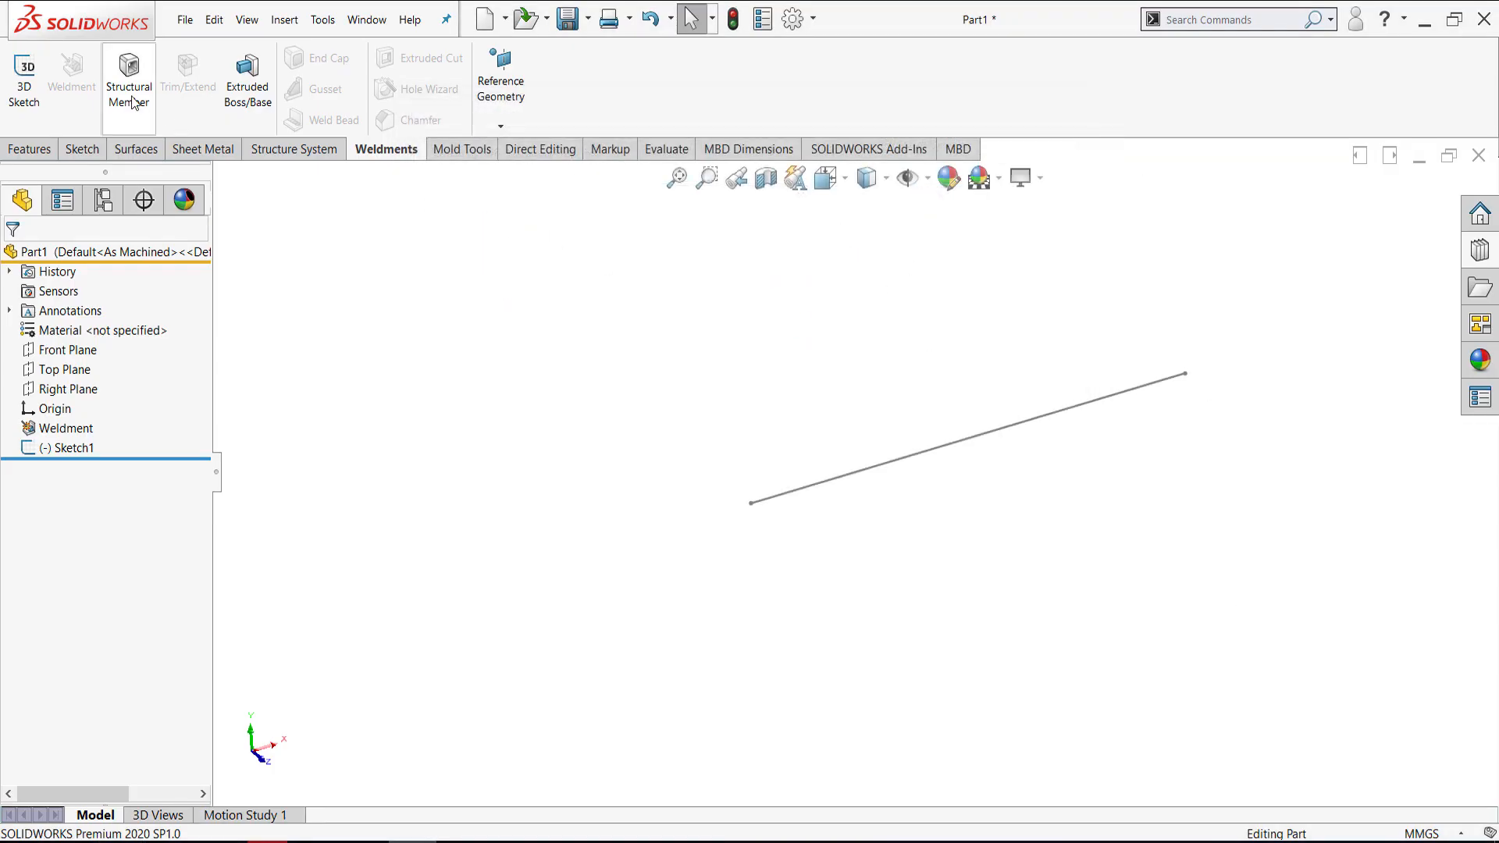
{"action": "left_click", "coordinate": [128, 81]}
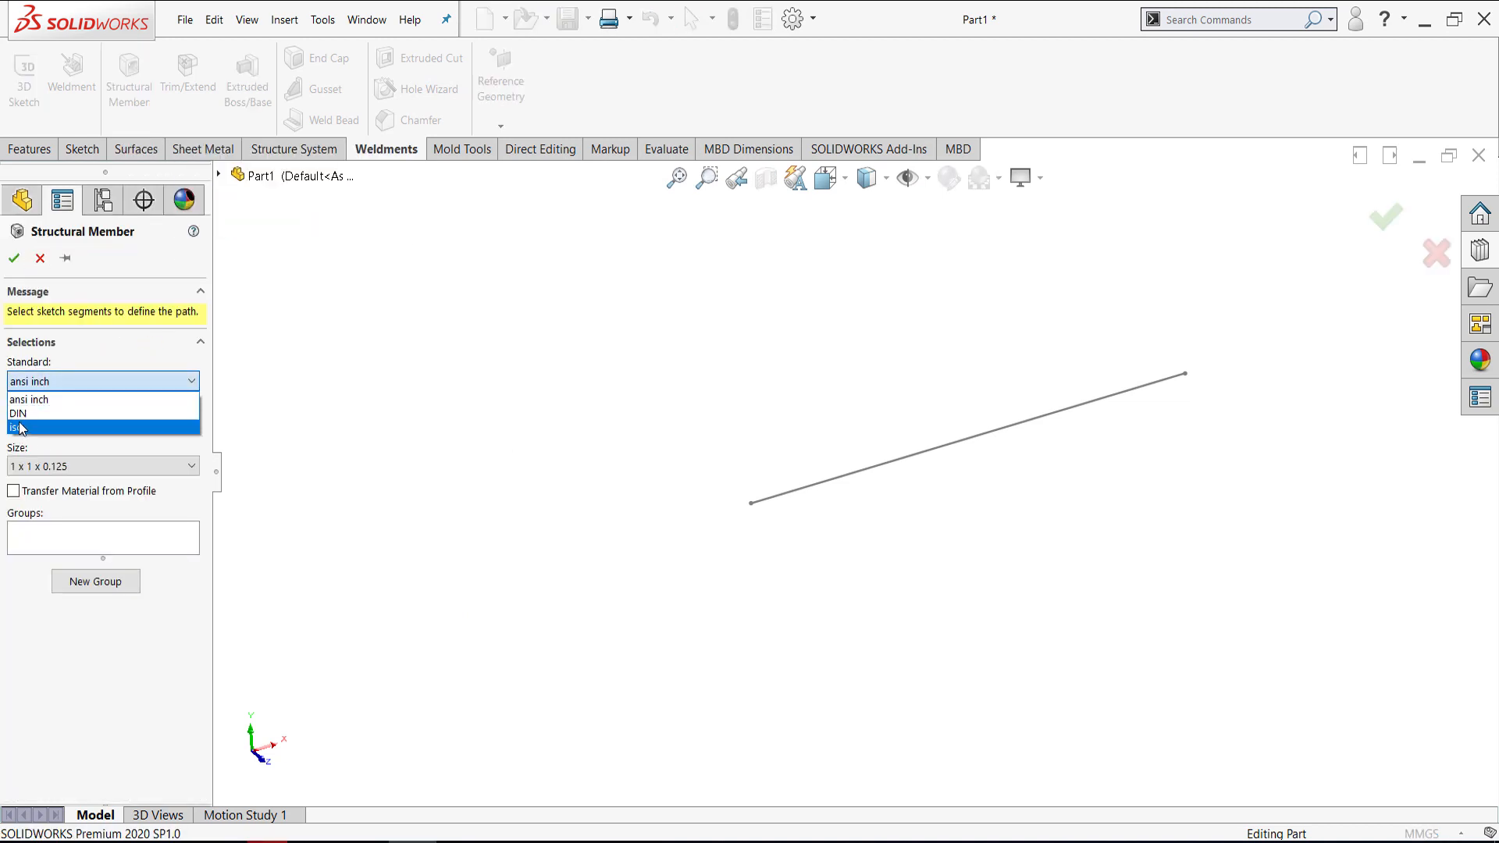
{"action": "mouse_move", "coordinate": [17, 412]}
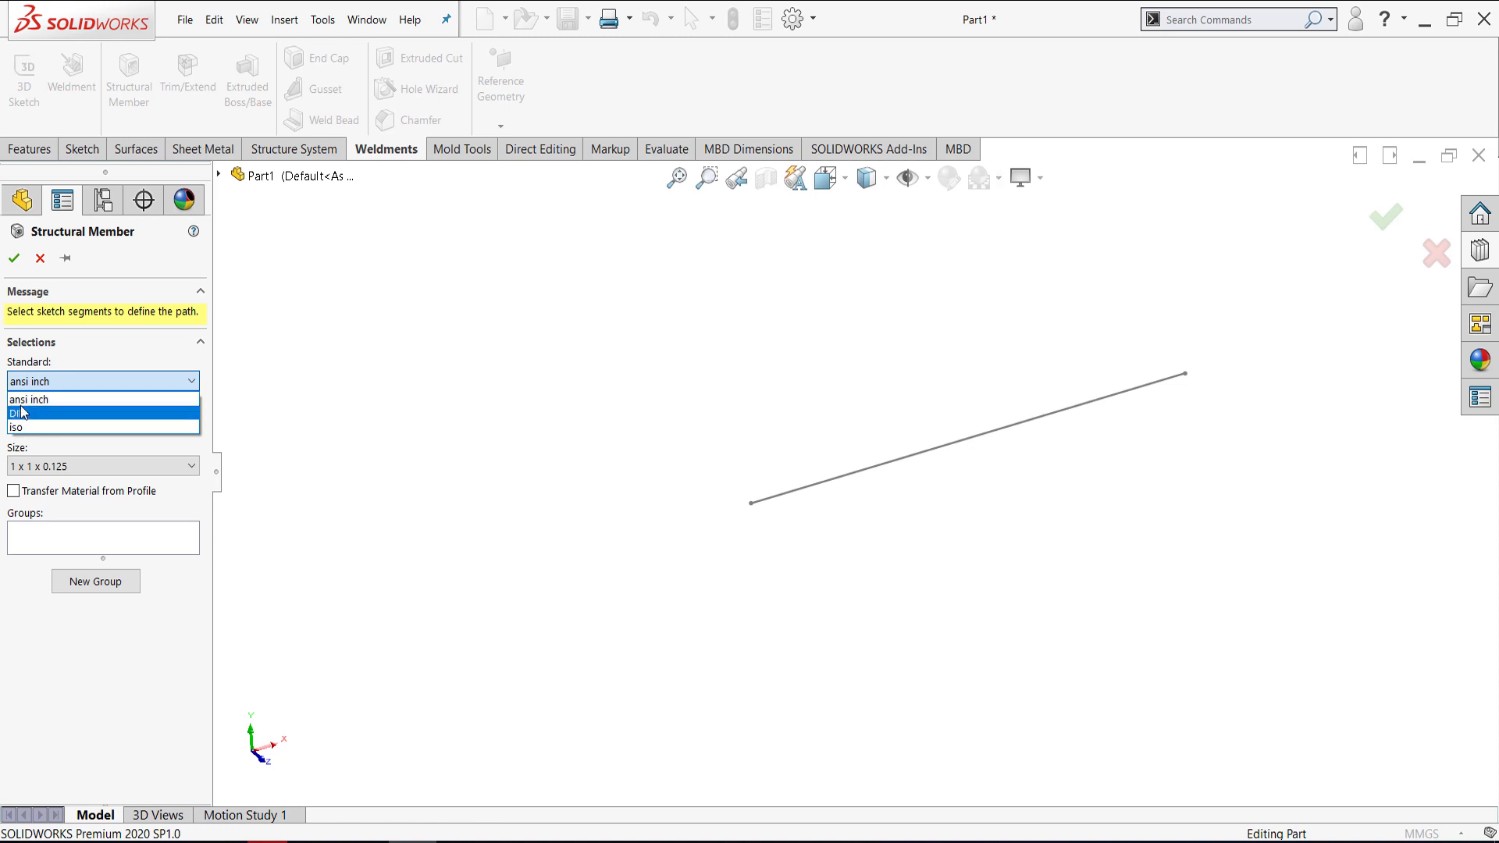
{"action": "left_click", "coordinate": [103, 398]}
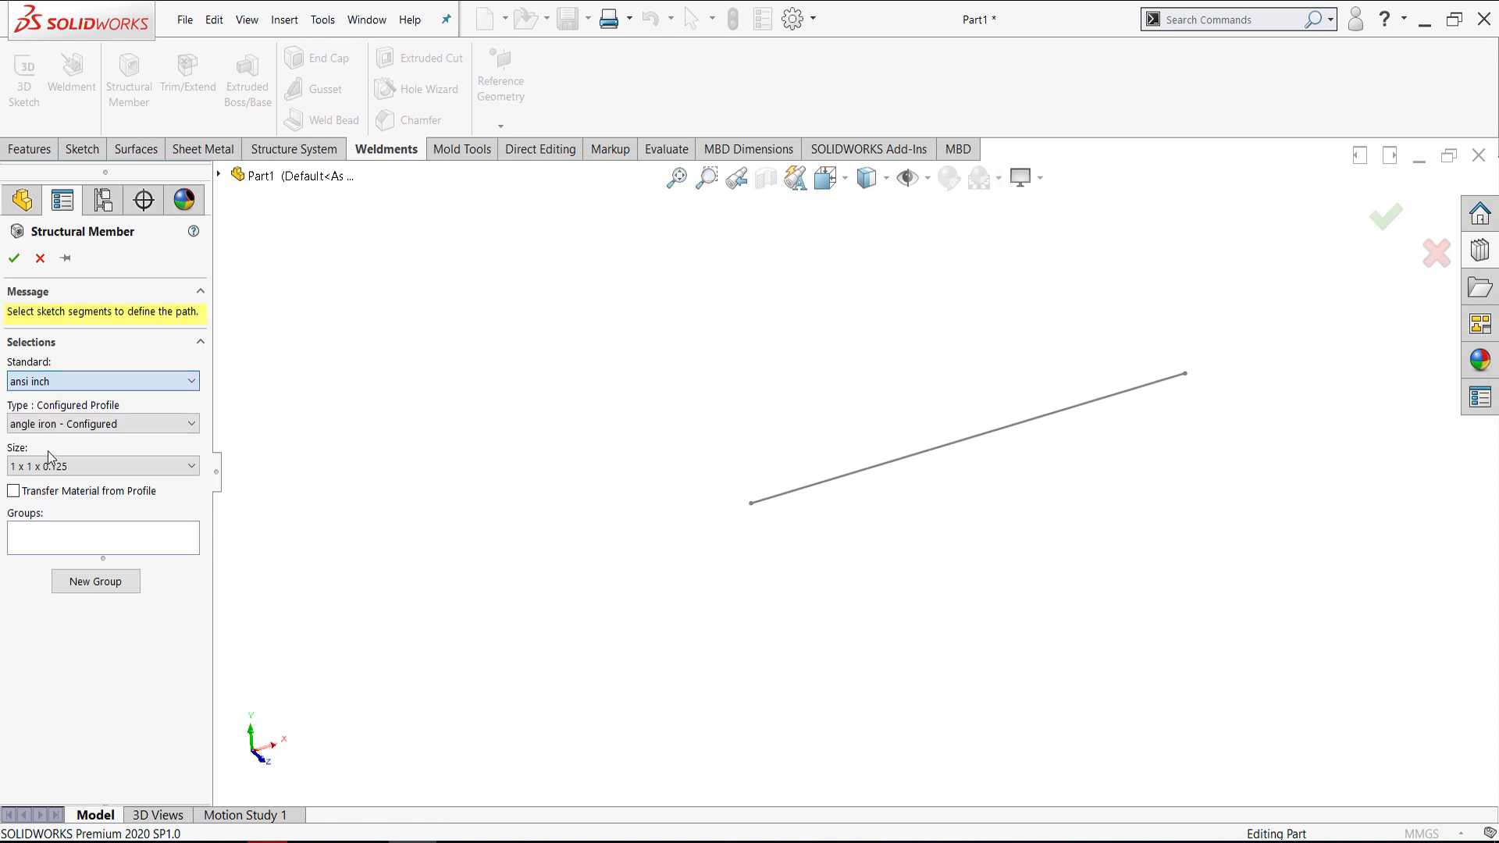
{"action": "left_click", "coordinate": [103, 381]}
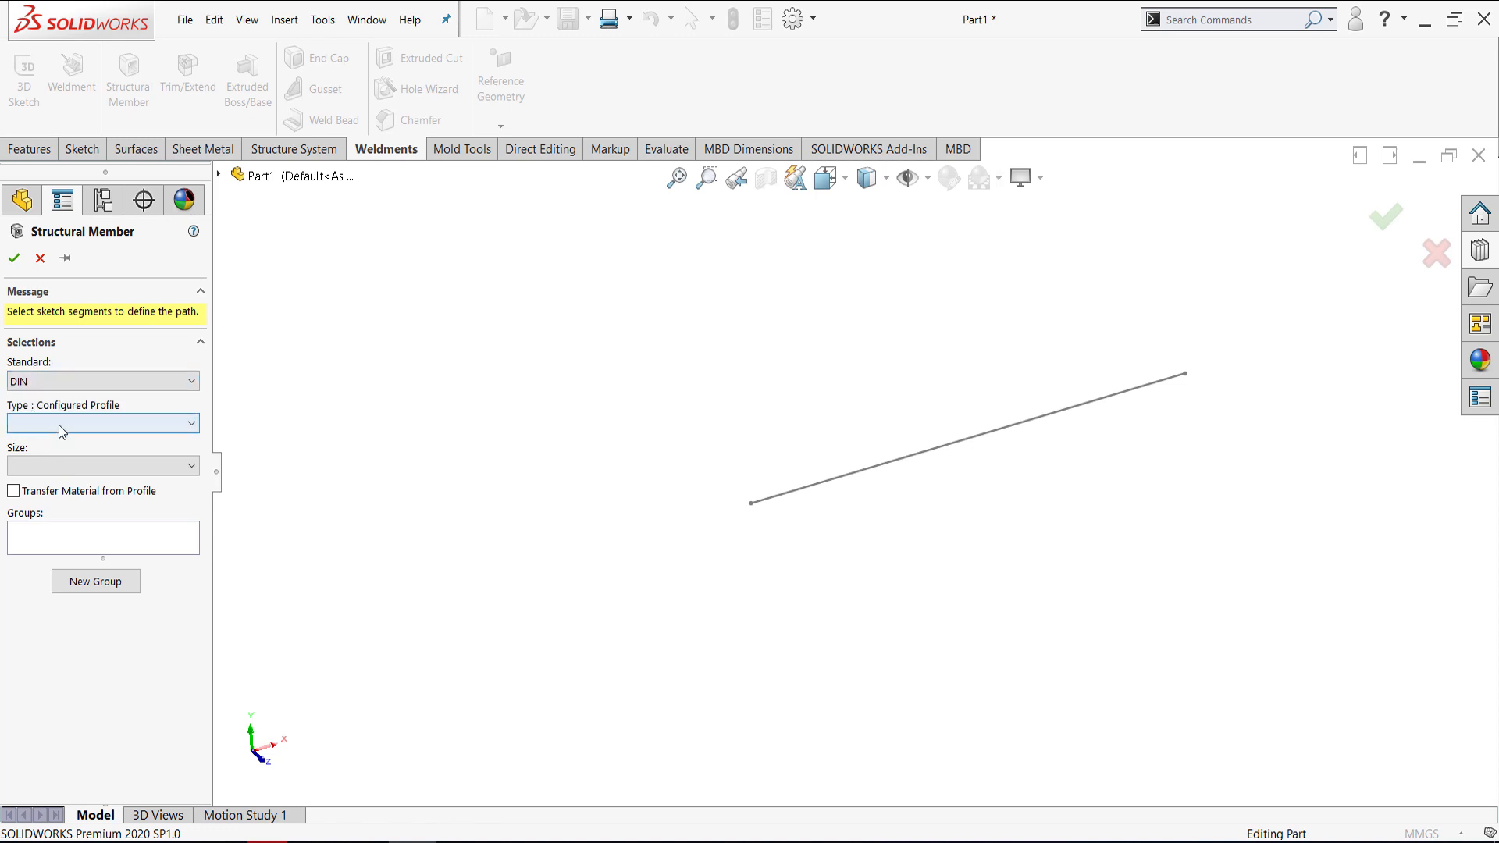
- Set the member to c channel size C150x51x12.2 and use the sketch line as its path
{"action": "left_click", "coordinate": [103, 423]}
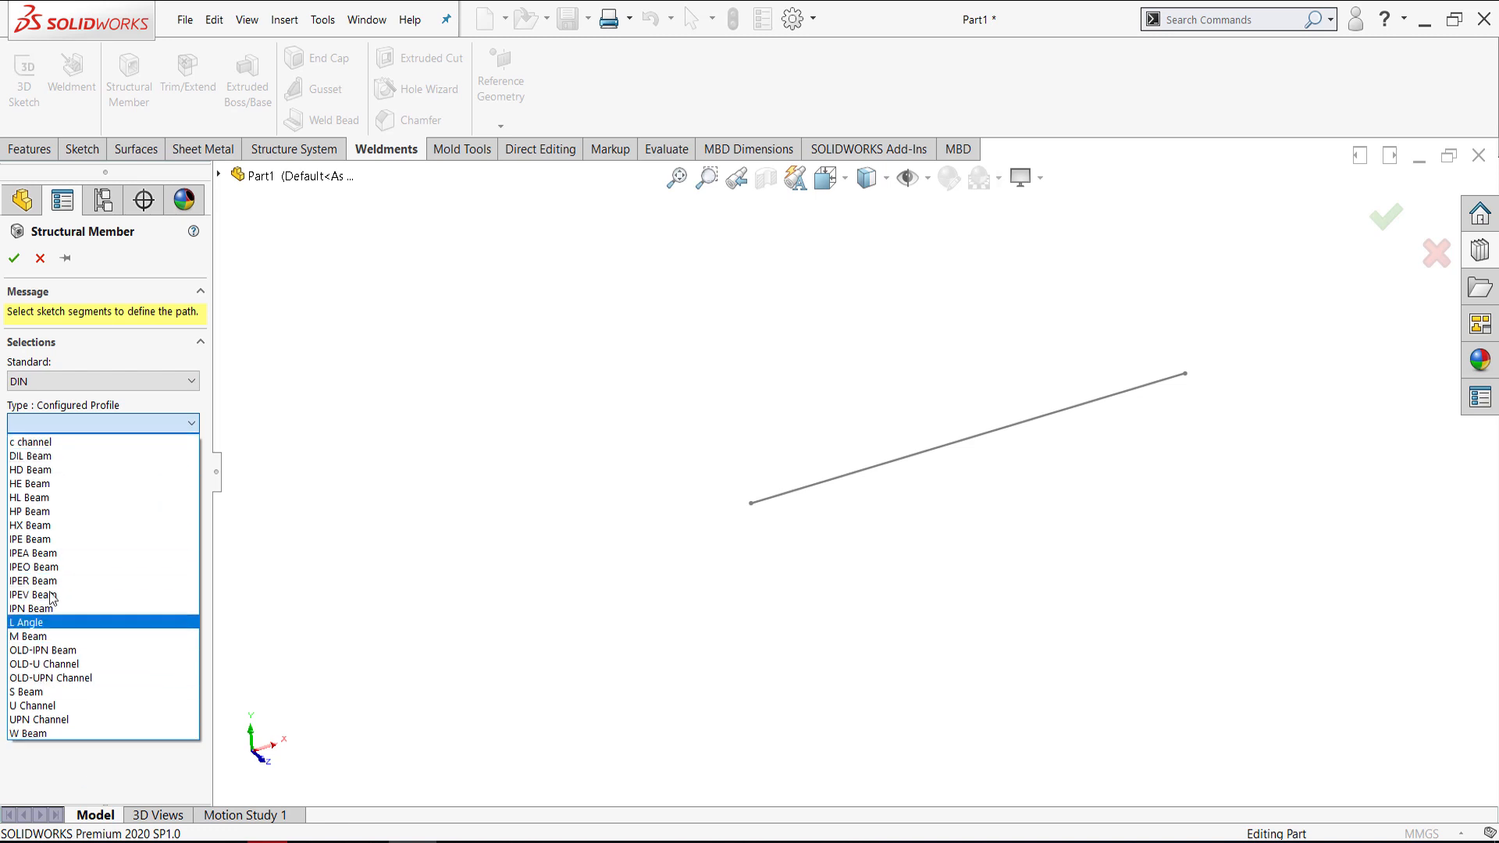
{"action": "left_click", "coordinate": [31, 442]}
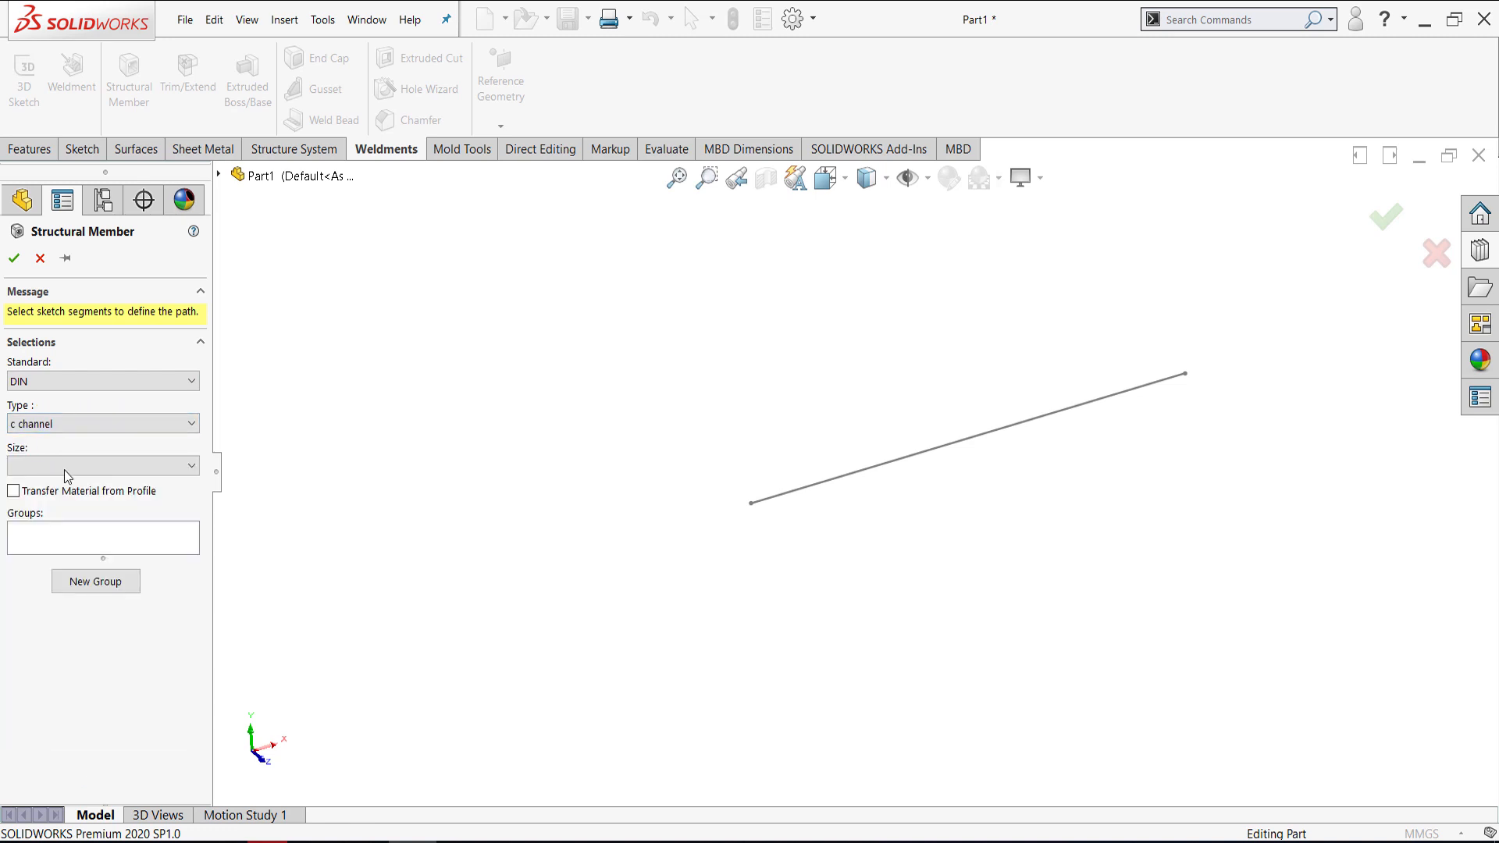
{"action": "left_click", "coordinate": [103, 466]}
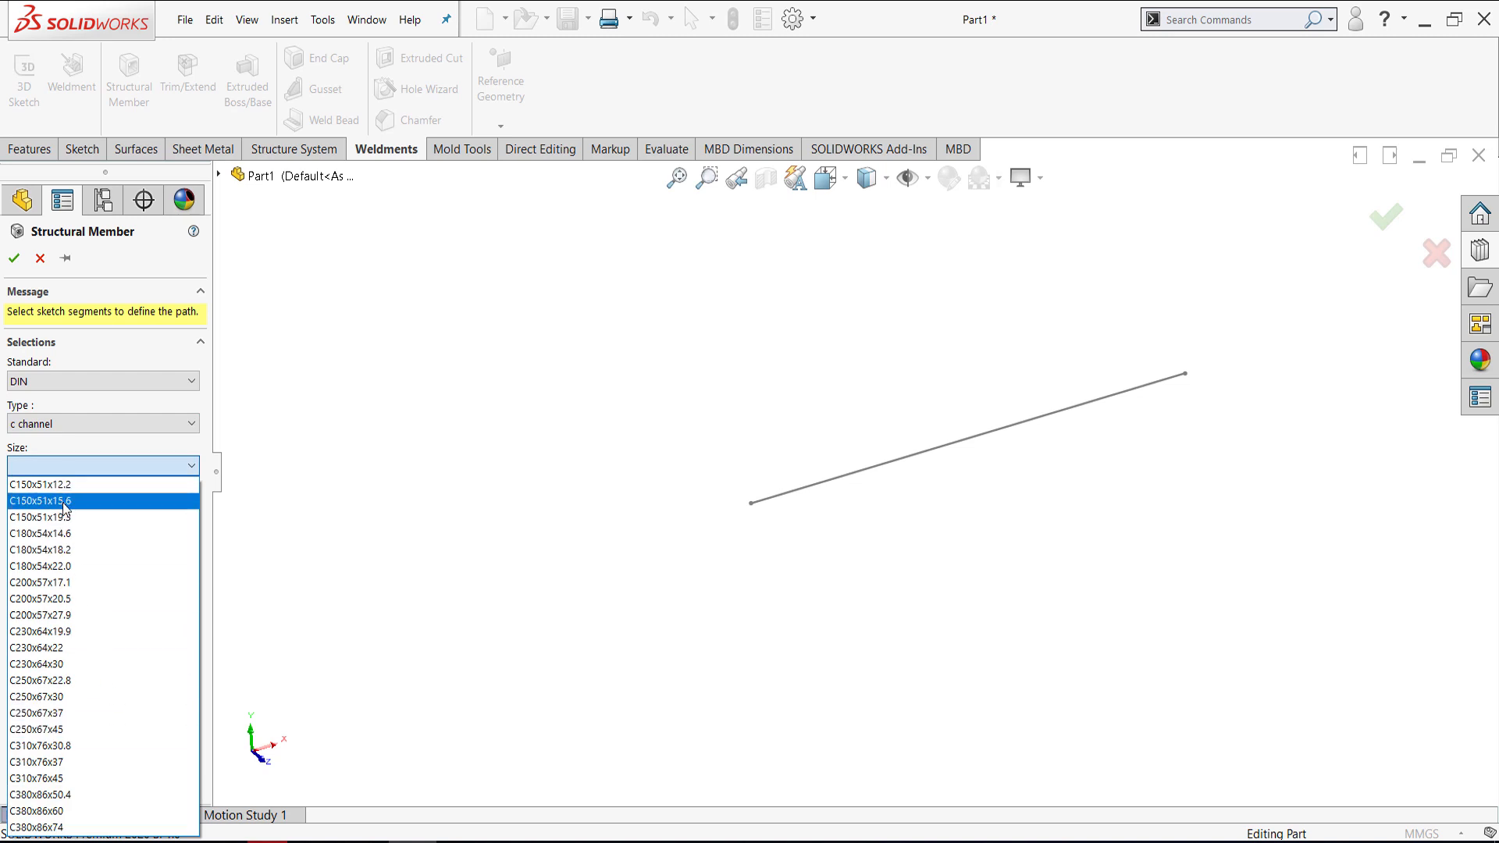
{"action": "left_click", "coordinate": [40, 484]}
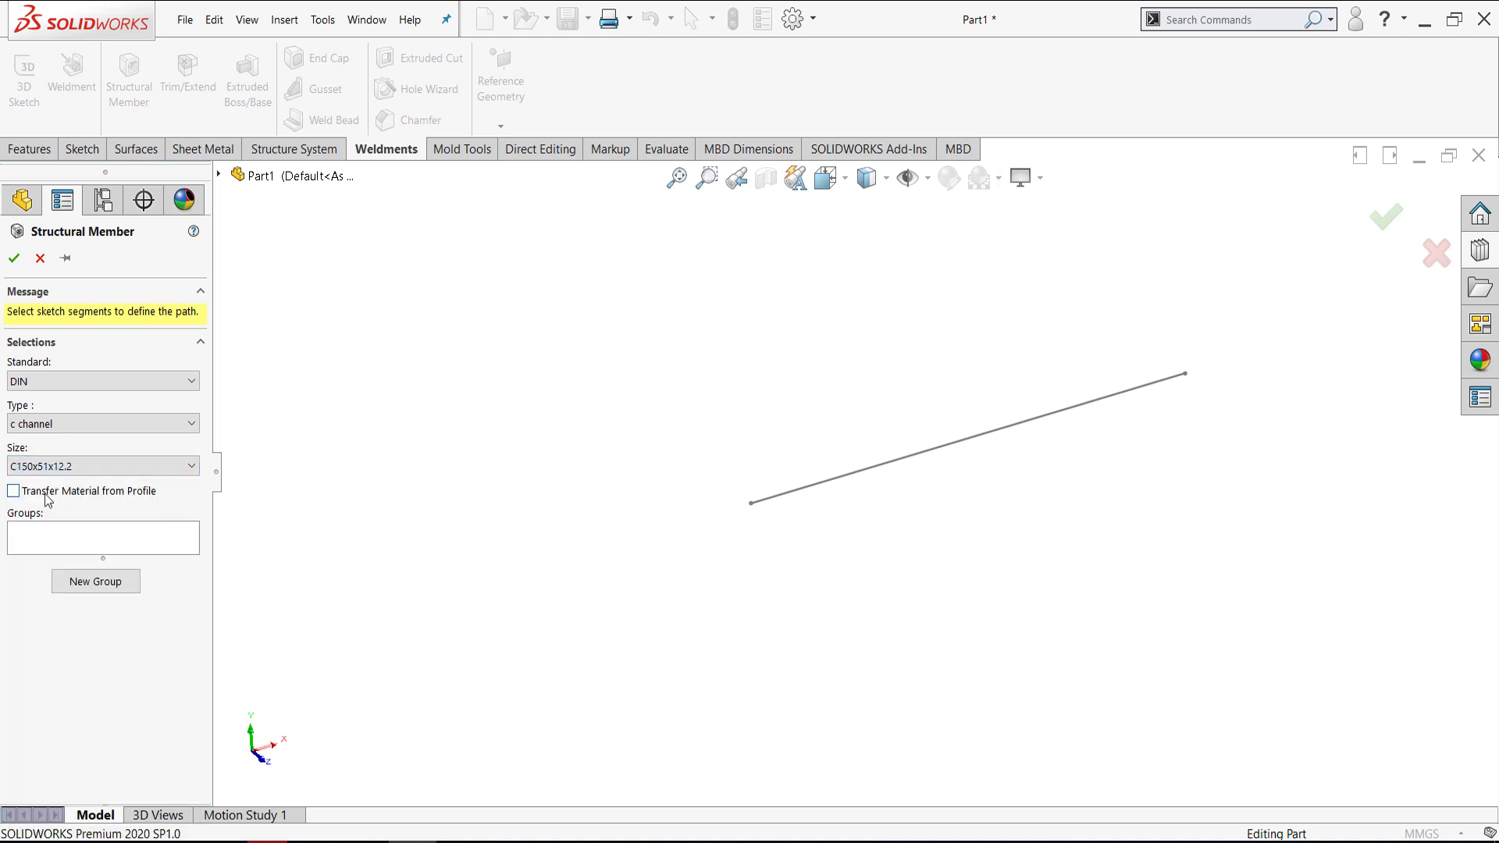
{"action": "left_click", "coordinate": [103, 537]}
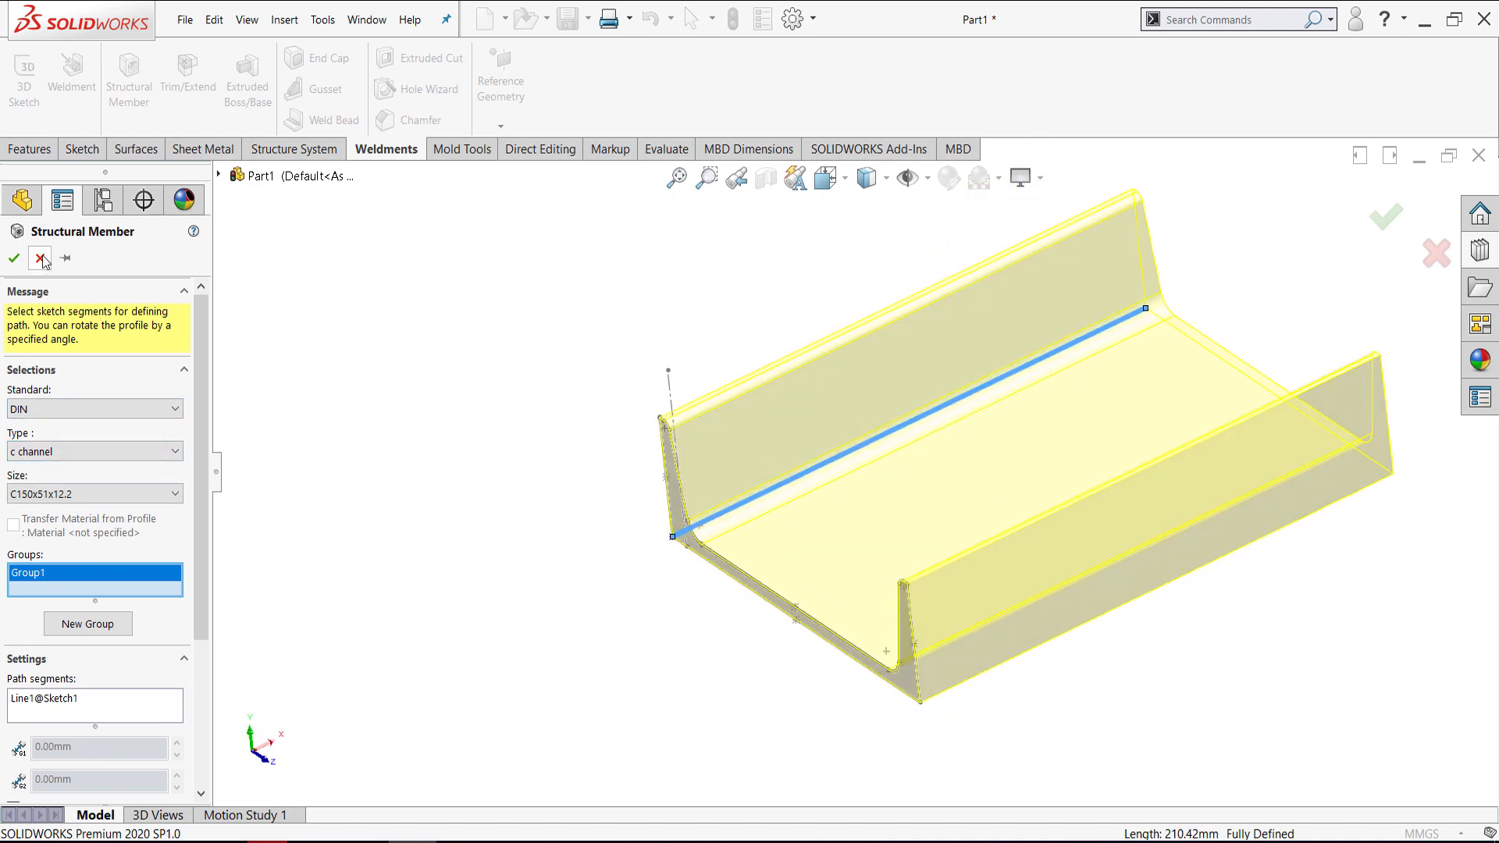
- Confirm the DIN C150x51x12.2 c channel structural member along the sketch line
{"action": "left_click", "coordinate": [15, 258]}
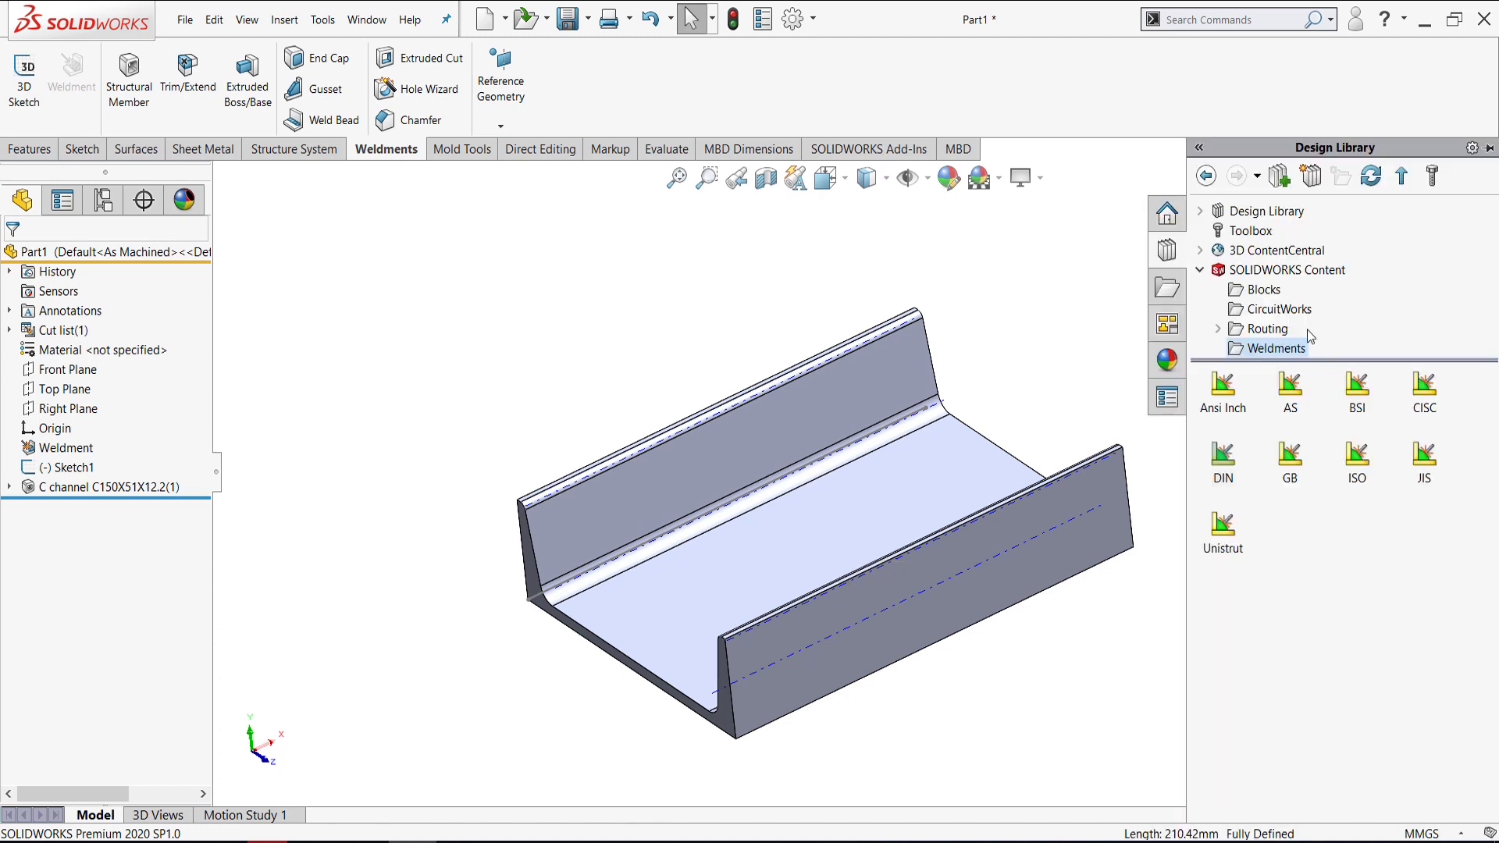
{"action": "mouse_move", "coordinate": [1240, 427]}
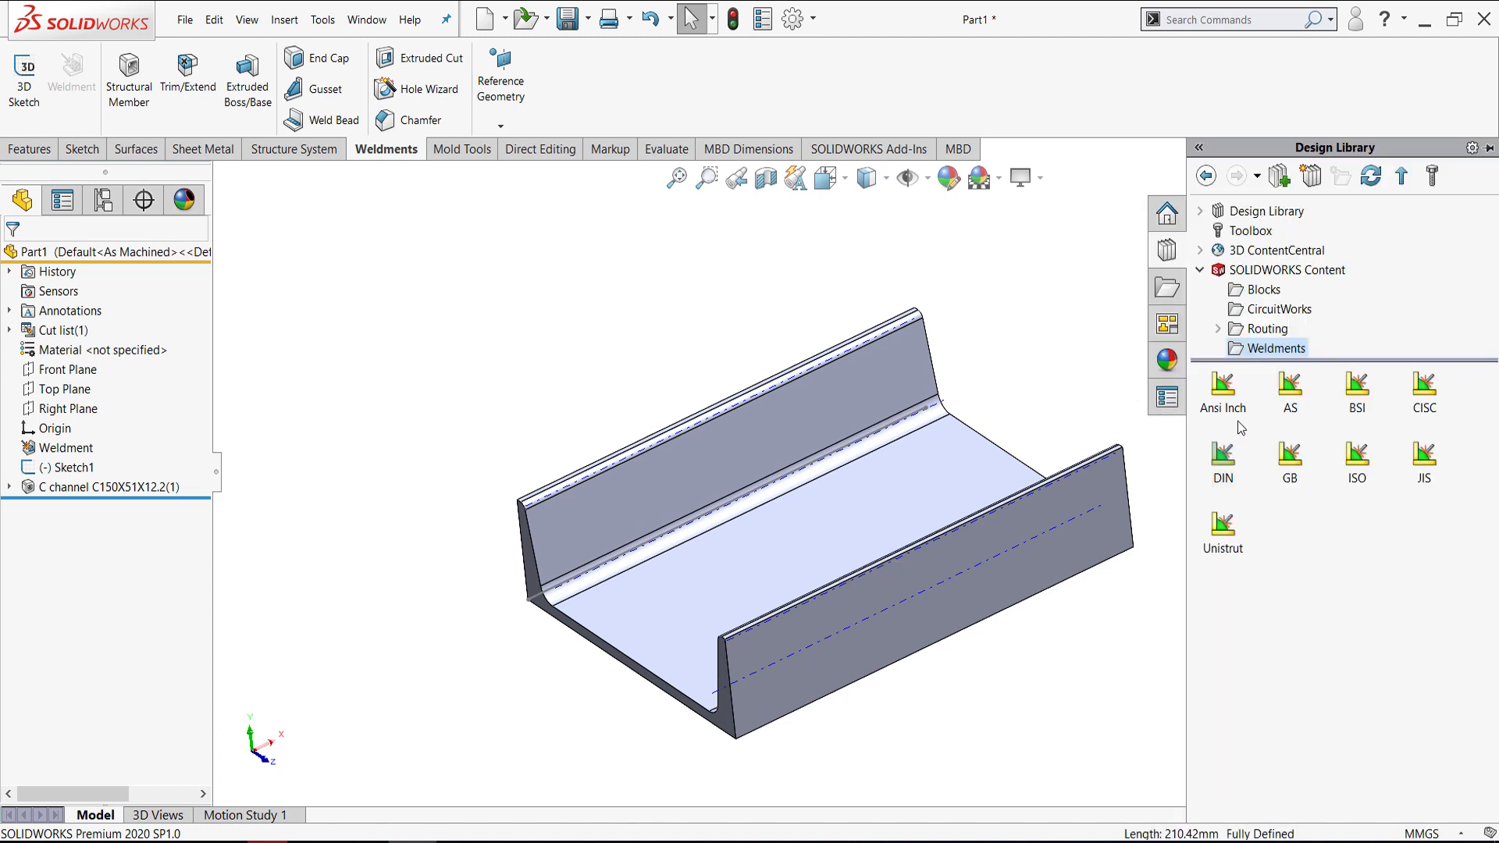
{"action": "mouse_move", "coordinate": [1214, 493]}
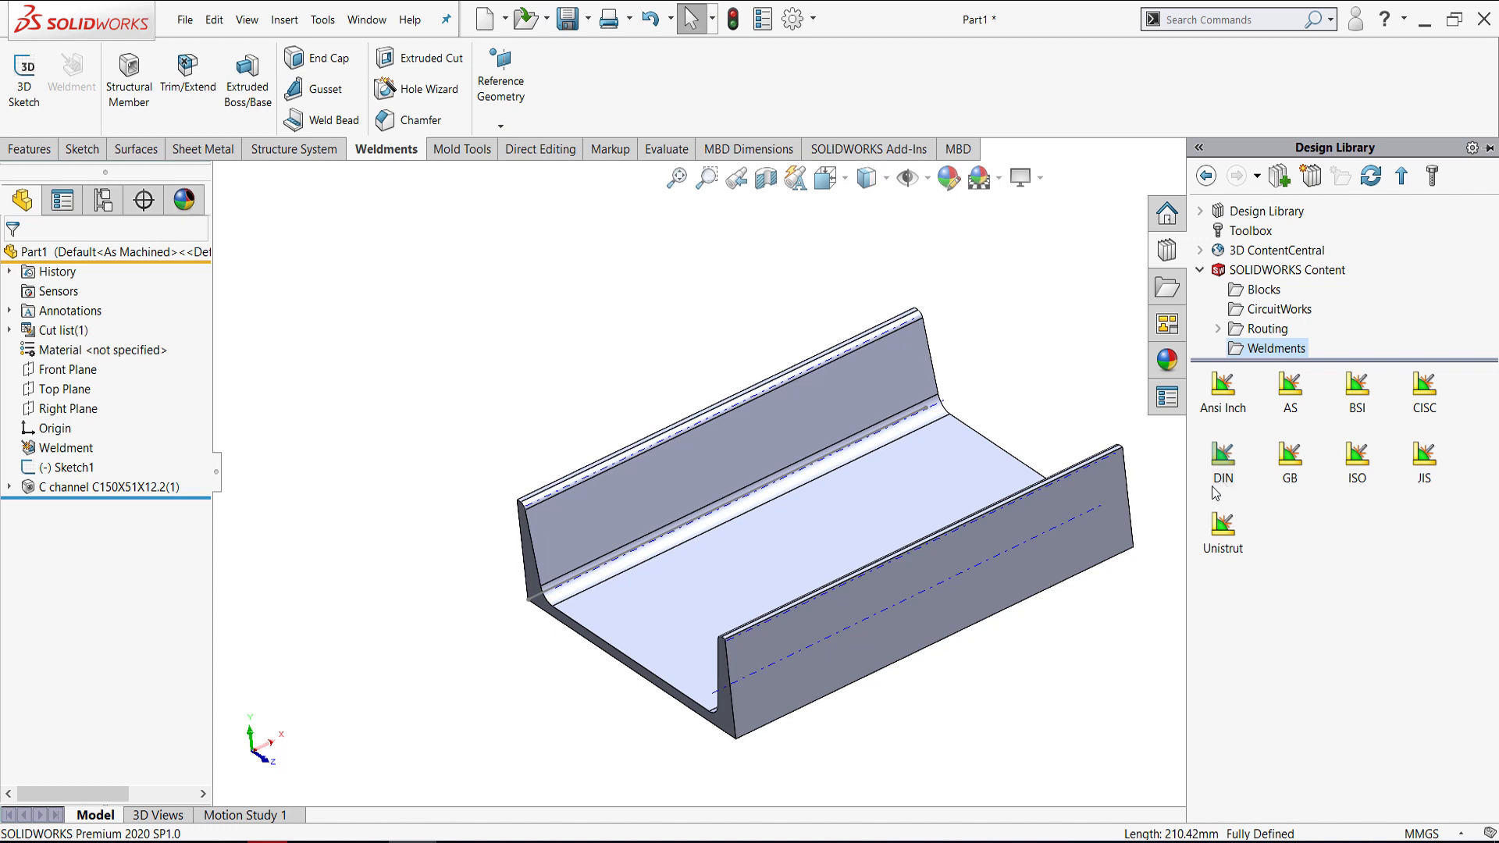
{"action": "mouse_move", "coordinate": [1222, 459]}
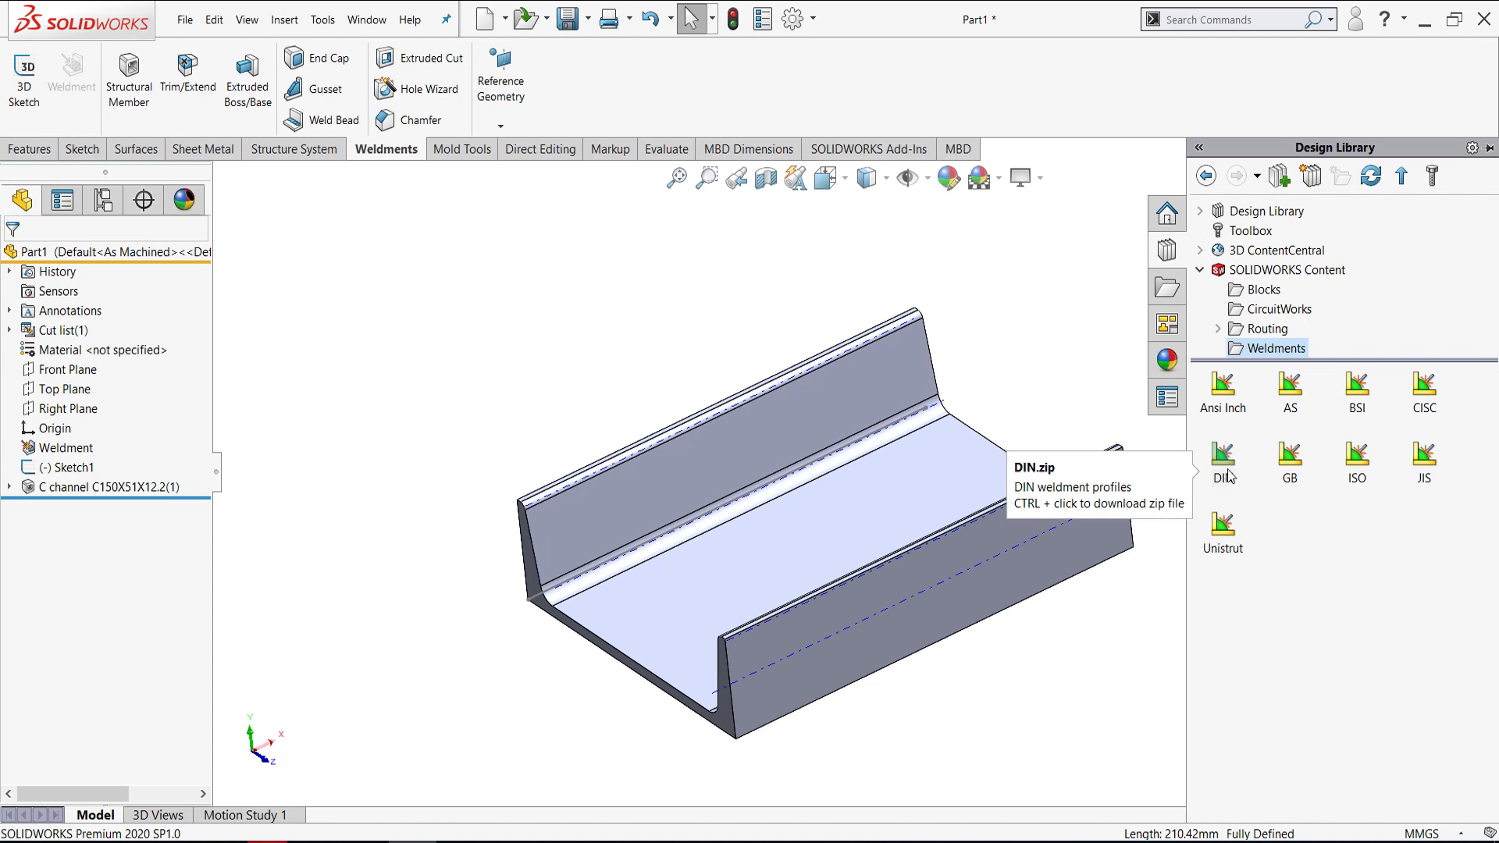
{"action": "mouse_move", "coordinate": [1239, 483]}
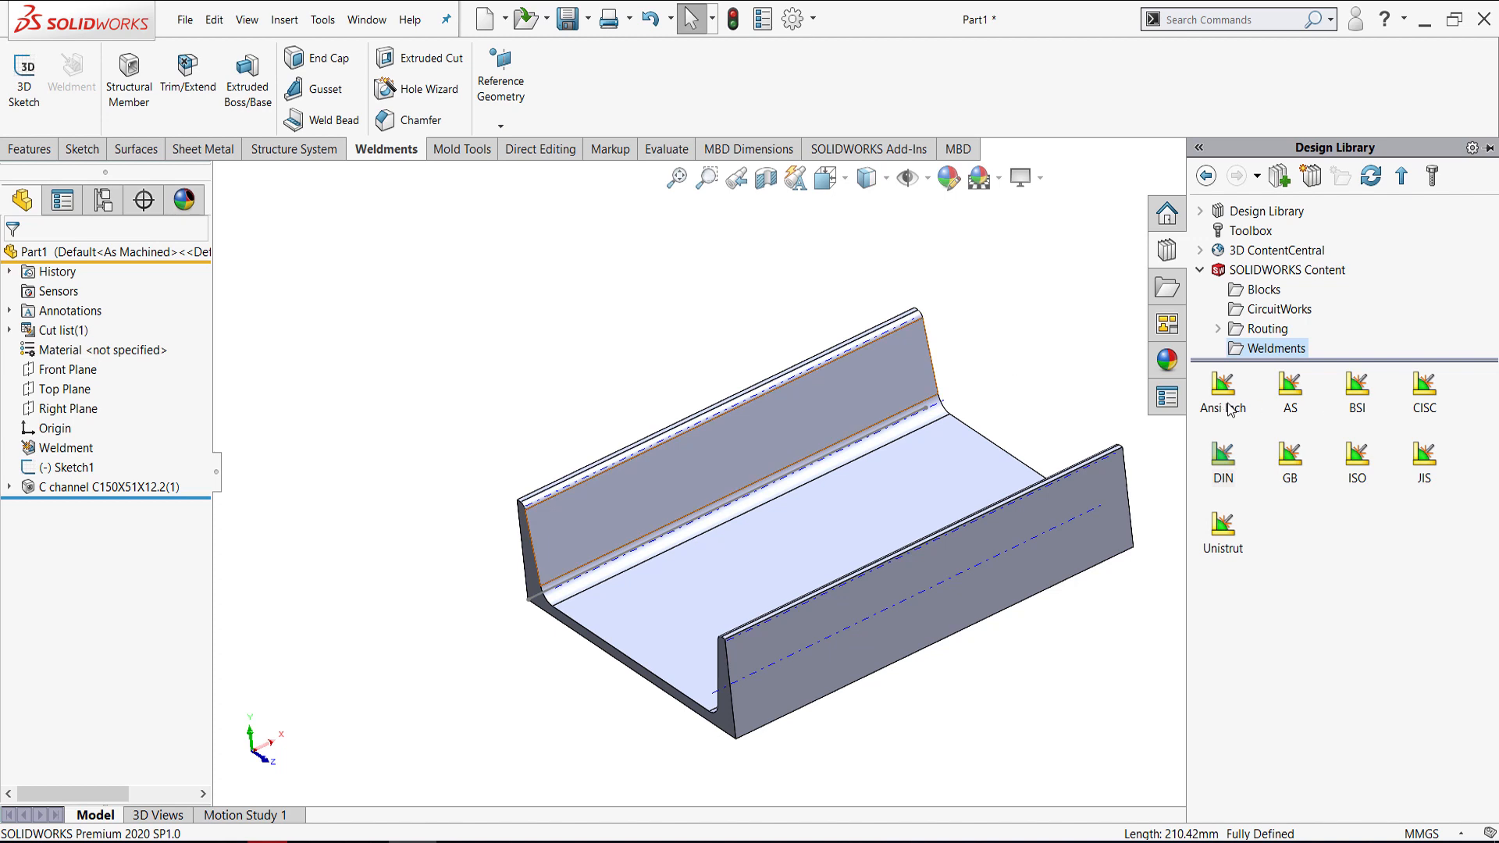
{"action": "mouse_move", "coordinate": [1377, 479]}
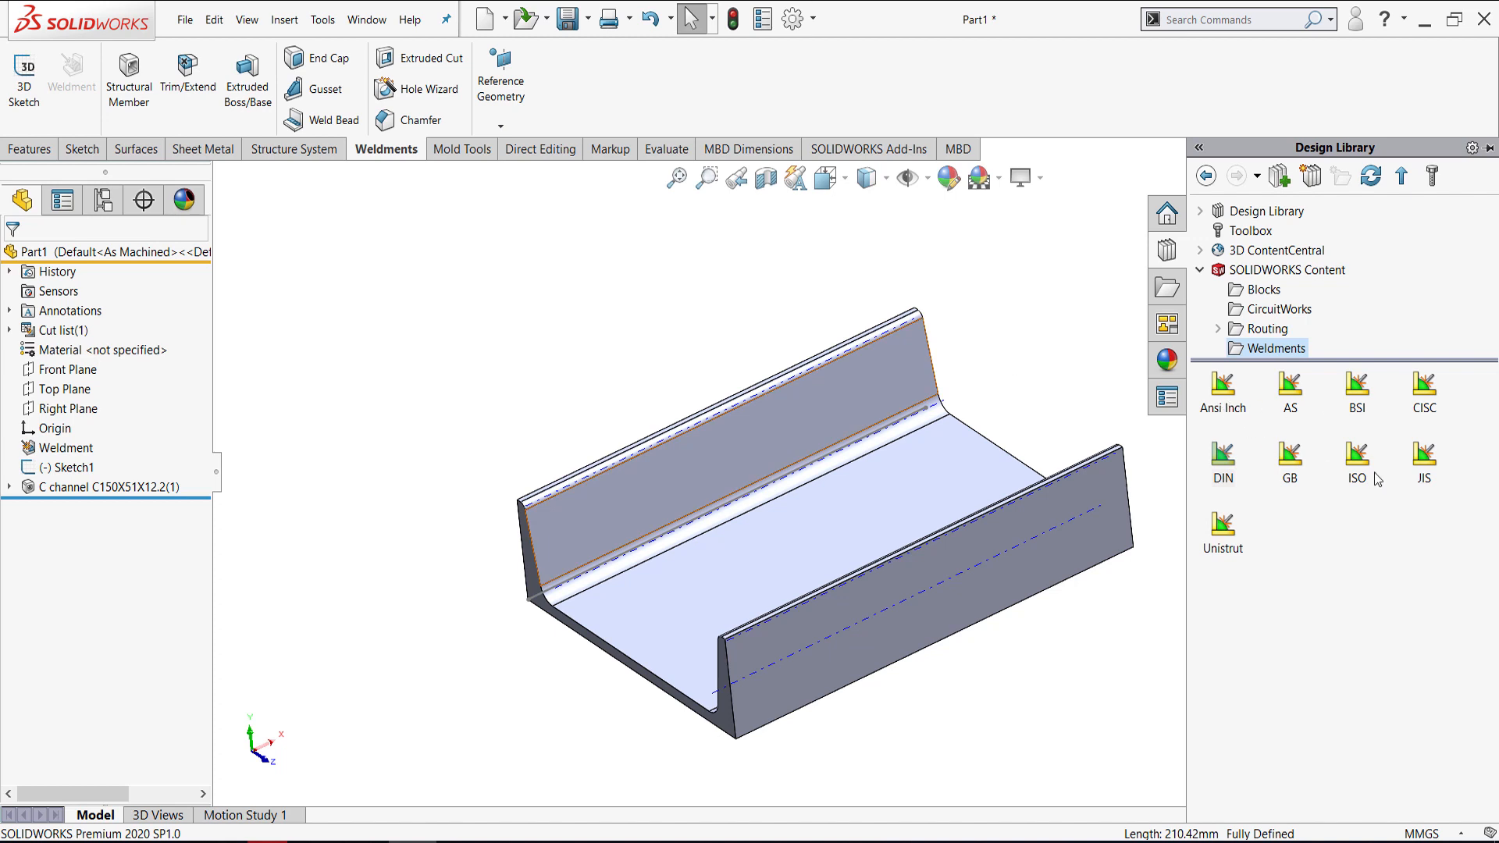
{"action": "mouse_move", "coordinate": [1362, 462]}
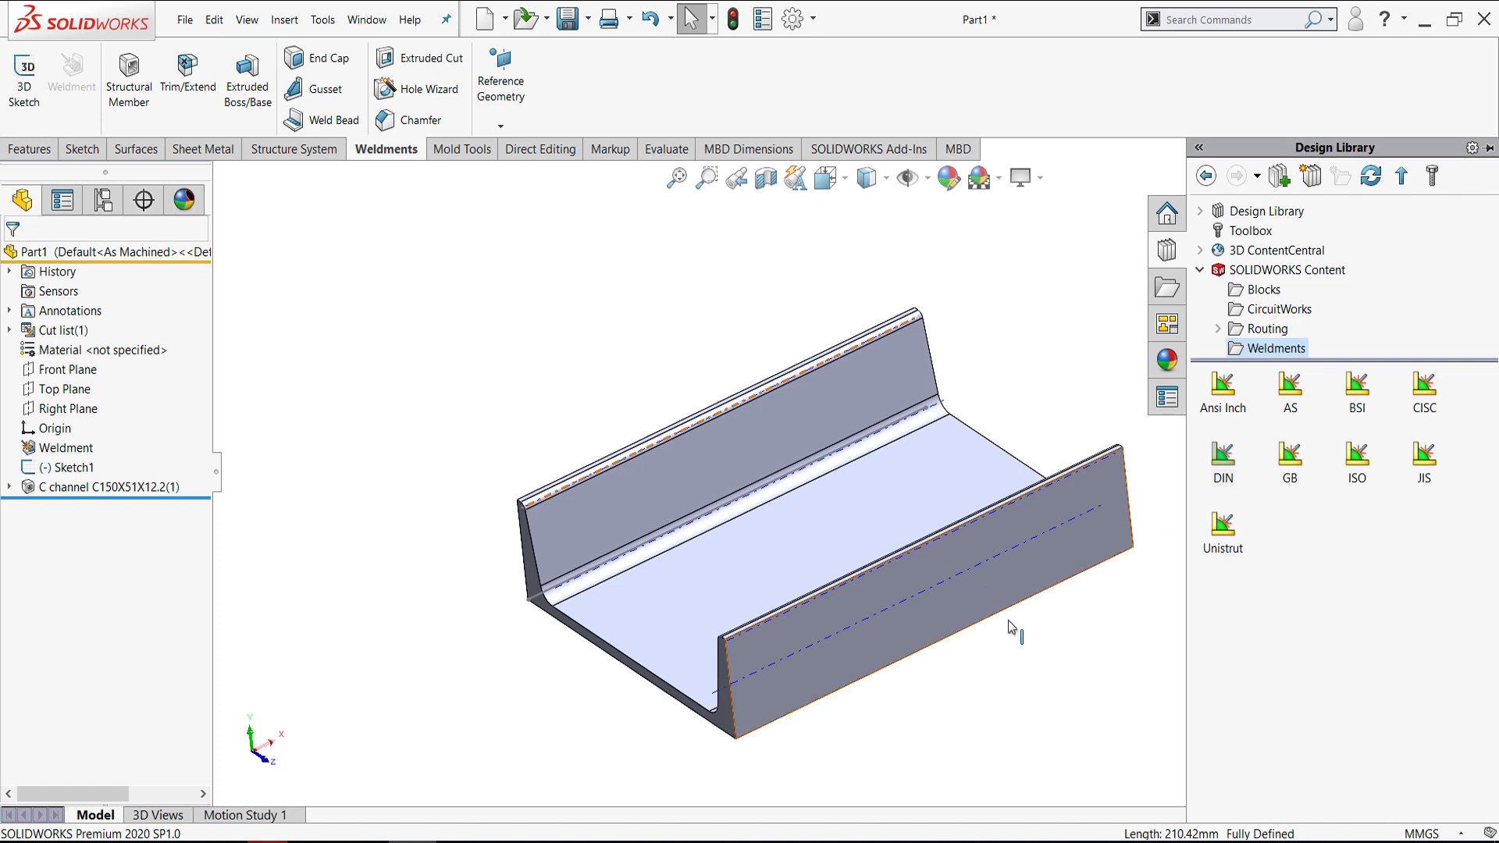
- Hide the Design Library pane, leaving only the finished c channel part
{"action": "left_click", "coordinate": [1203, 147]}
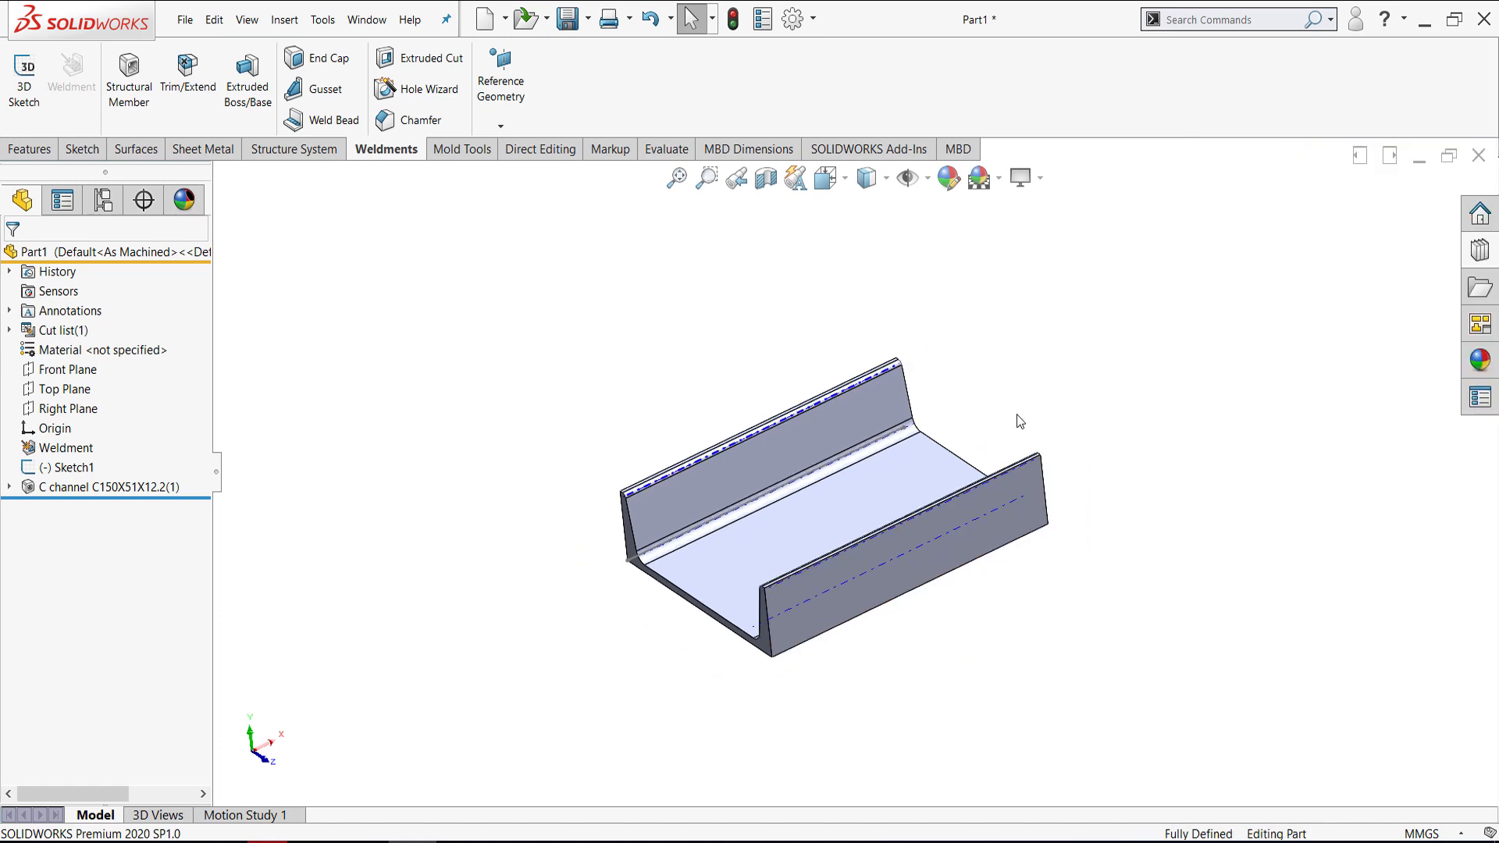